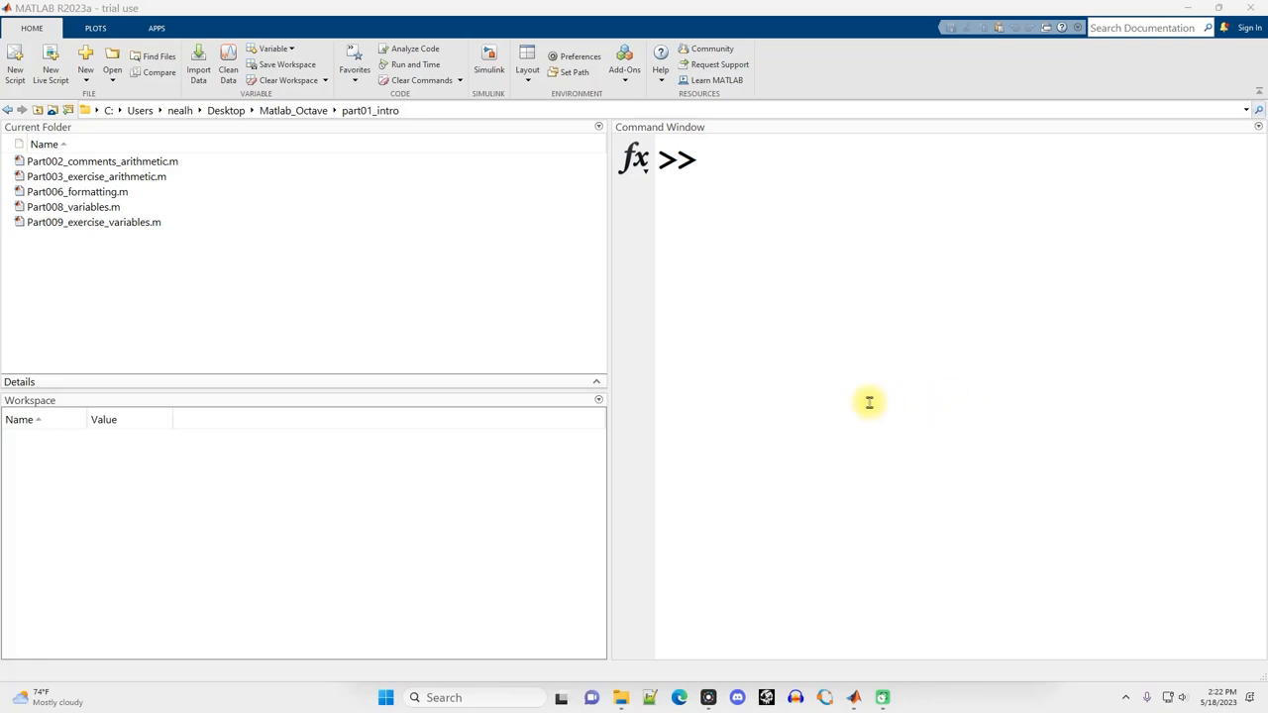
pyautogui.moveTo(857, 404)
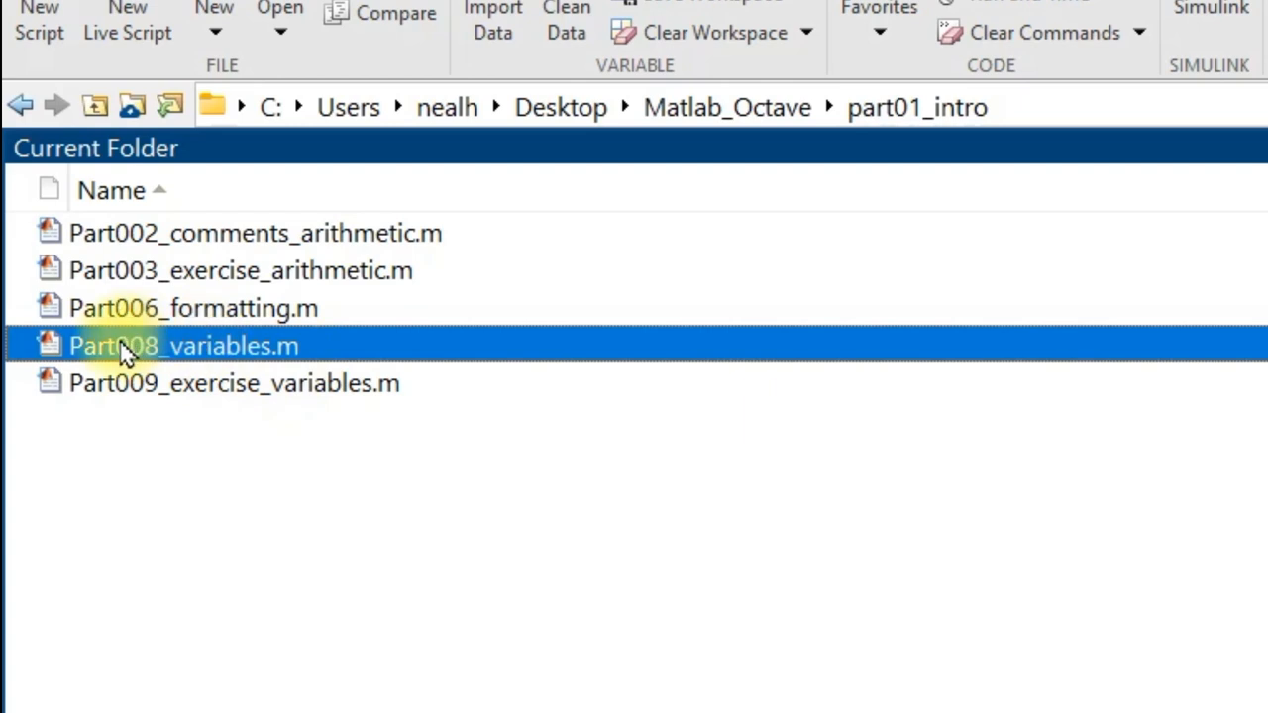
pyautogui.moveTo(458, 372)
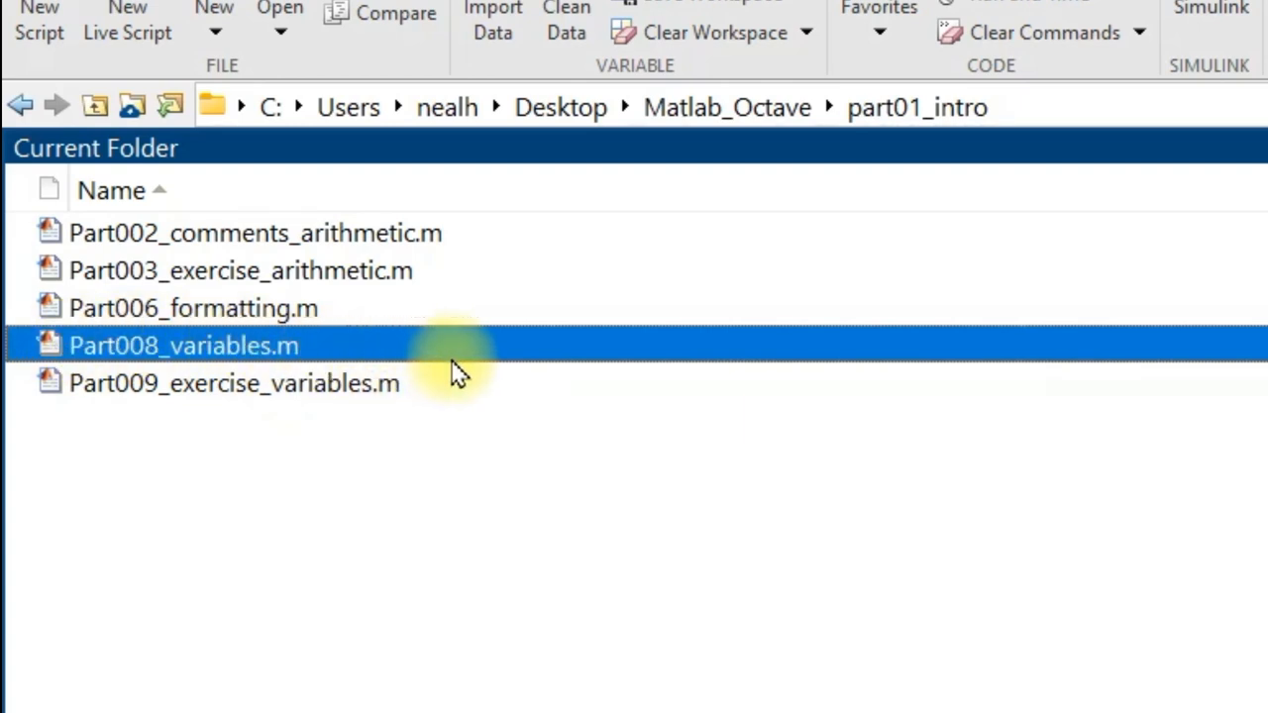
pyautogui.moveTo(246, 606)
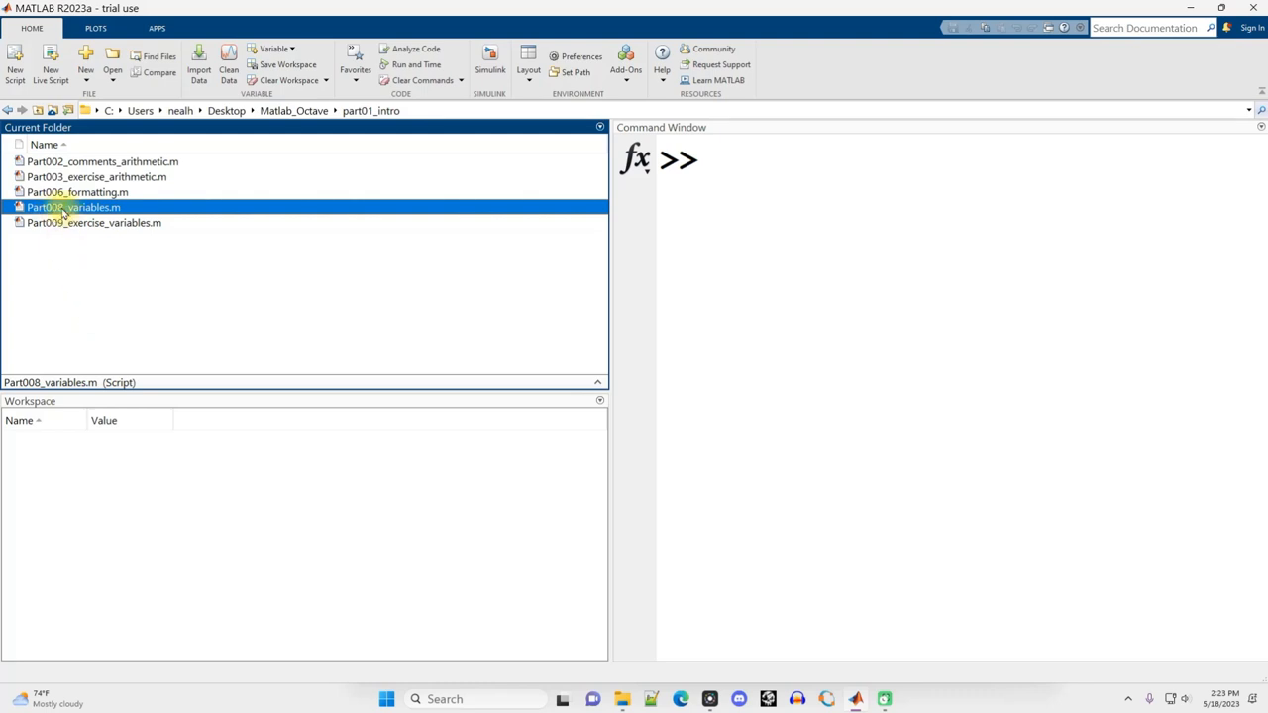
# Open Part008_variables.m and scroll past the intro comments to clc, x = 7, steph = 3, dirk = -2
pyautogui.doubleClick(72, 208)
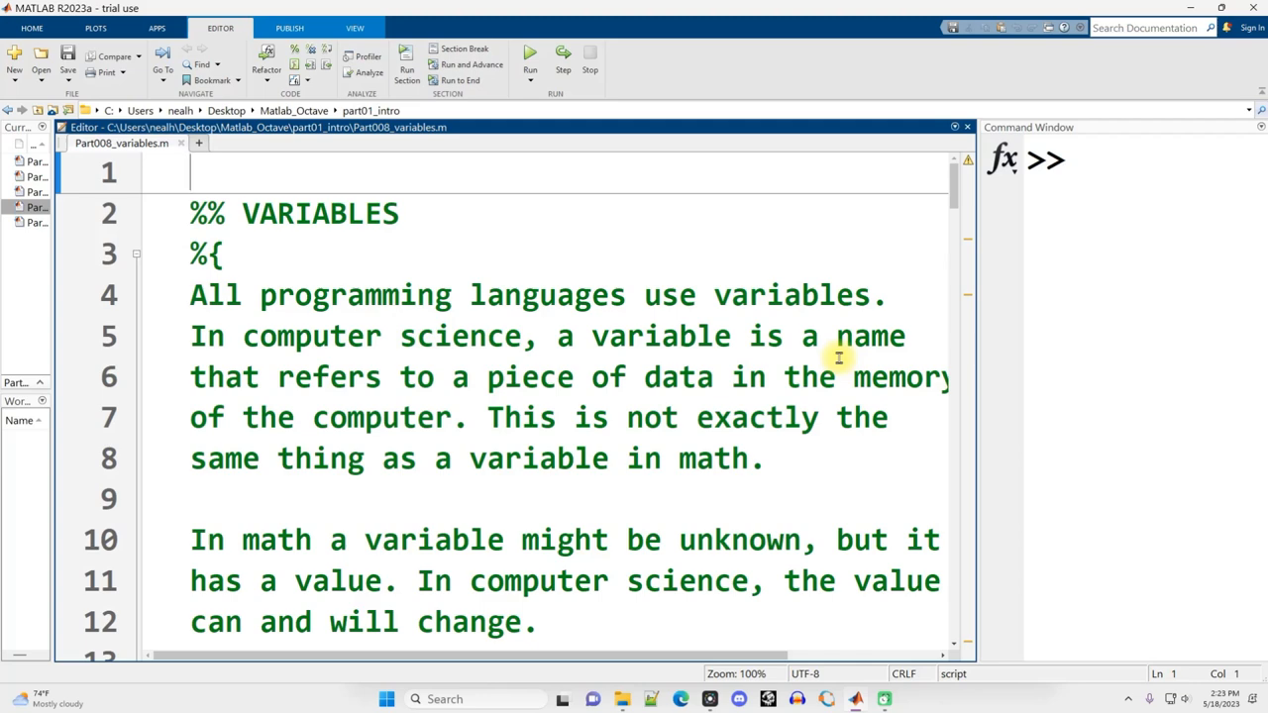
pyautogui.scroll(-3)
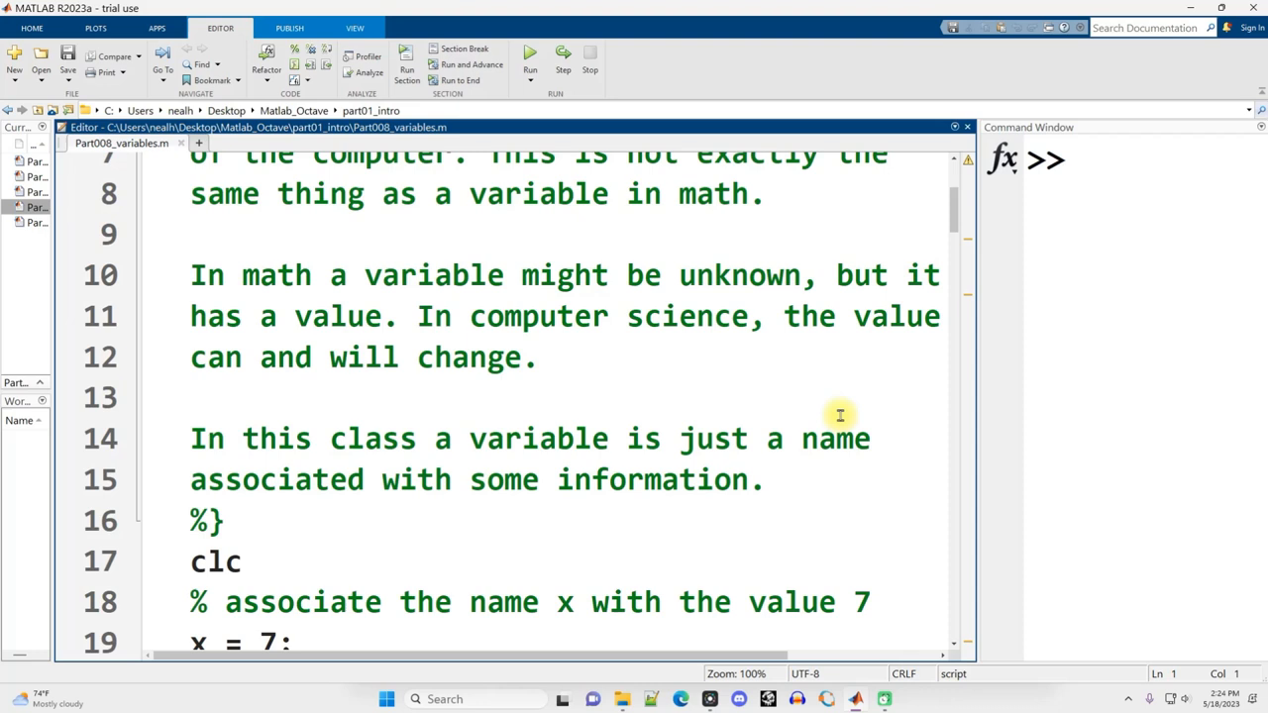
pyautogui.scroll(-3)
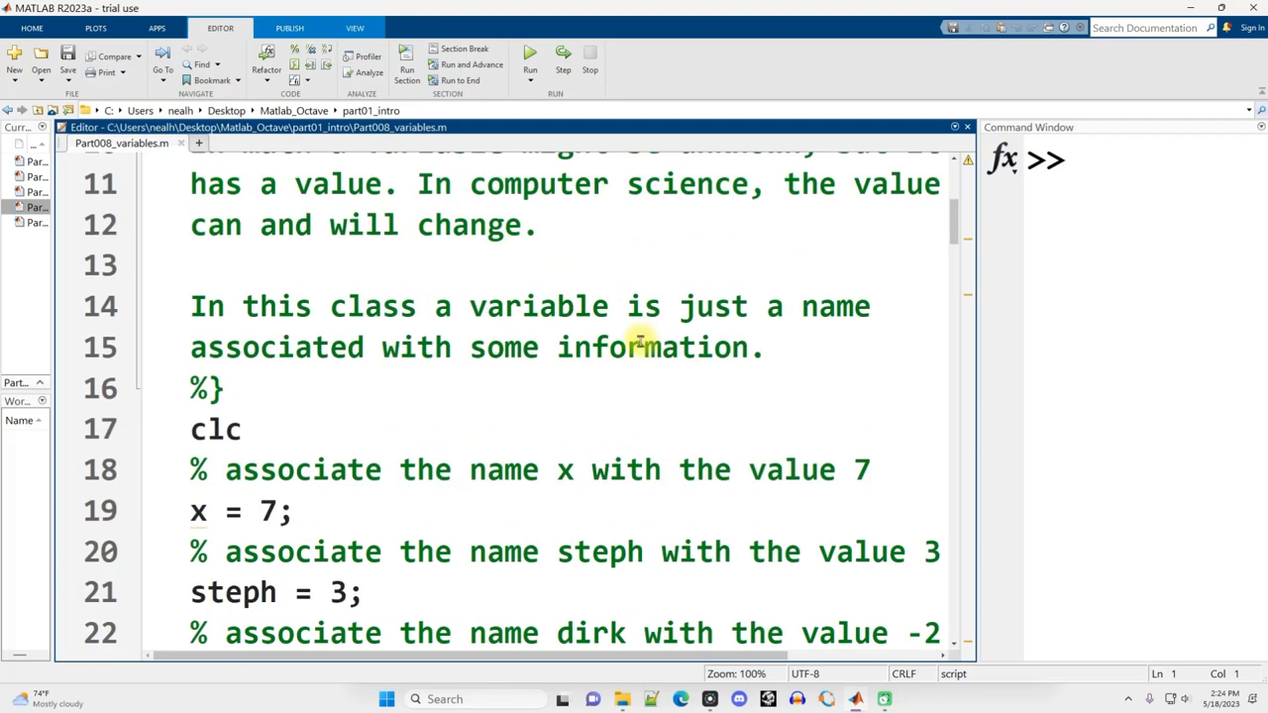
pyautogui.scroll(-3)
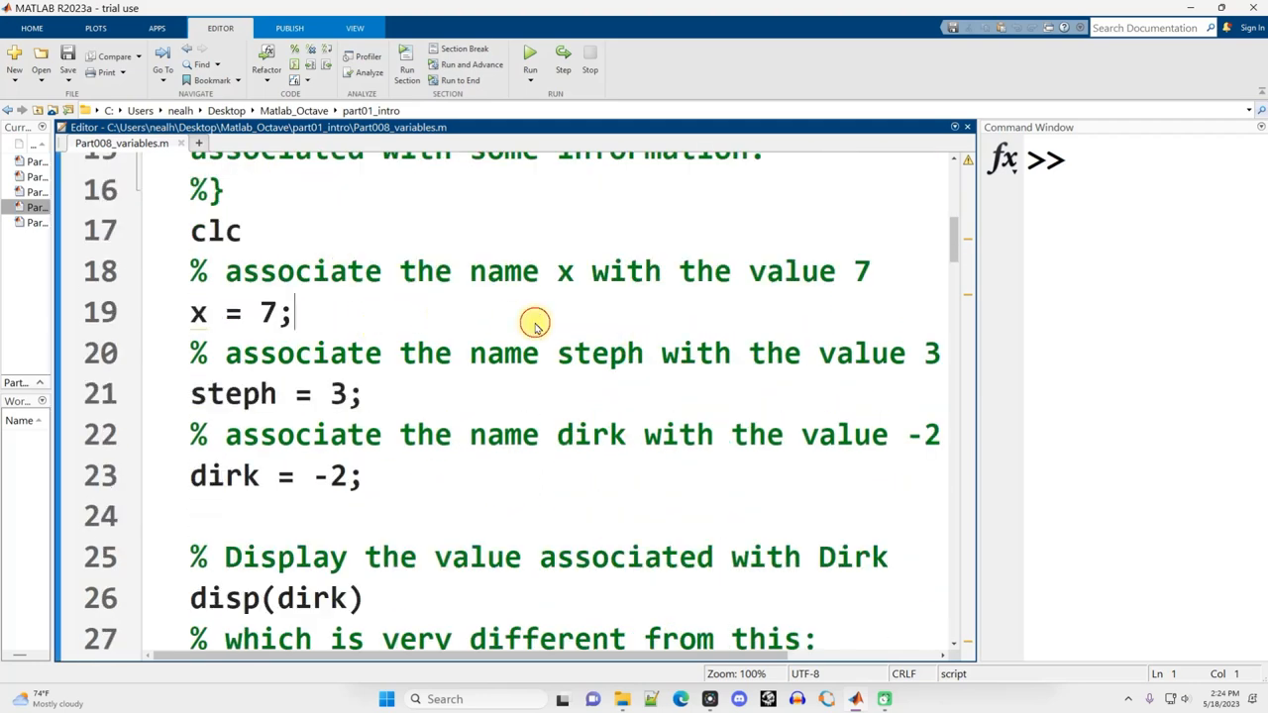
# Run the section, then insert format shortg and format compact on new lines after clc
pyautogui.click(531, 51)
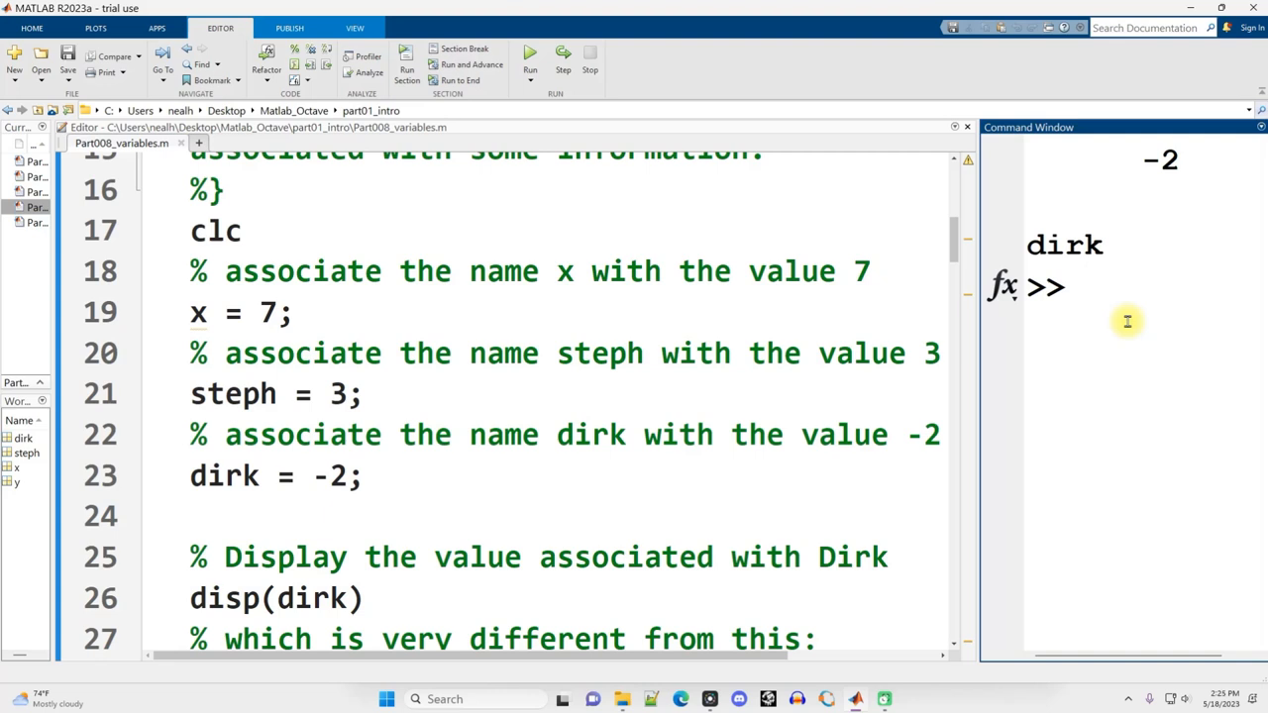
pyautogui.moveTo(1125, 327)
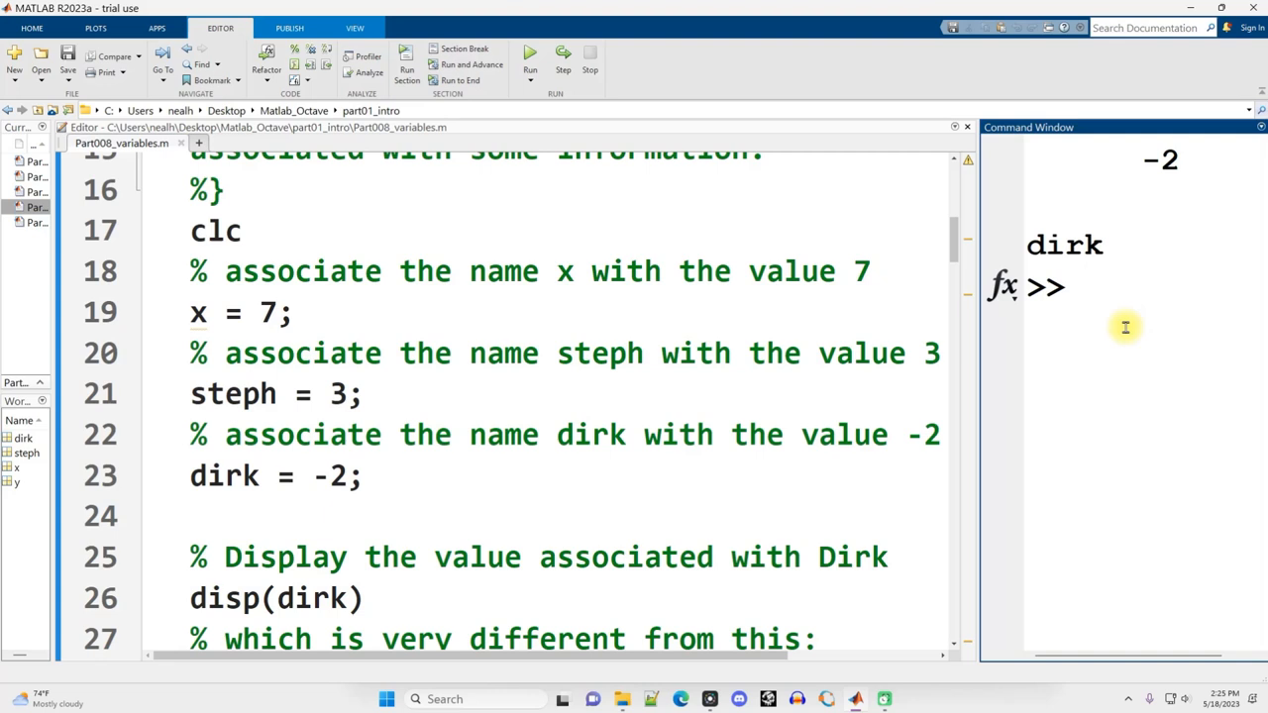
pyautogui.click(408, 230)
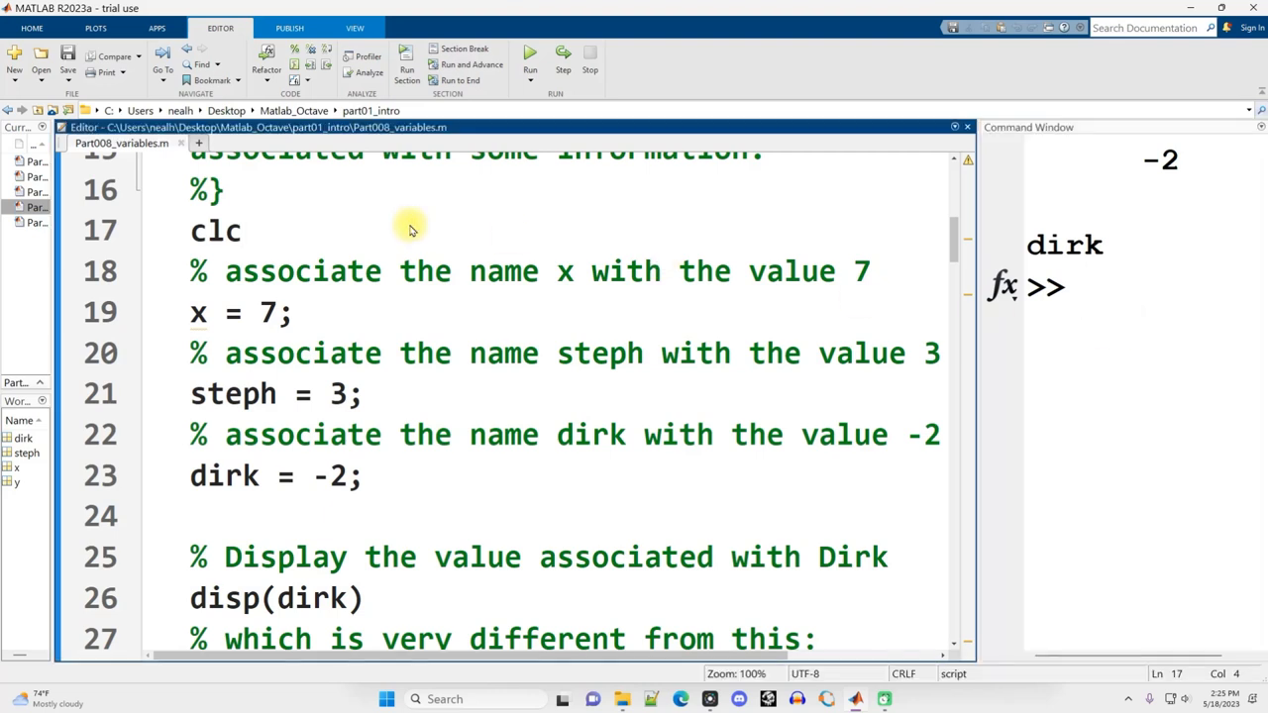
pyautogui.write('format shortg')
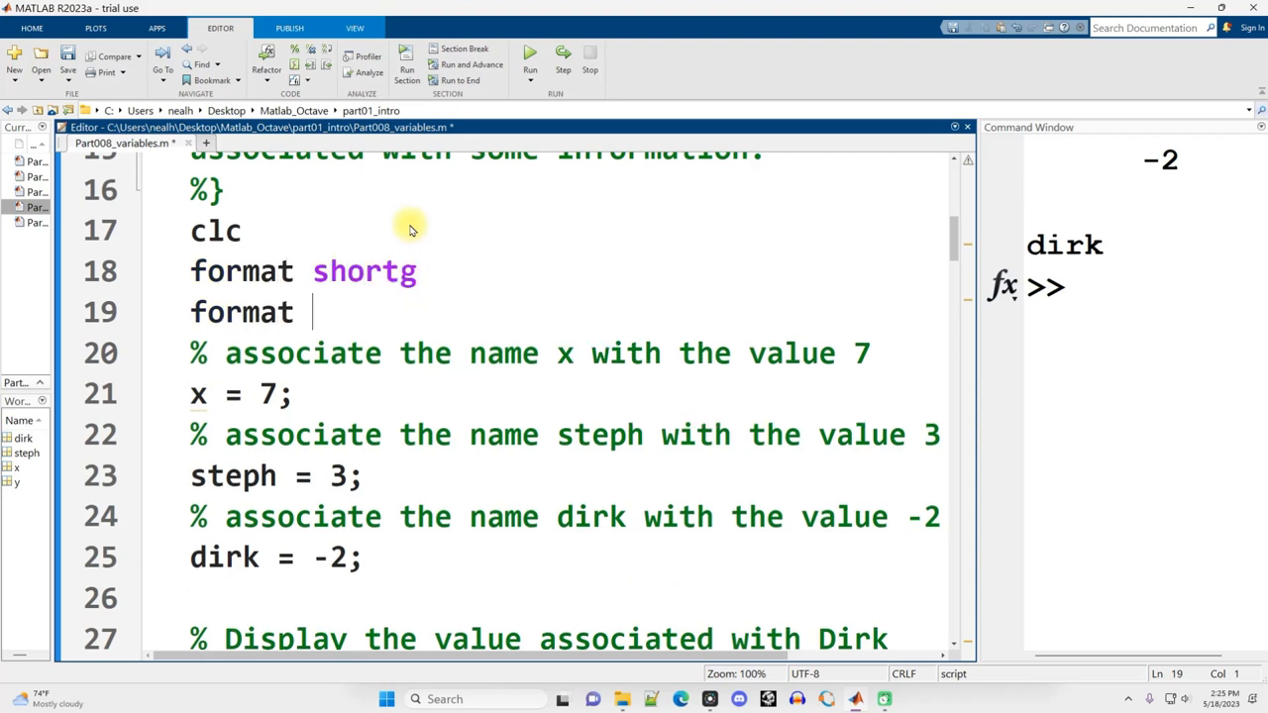
pyautogui.write('compact')
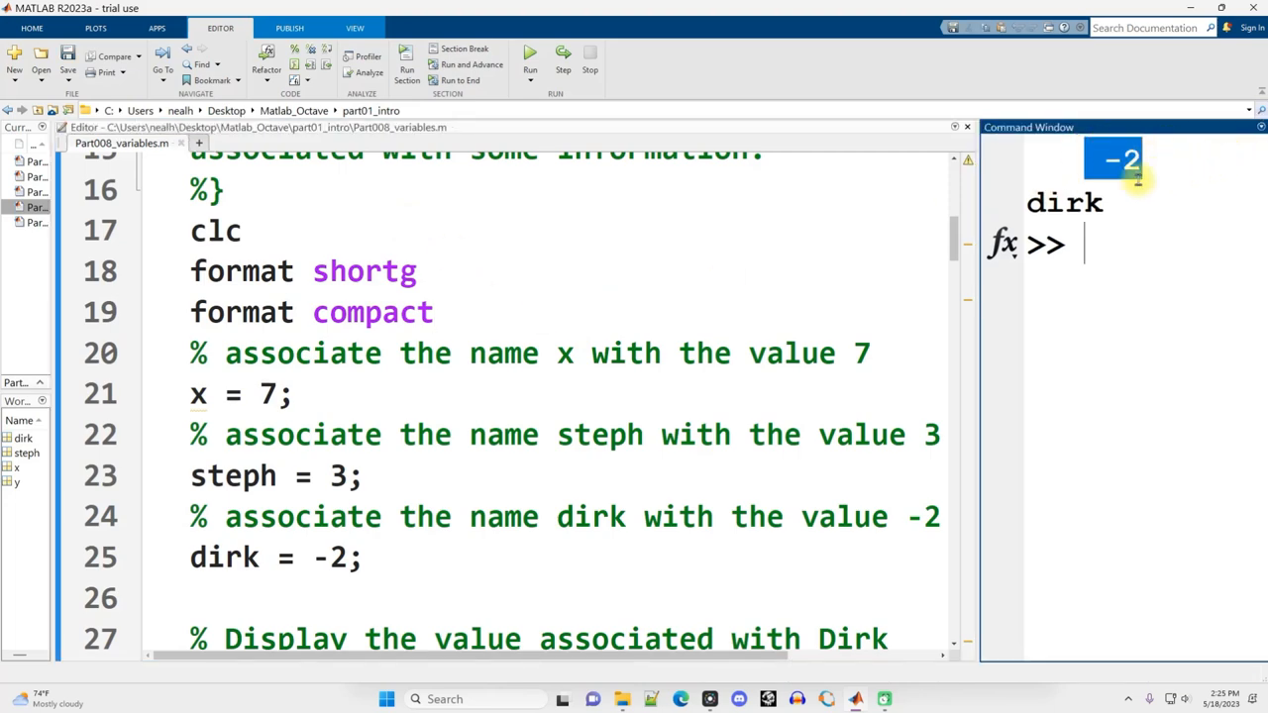
pyautogui.doubleClick(363, 271)
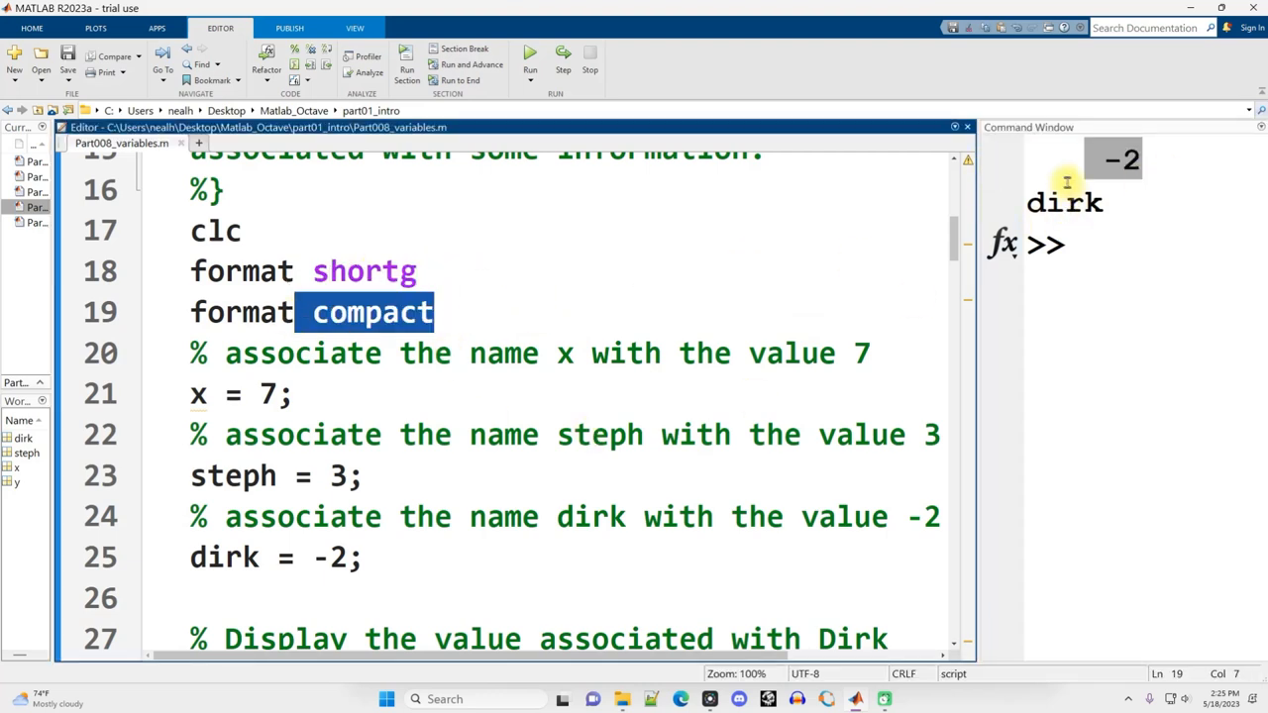
pyautogui.moveTo(1084, 344)
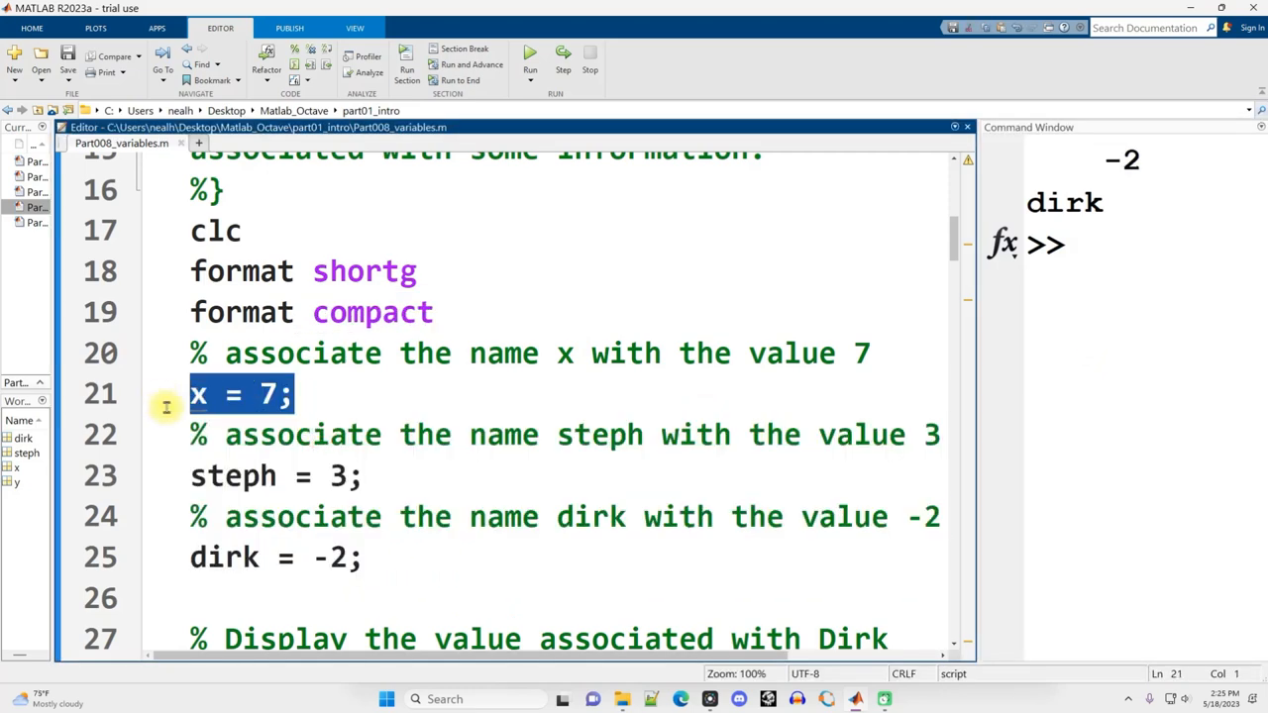
pyautogui.moveTo(297, 352)
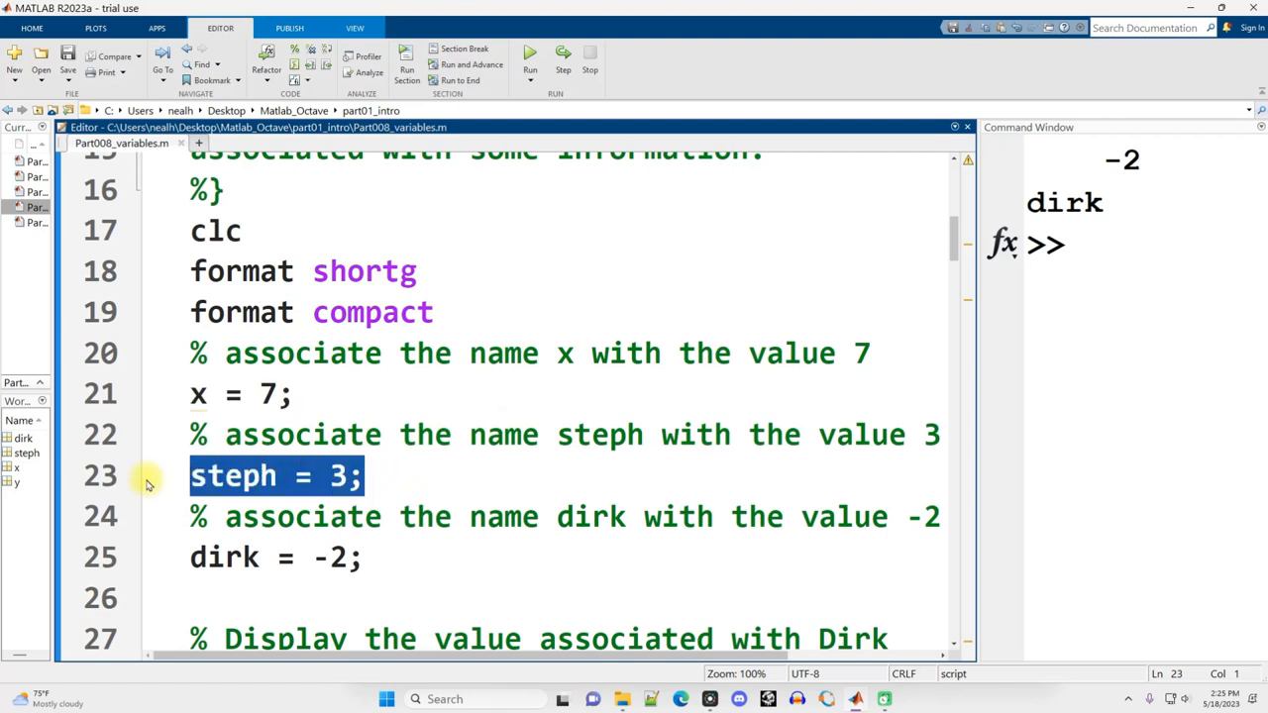
pyautogui.moveTo(288, 464)
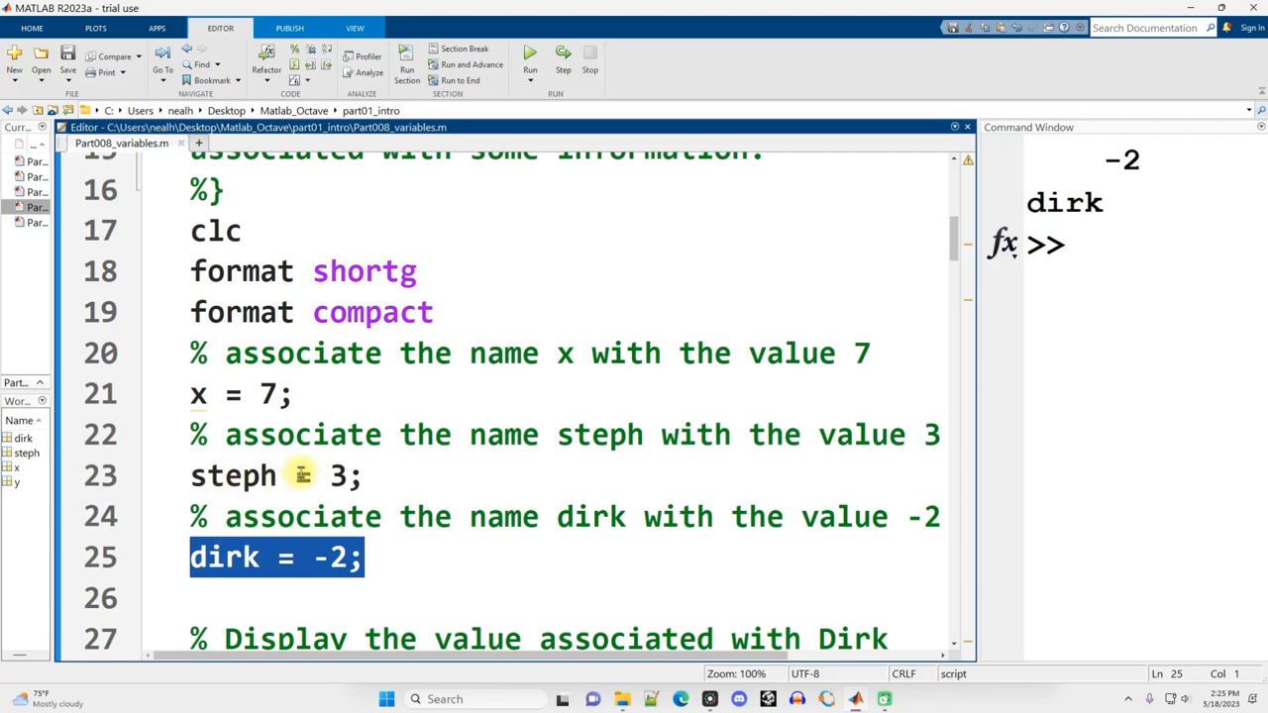
pyautogui.doubleClick(225, 559)
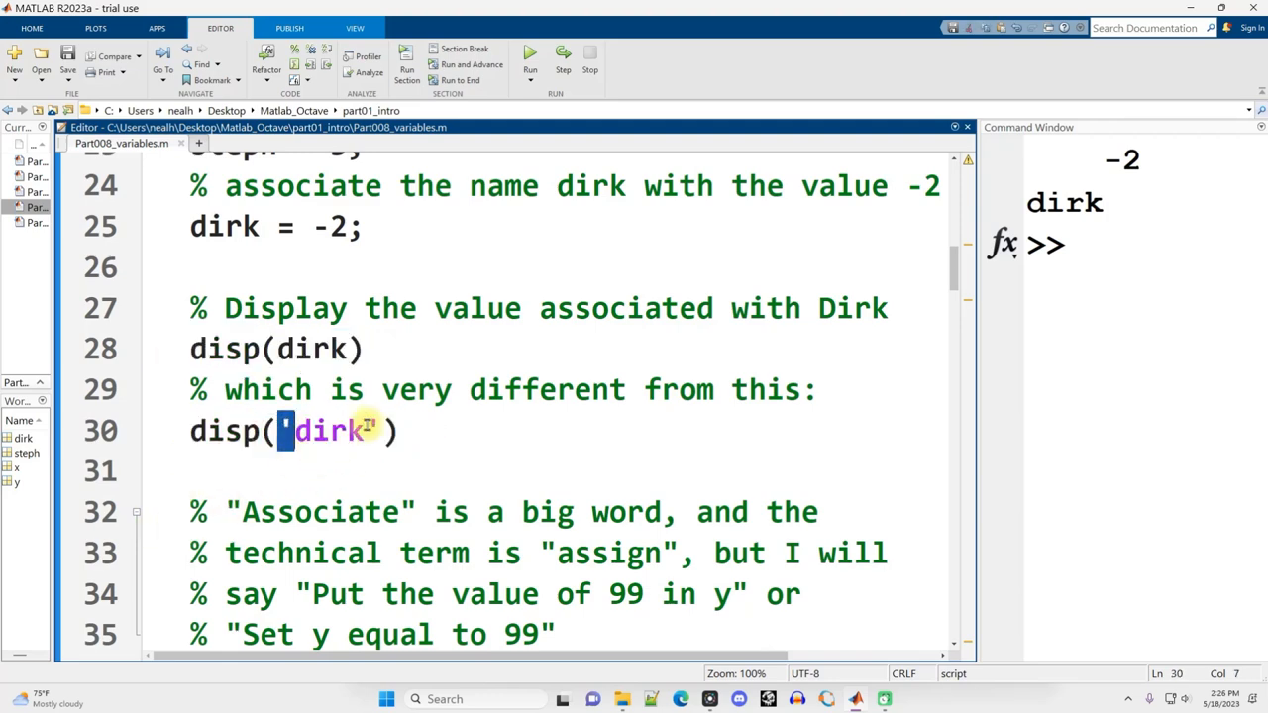
pyautogui.tripleClick(293, 430)
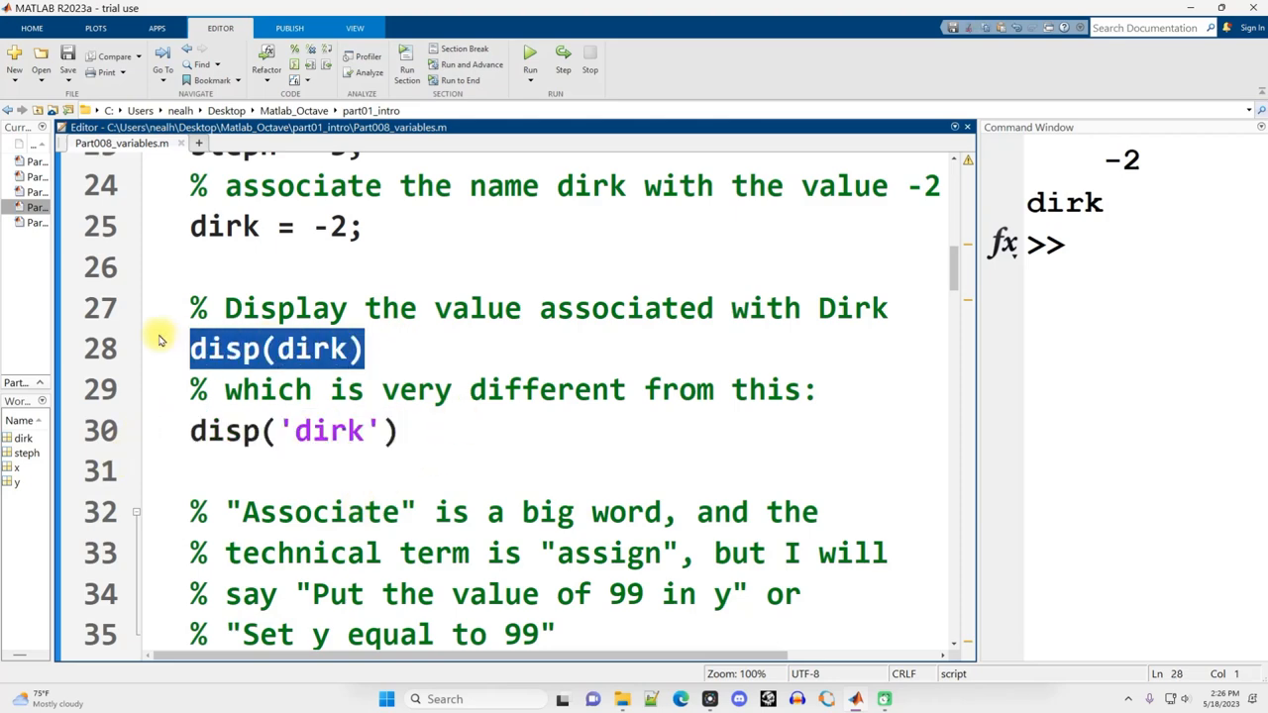
pyautogui.click(341, 349)
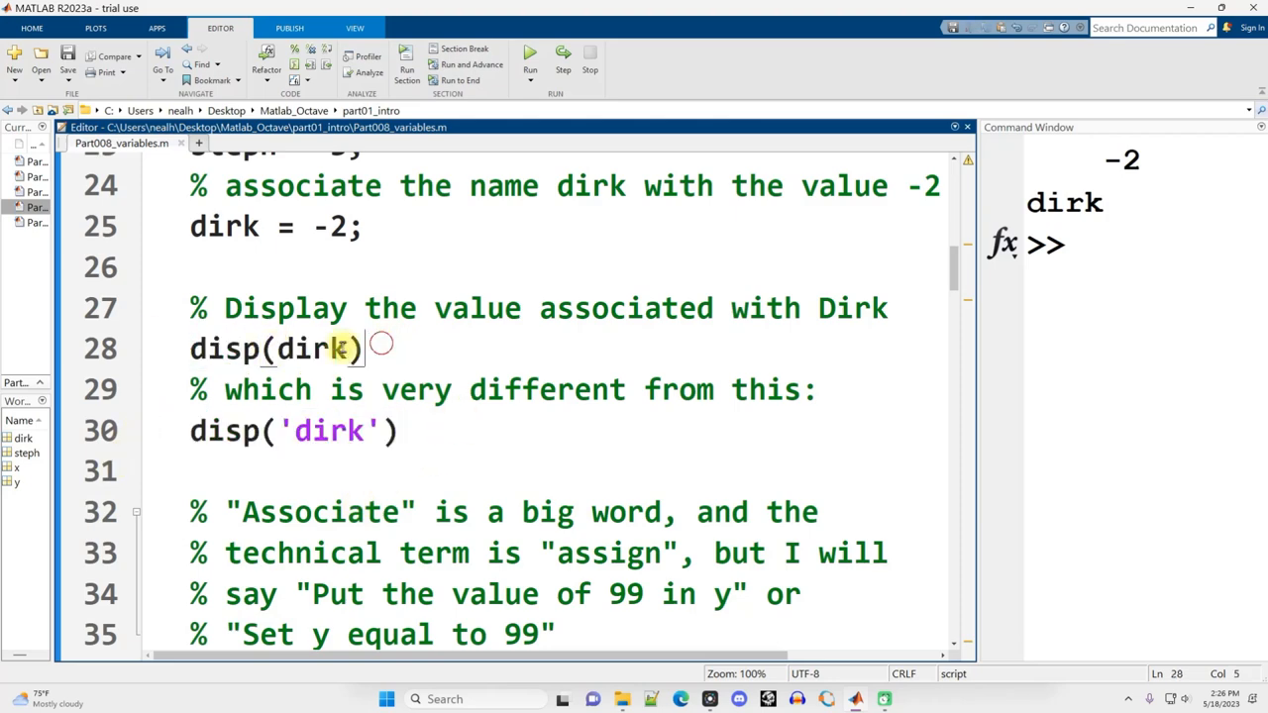
pyautogui.doubleClick(311, 349)
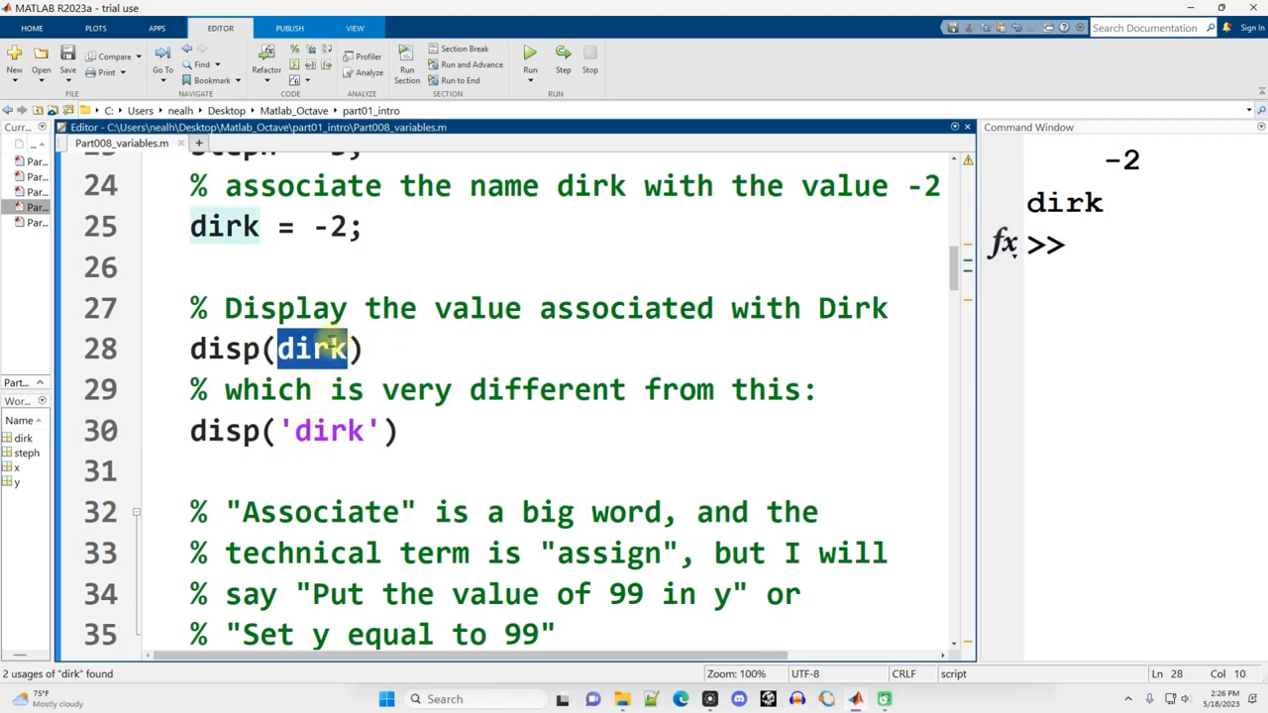
pyautogui.moveTo(336, 365)
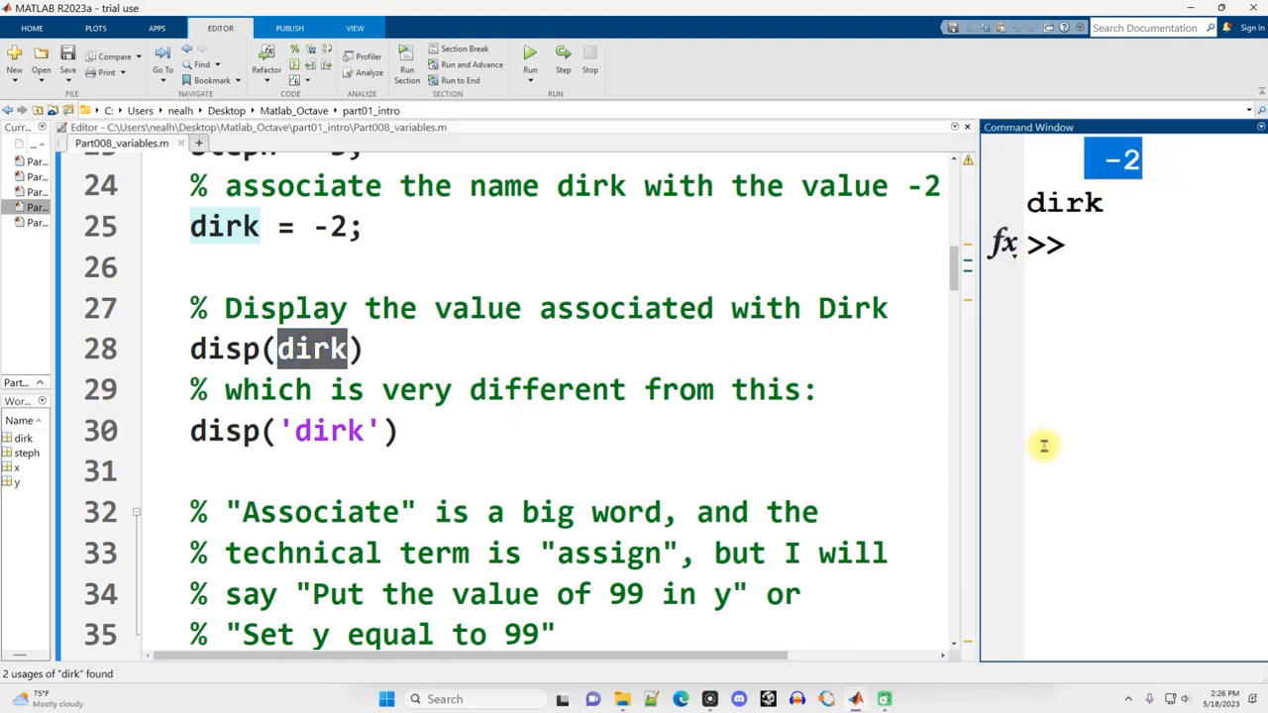
pyautogui.moveTo(297, 446)
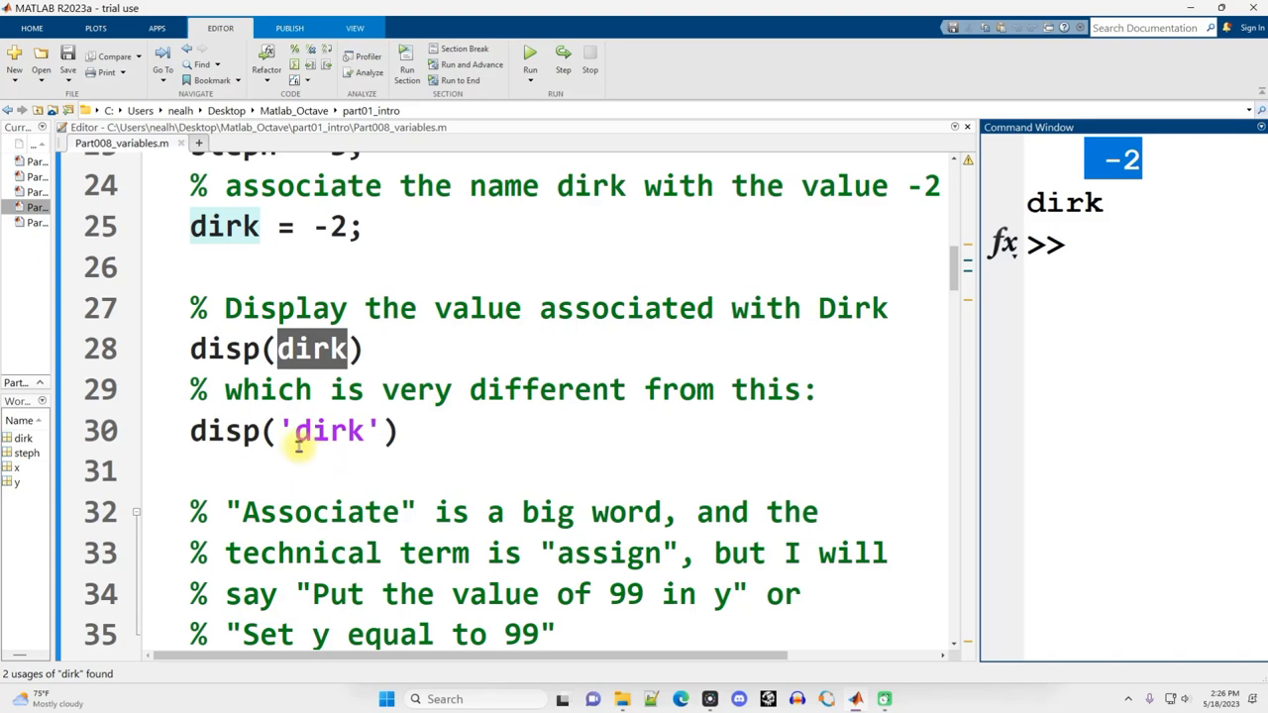
pyautogui.doubleClick(327, 432)
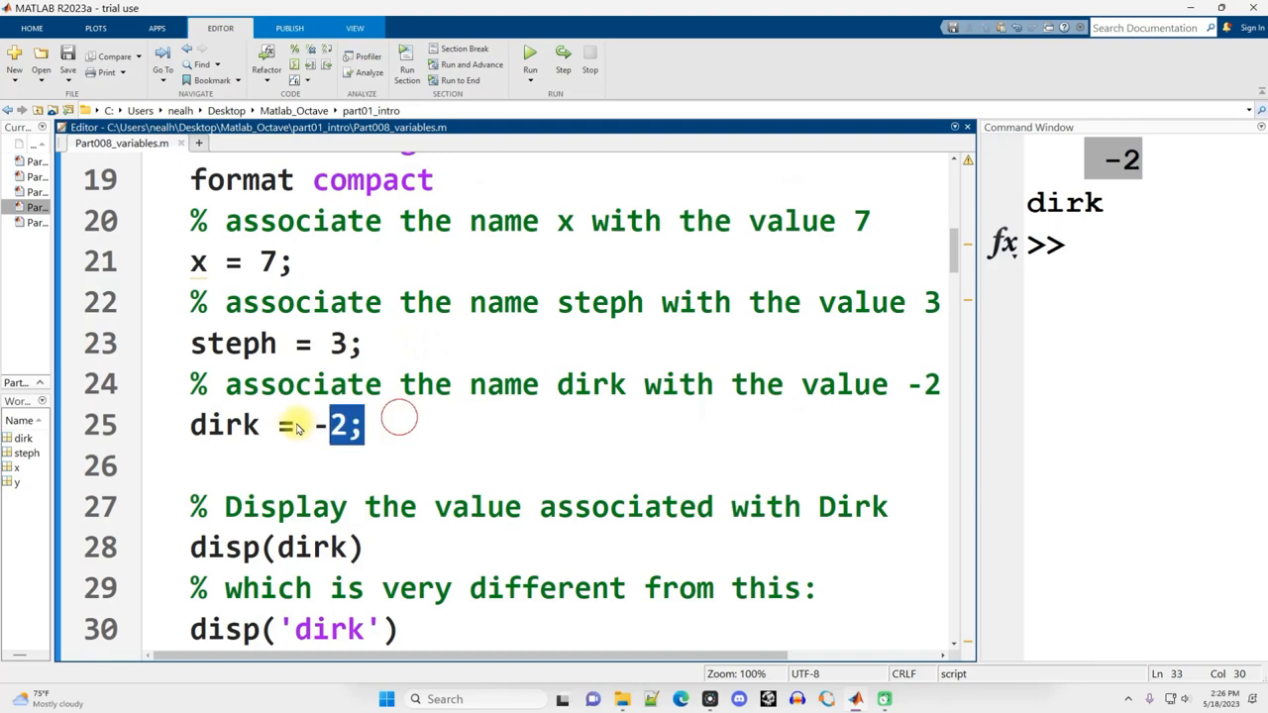
pyautogui.doubleClick(226, 424)
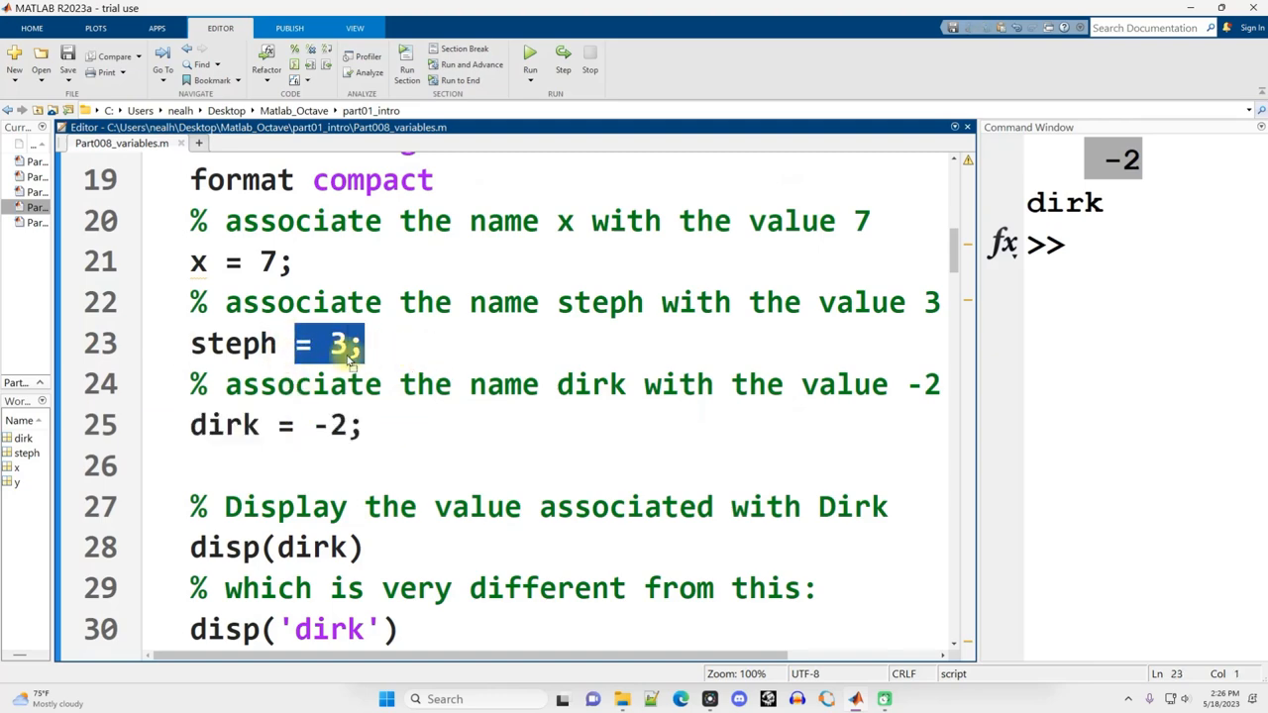
pyautogui.scroll(-3)
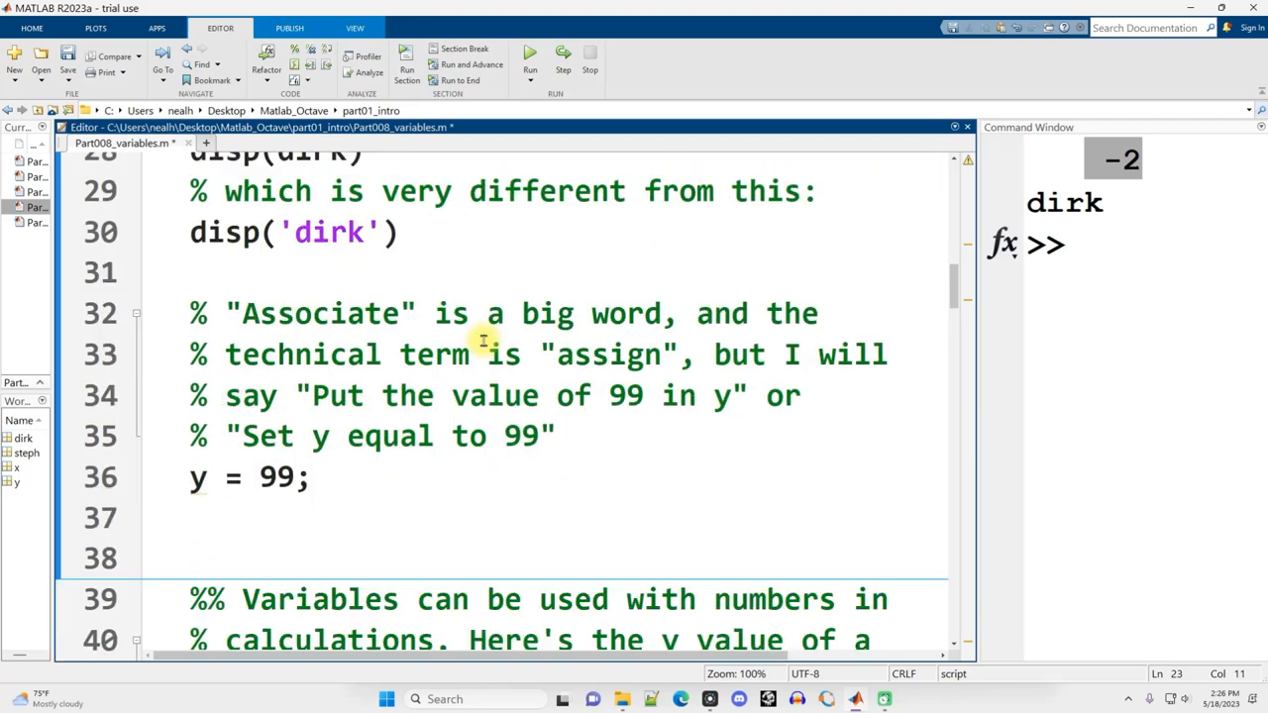
# Demonstrate '<-' versus '=' on the y = 99 assignment, leaving y = 99, and reach the slope section
pyautogui.moveTo(313, 397); pyautogui.dragTo(697, 397)
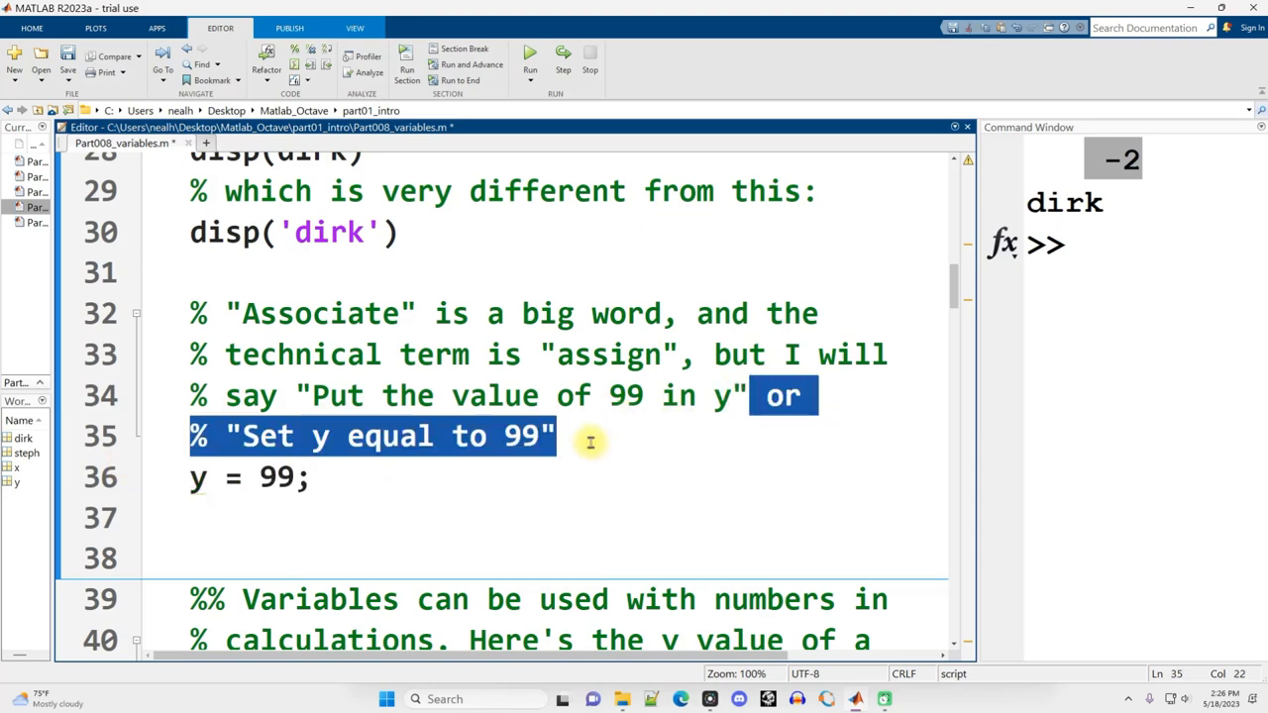
pyautogui.doubleClick(333, 396)
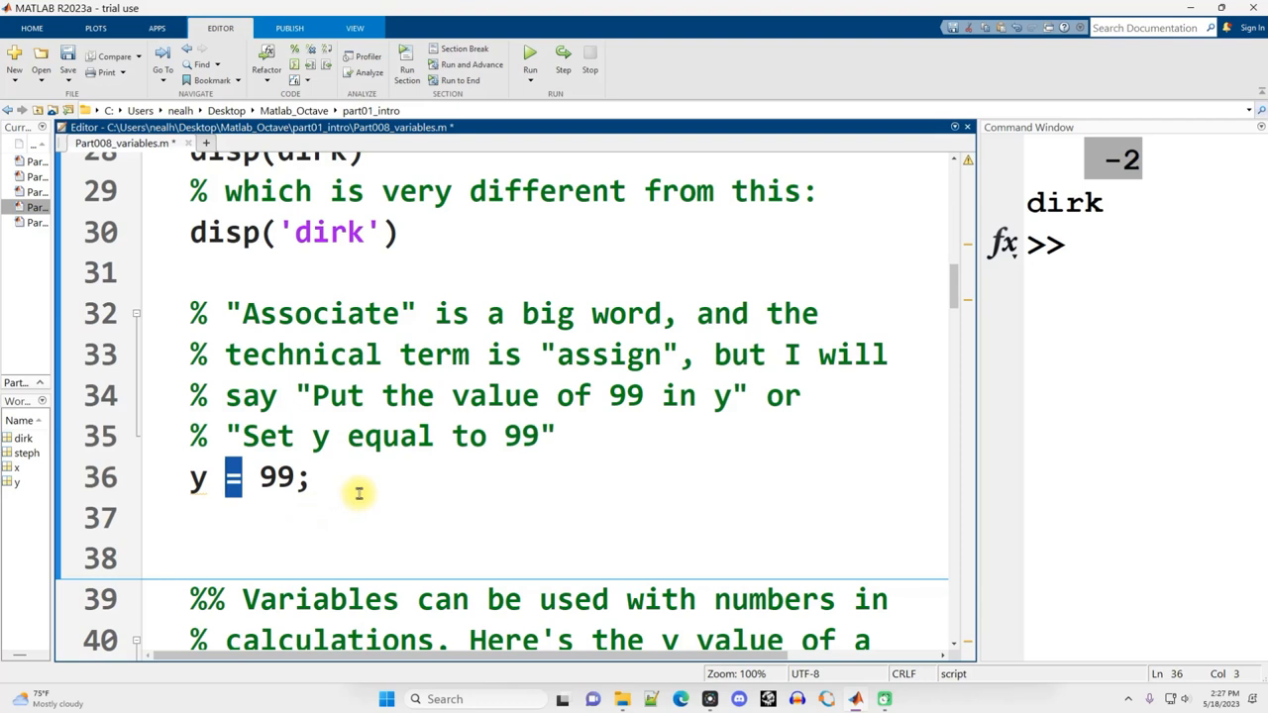
pyautogui.write('<-')
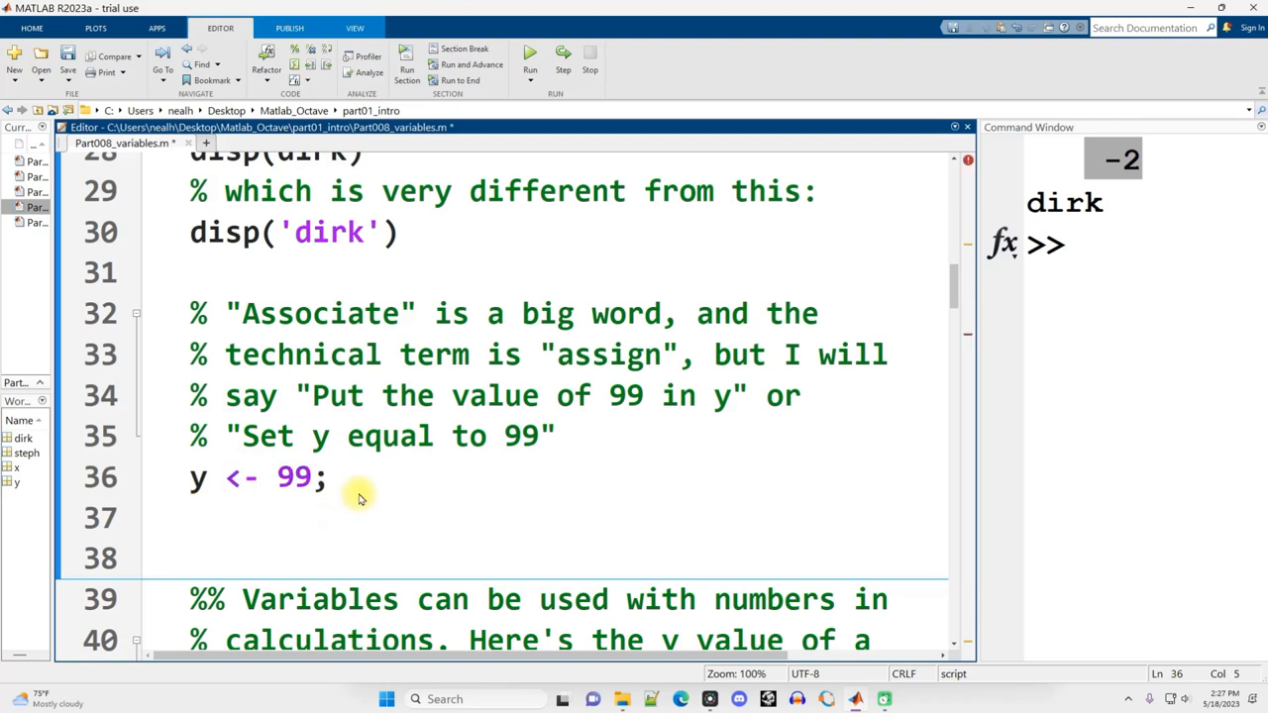
pyautogui.doubleClick(293, 477)
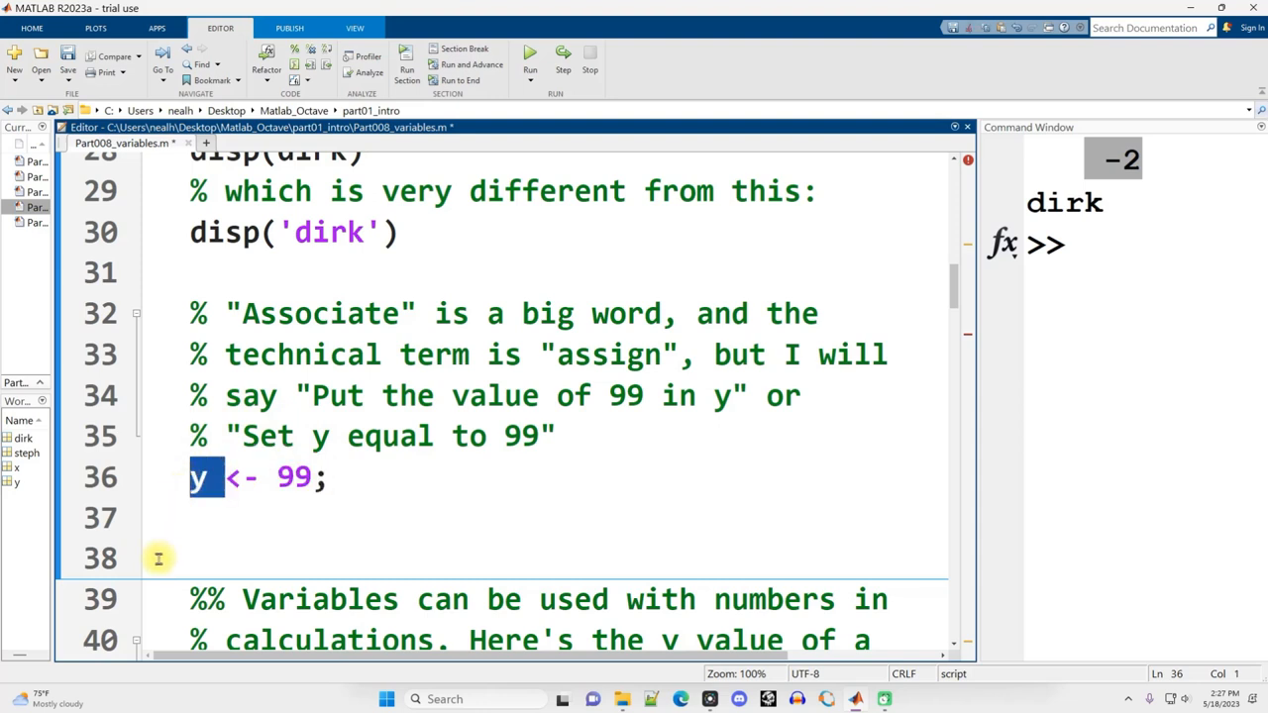
pyautogui.moveTo(259, 476)
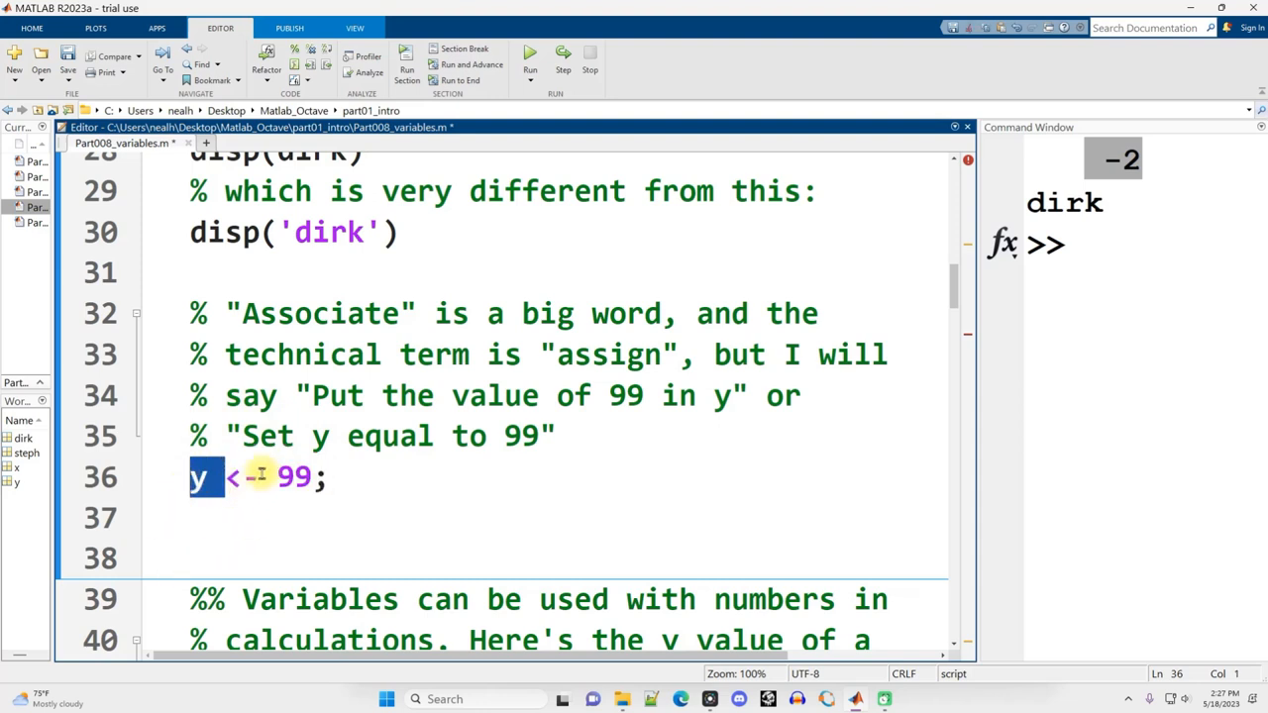
pyautogui.write('=')
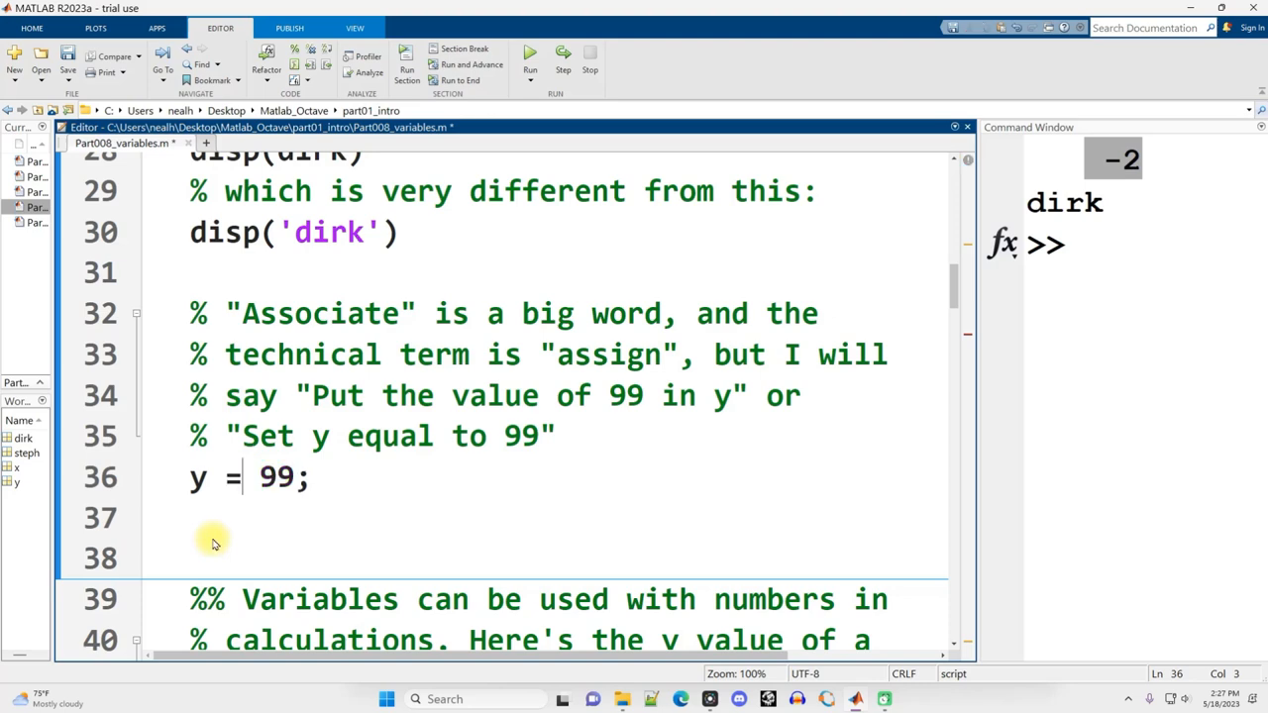
pyautogui.scroll(-3)
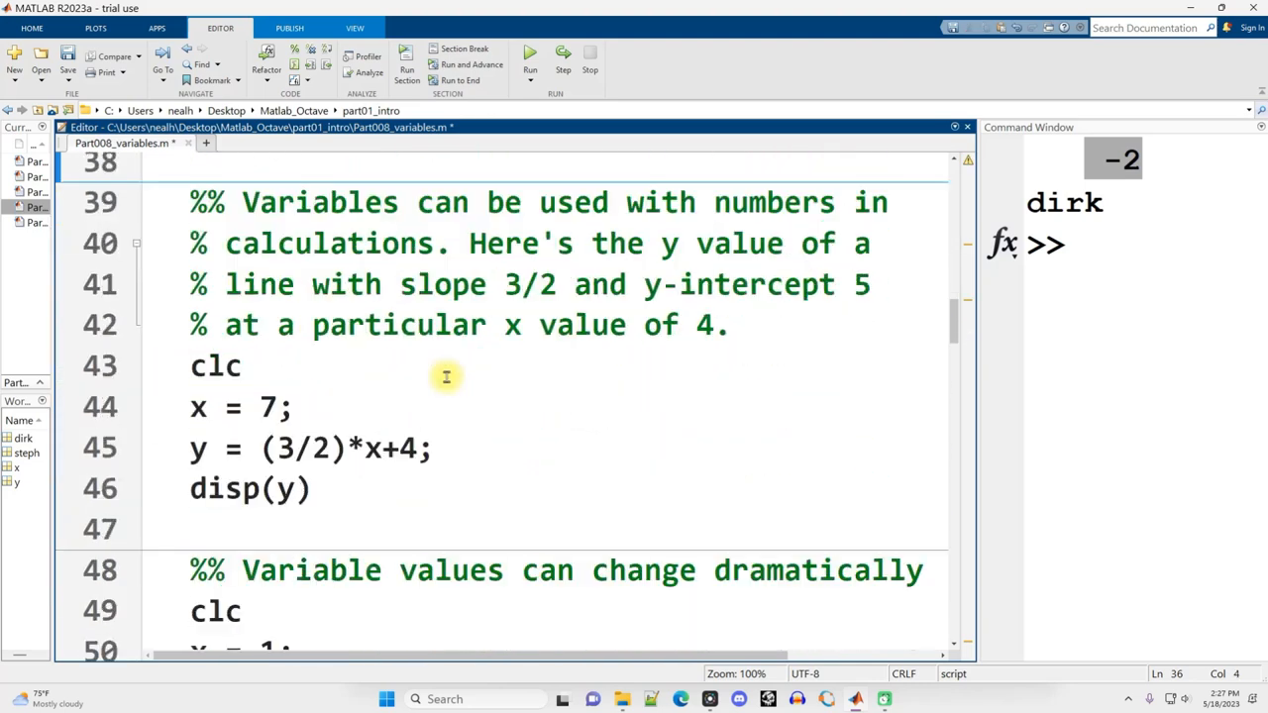
pyautogui.moveTo(566, 412)
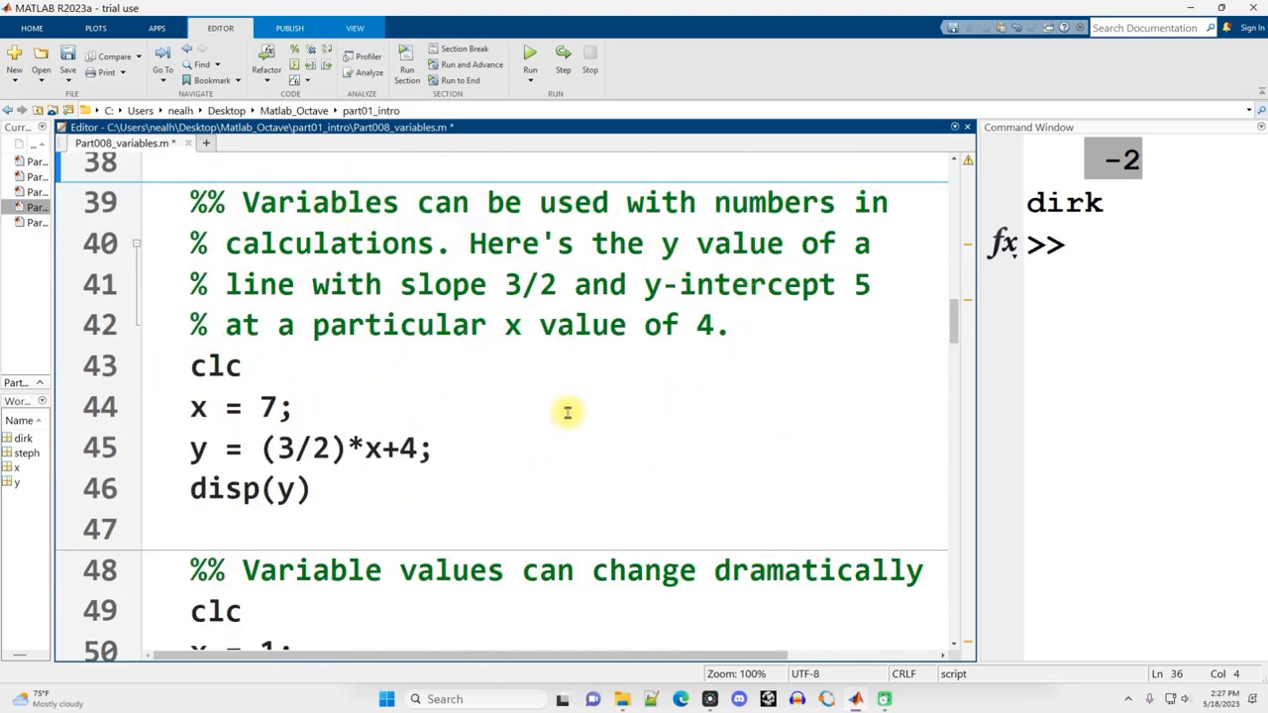
pyautogui.moveTo(301, 448)
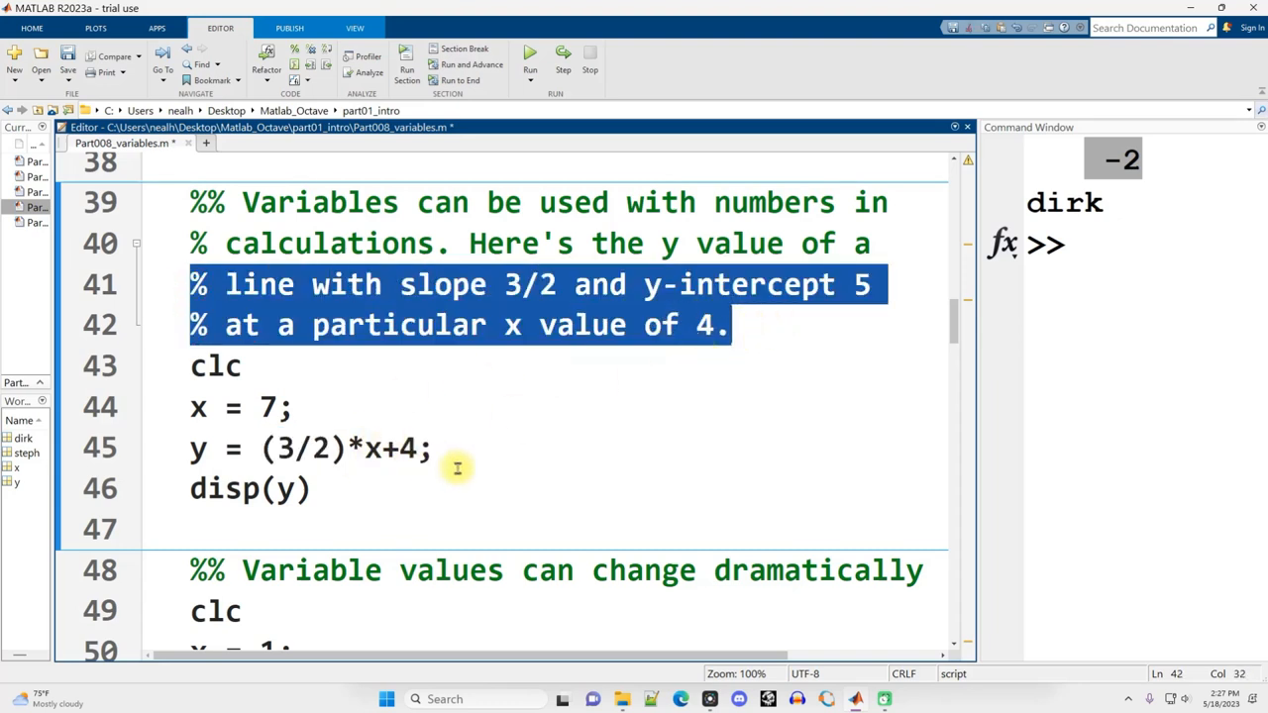
# Set x = 4 and examine the (3/2)*x+5 expression, which yields 11
pyautogui.doubleClick(412, 448)
pyautogui.write('5')
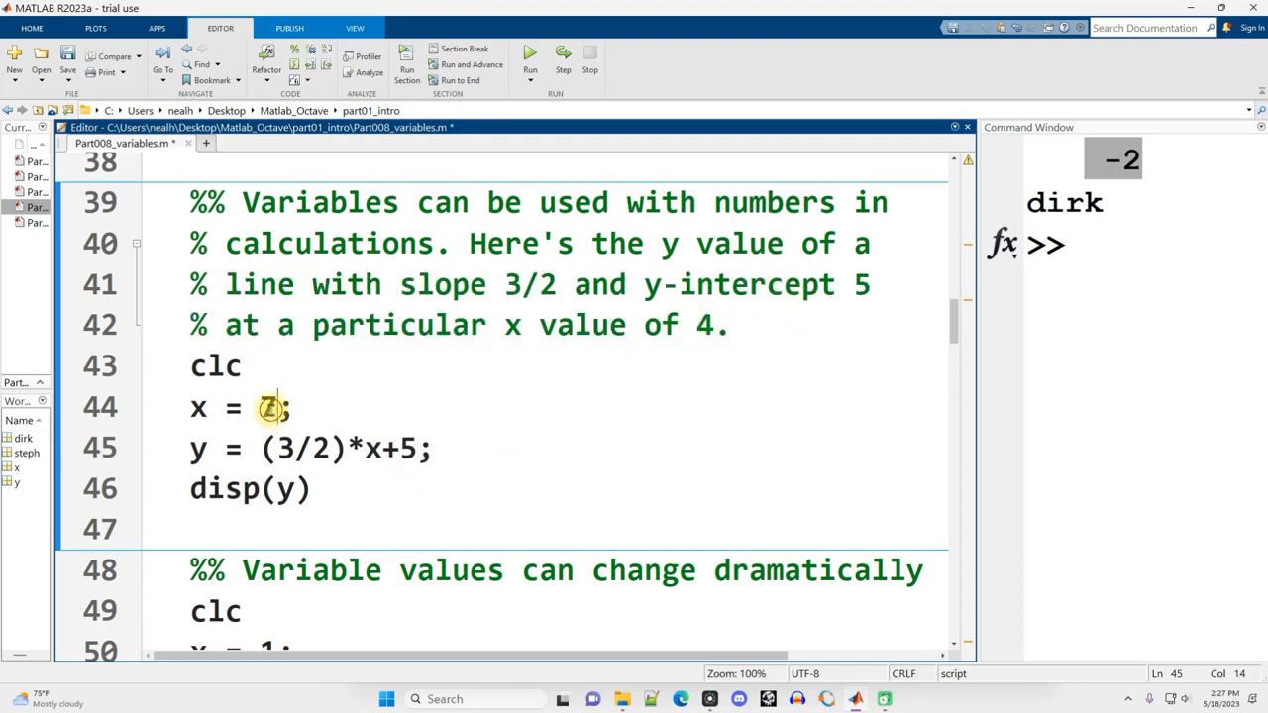
pyautogui.write('4')
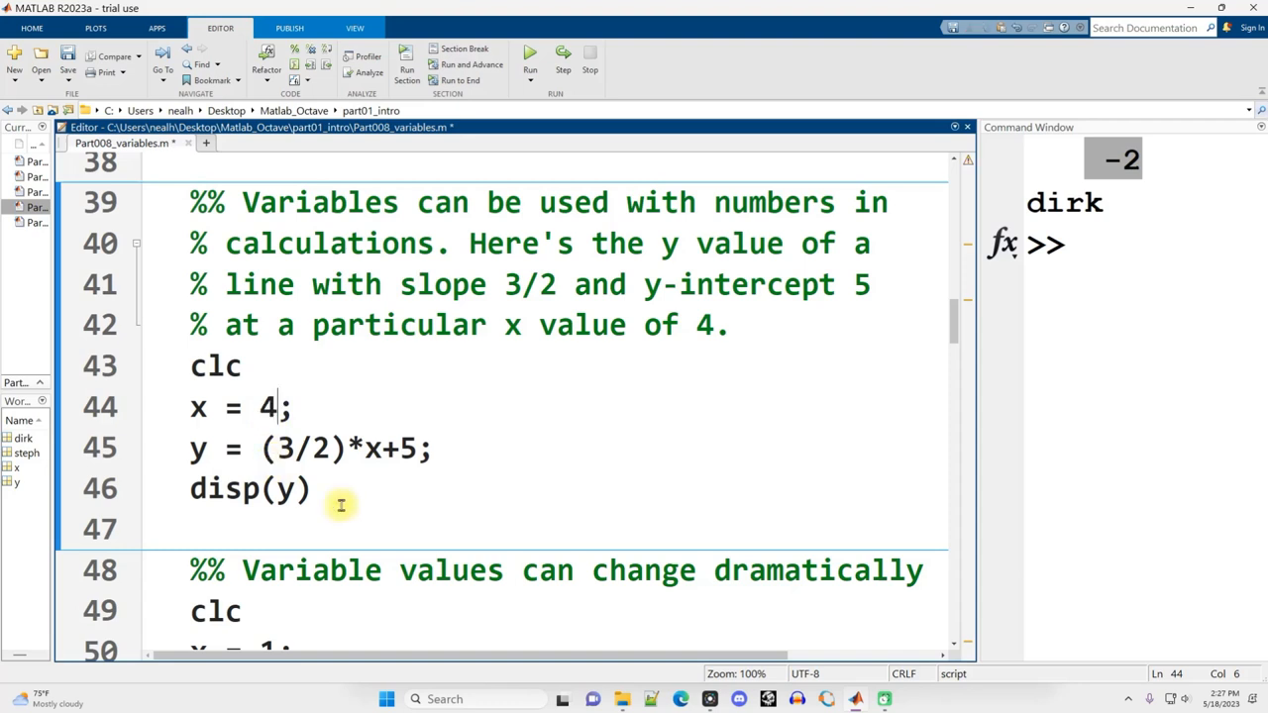
pyautogui.tripleClick(238, 408)
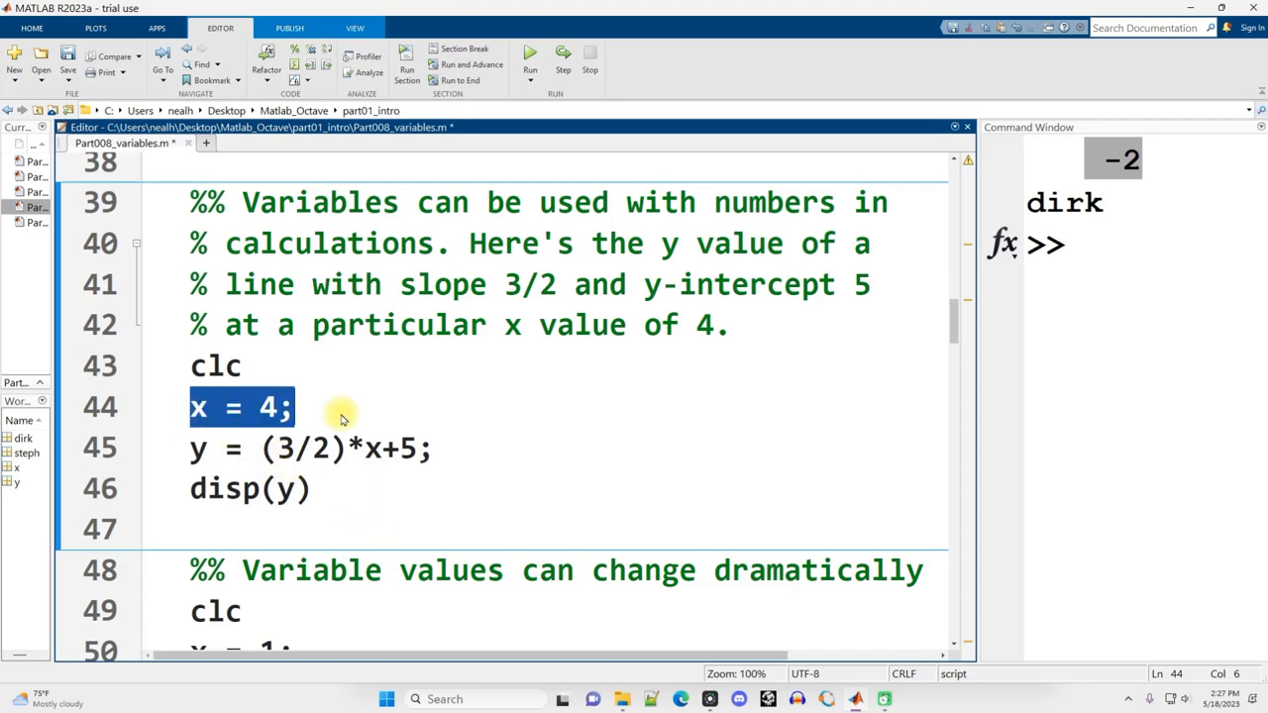
pyautogui.click(260, 450)
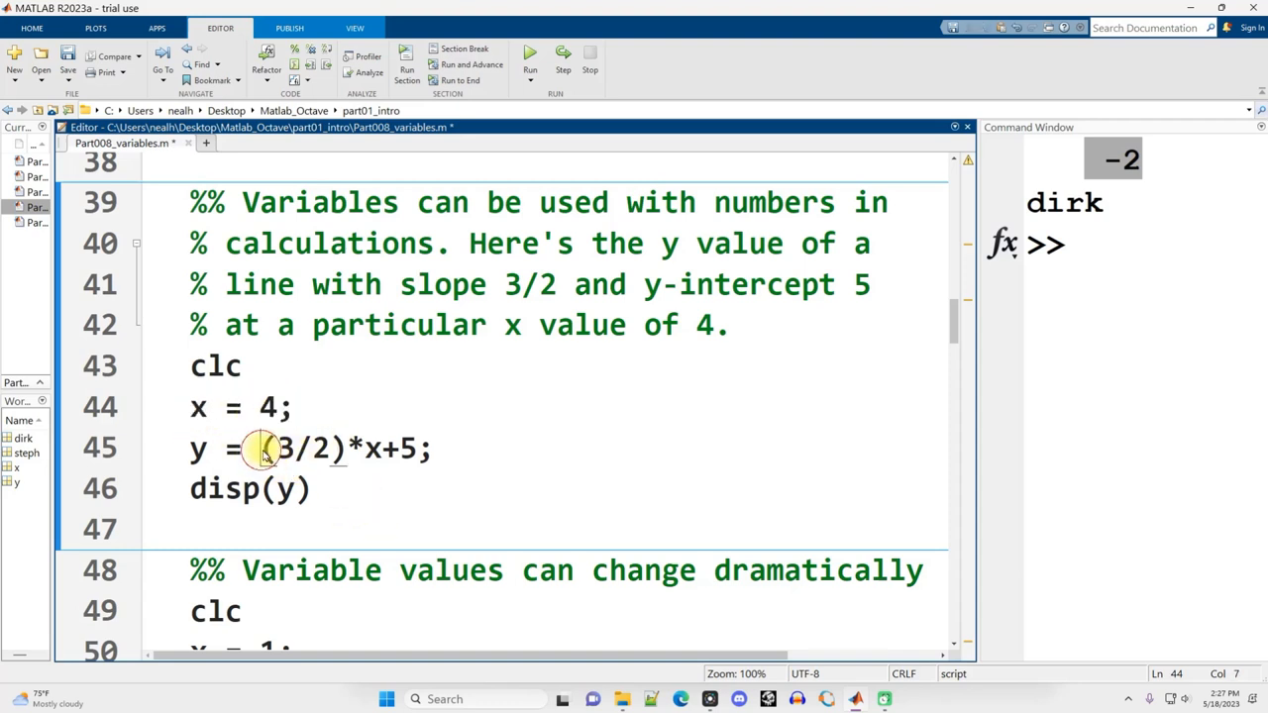
pyautogui.moveTo(260, 448); pyautogui.dragTo(432, 448)
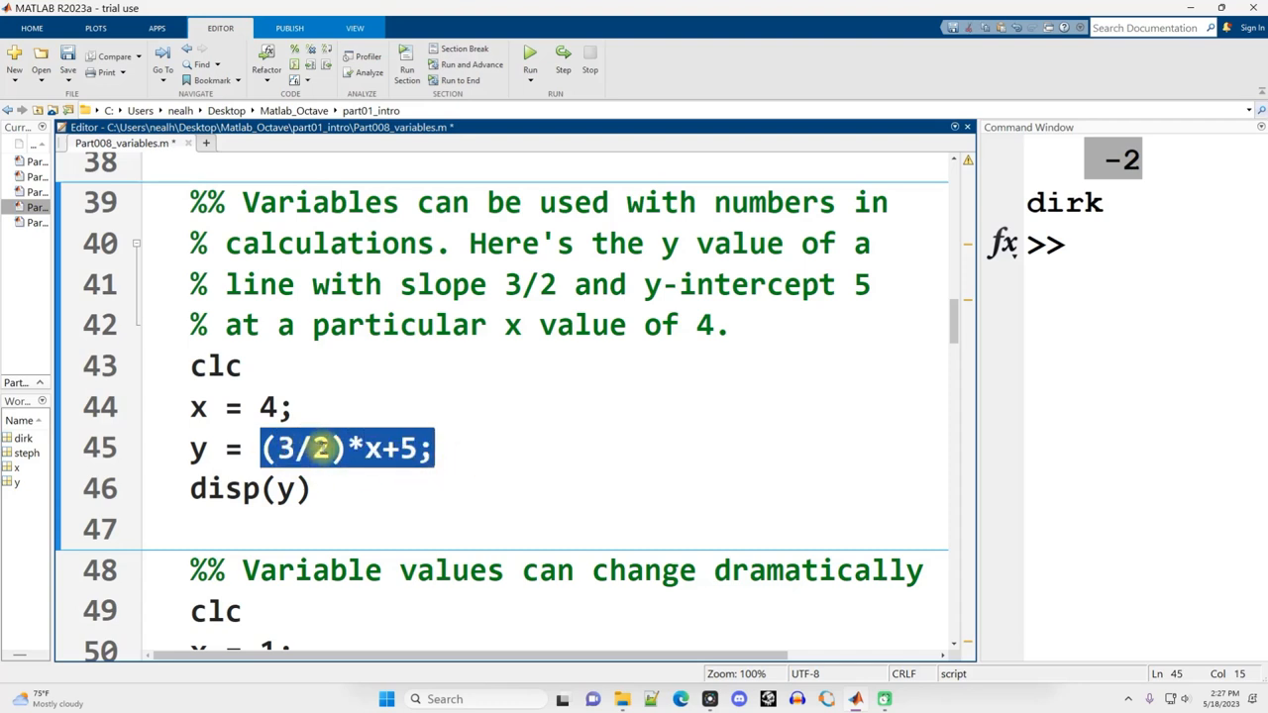
pyautogui.moveTo(476, 451)
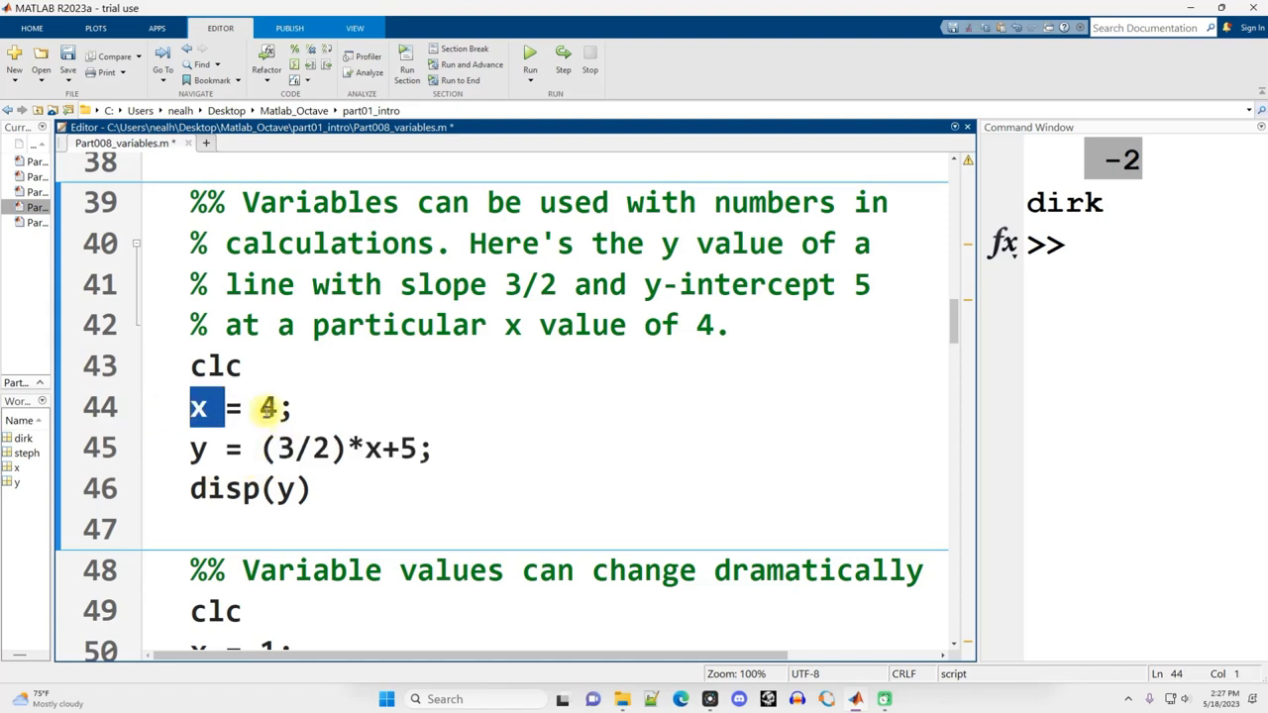
pyautogui.moveTo(465, 448)
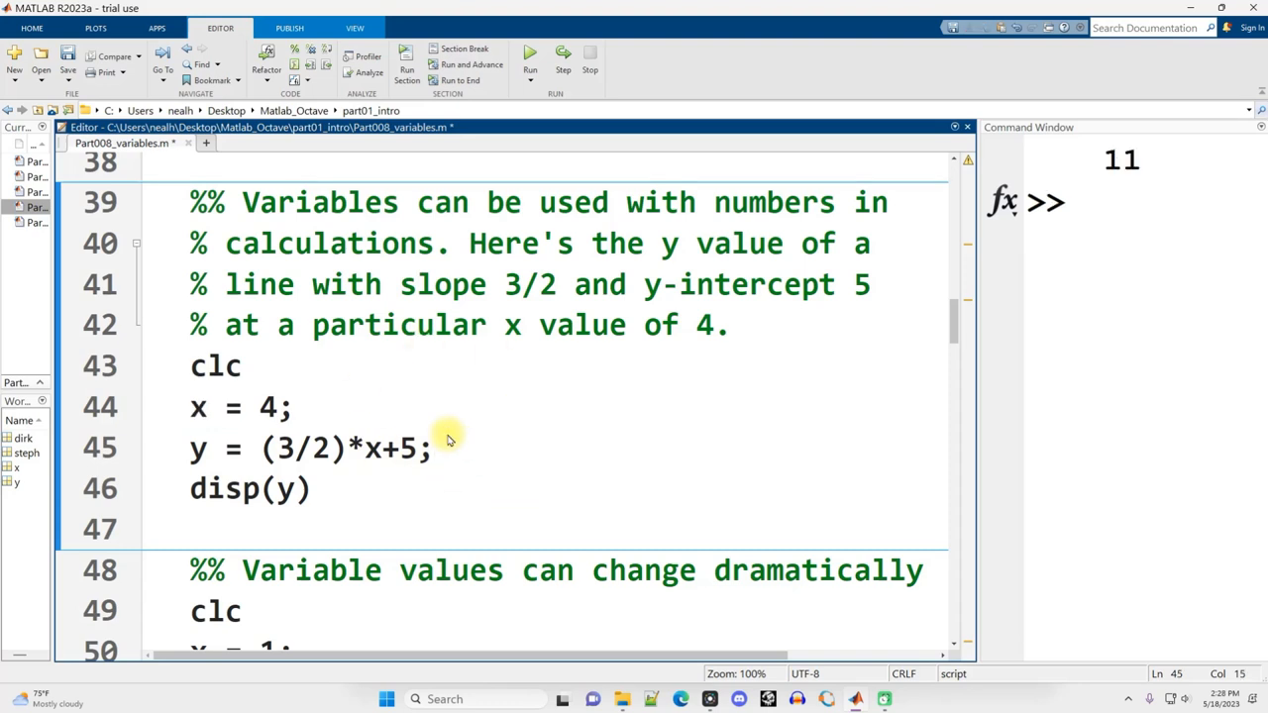
# Set x back to 7 so disp(y) gives 15.5, highlighting the x usage and the disp(y) line
pyautogui.click(1048, 406)
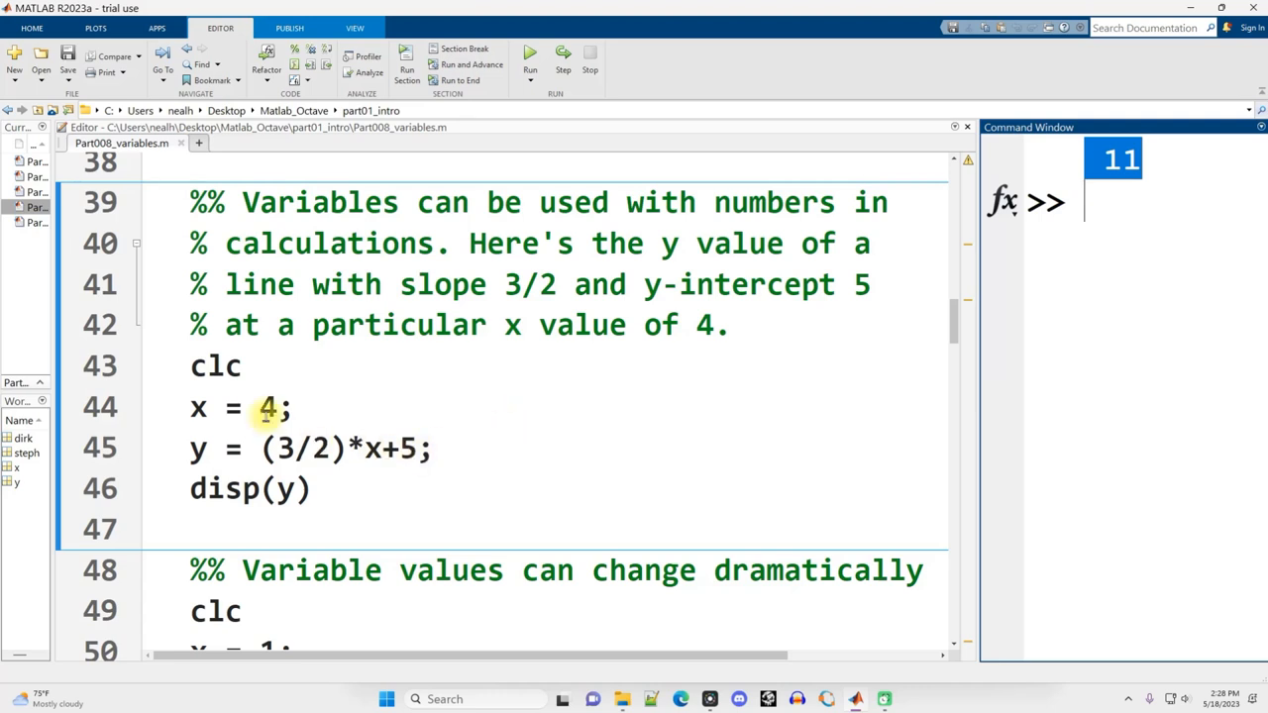
pyautogui.write('7')
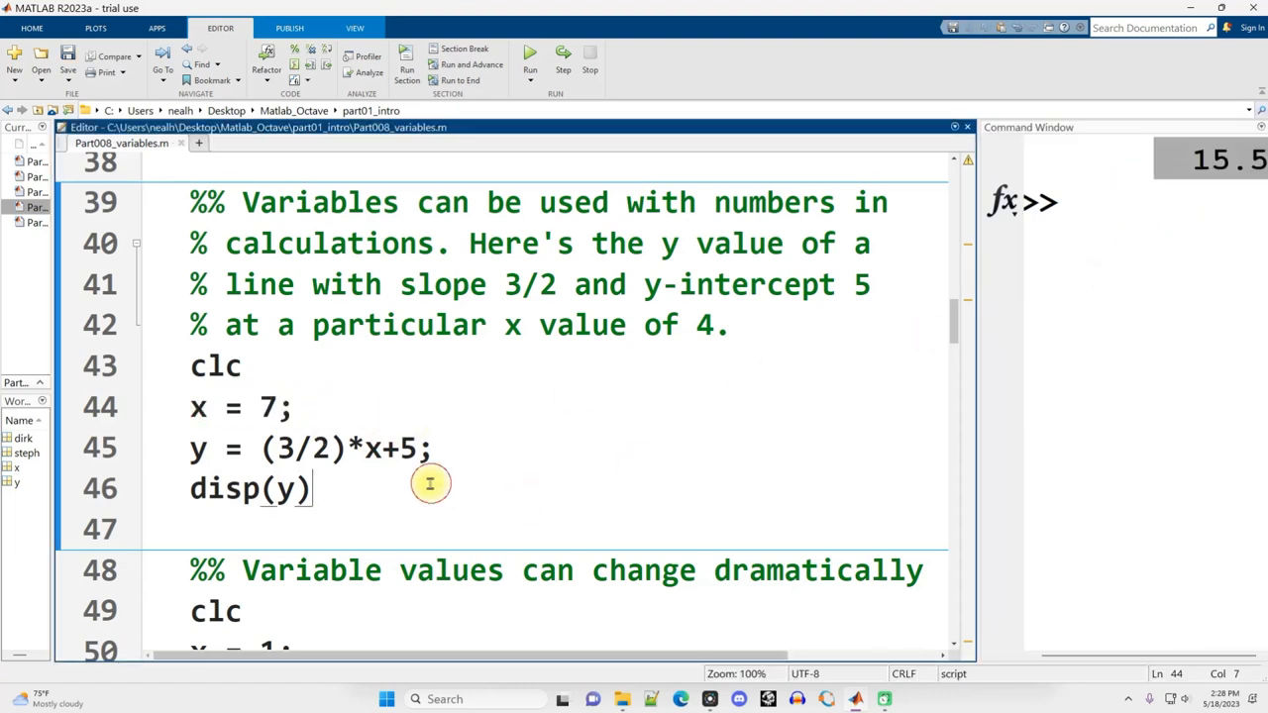
pyautogui.doubleClick(372, 448)
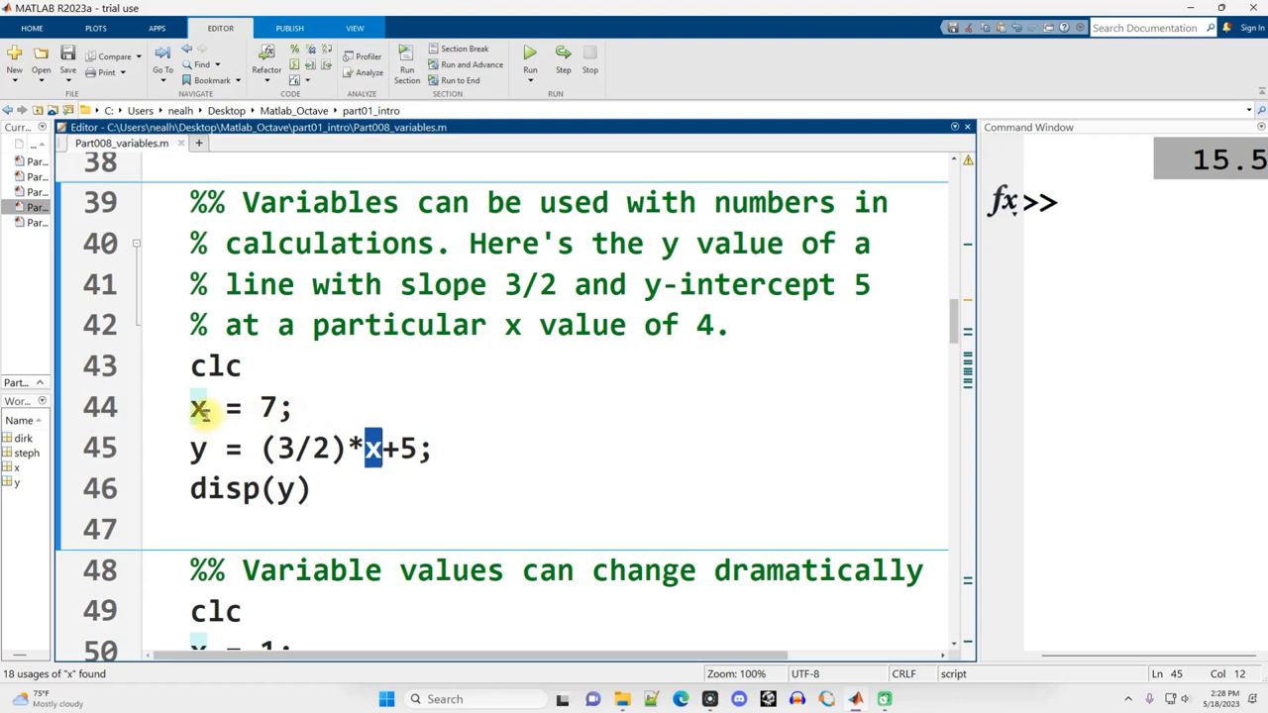
pyautogui.click(302, 406)
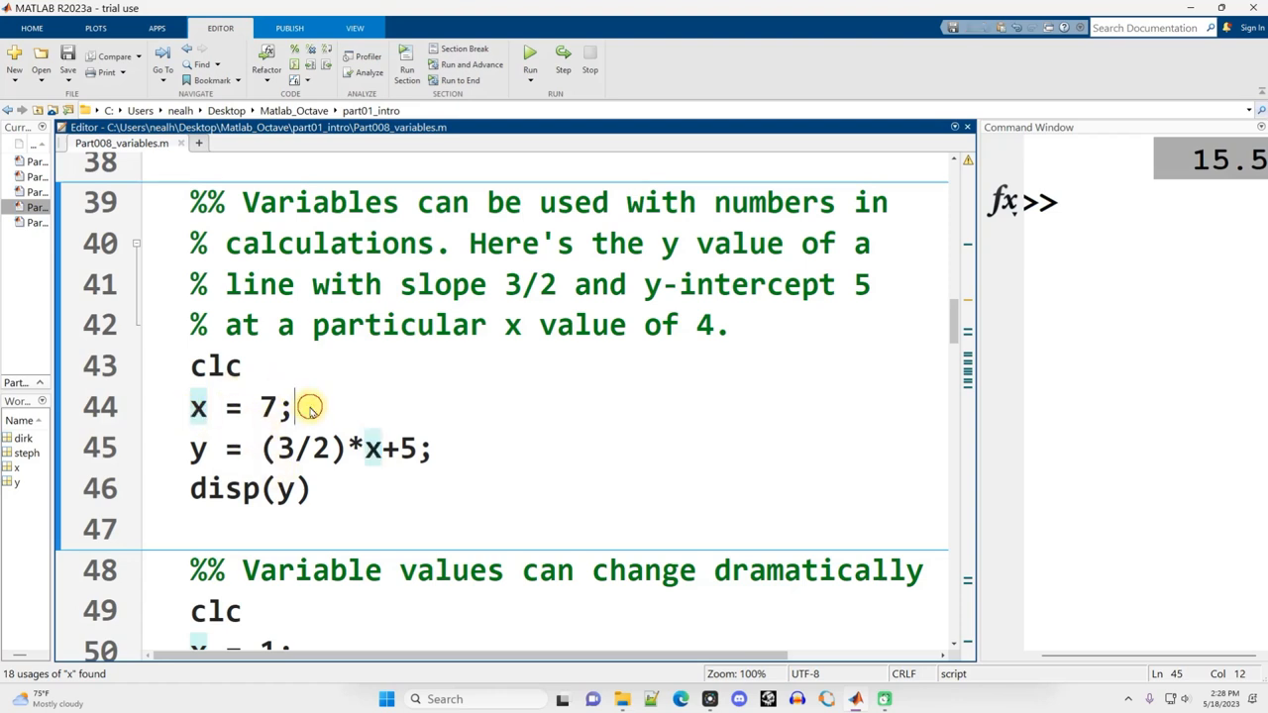
pyautogui.tripleClick(238, 406)
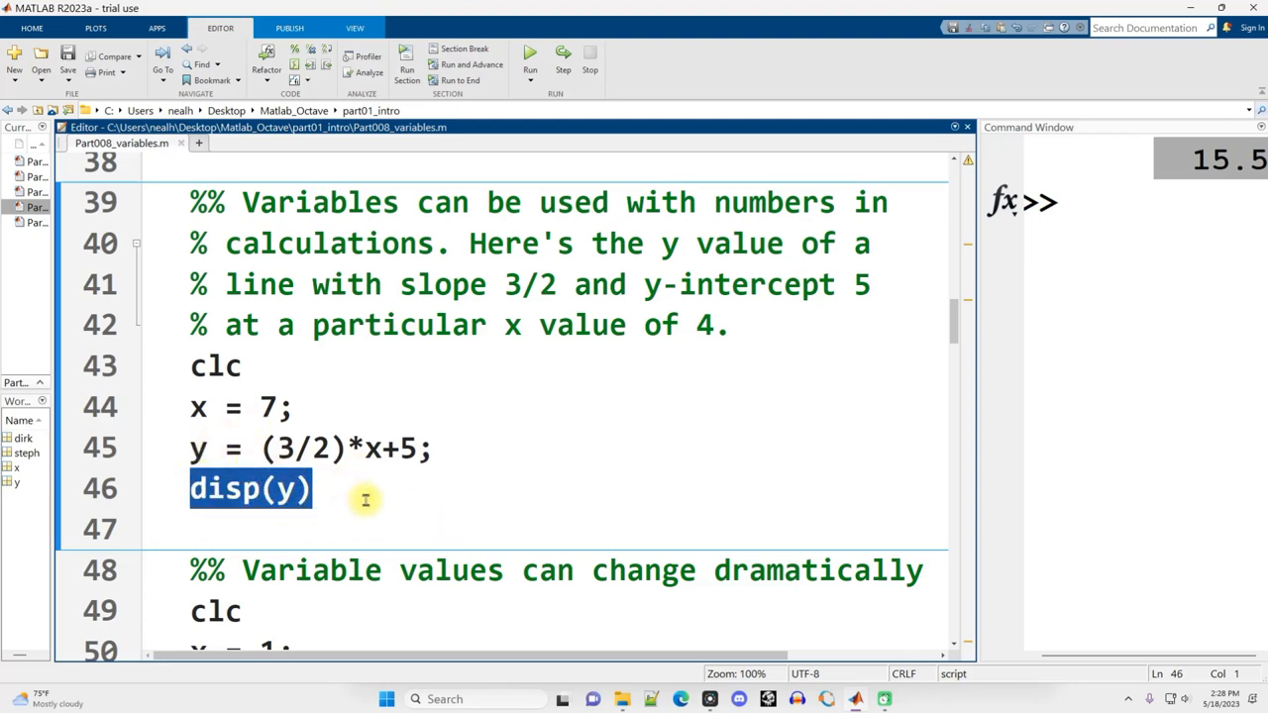
# Review the section's outputs 1, 29365, 0.18263, 5.4774 and highlight the x = x/100 + 1/x line
pyautogui.scroll(-3)
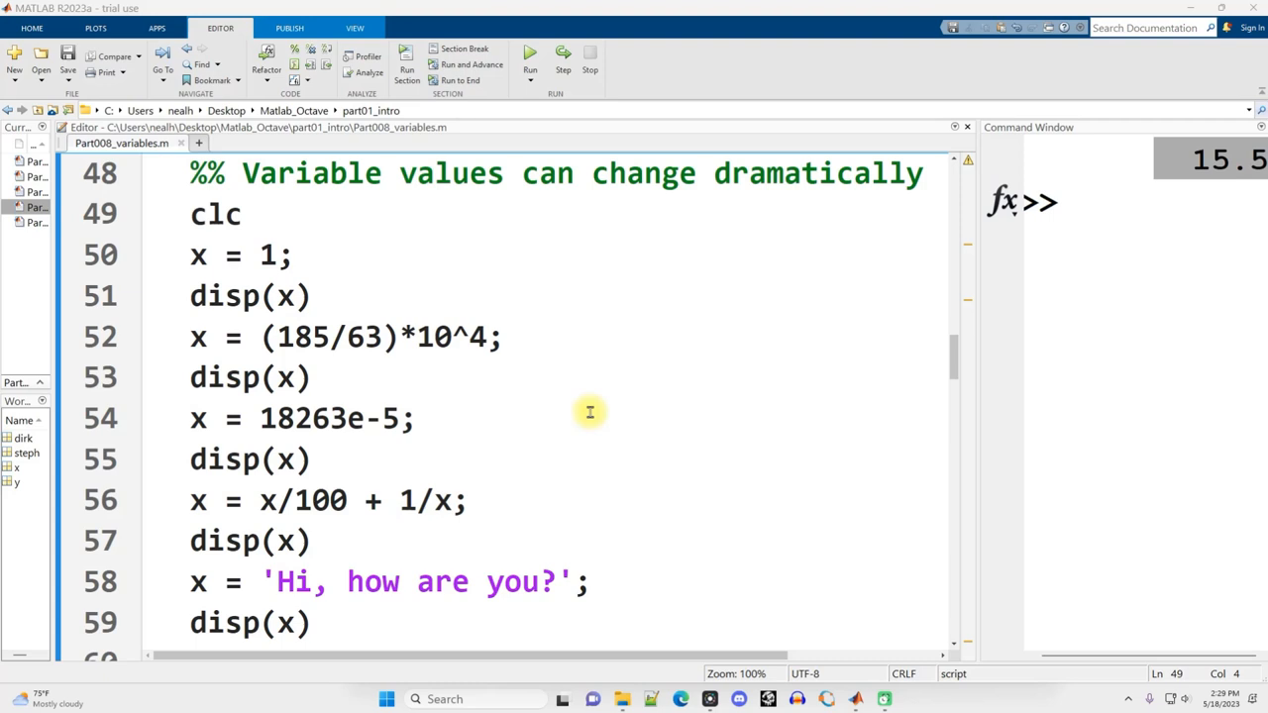
pyautogui.moveTo(981, 424)
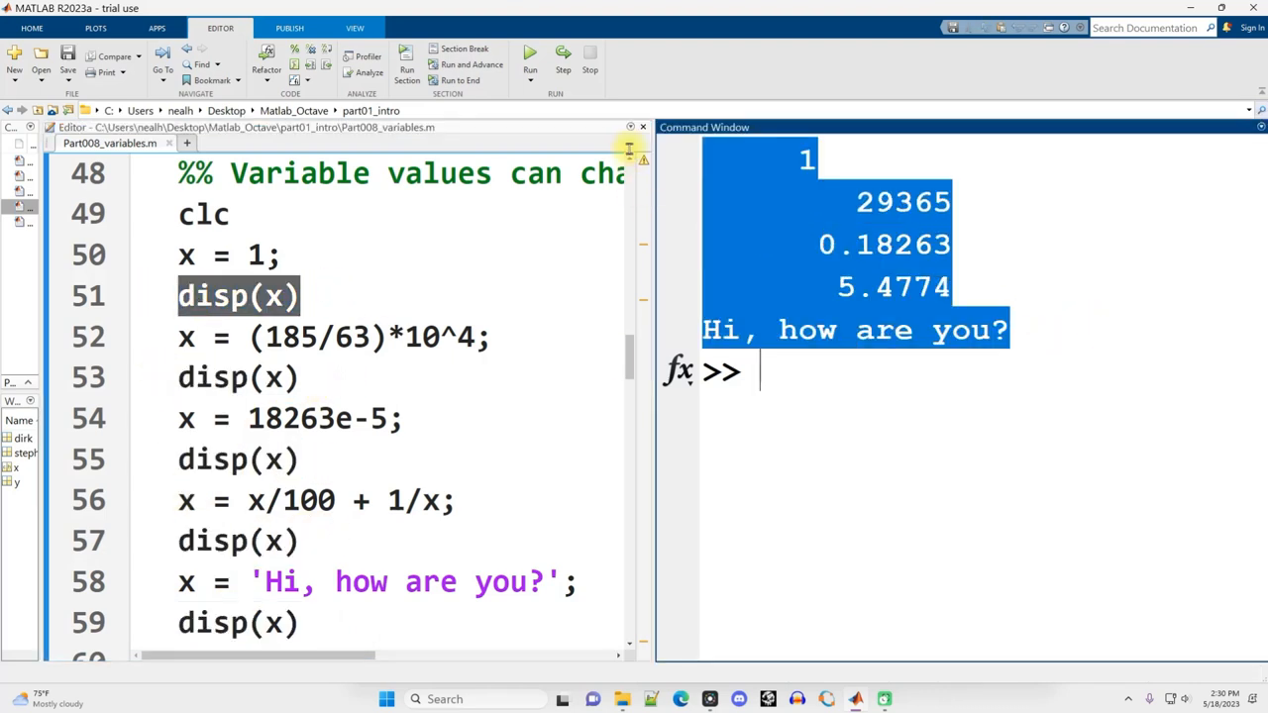
pyautogui.moveTo(701, 501)
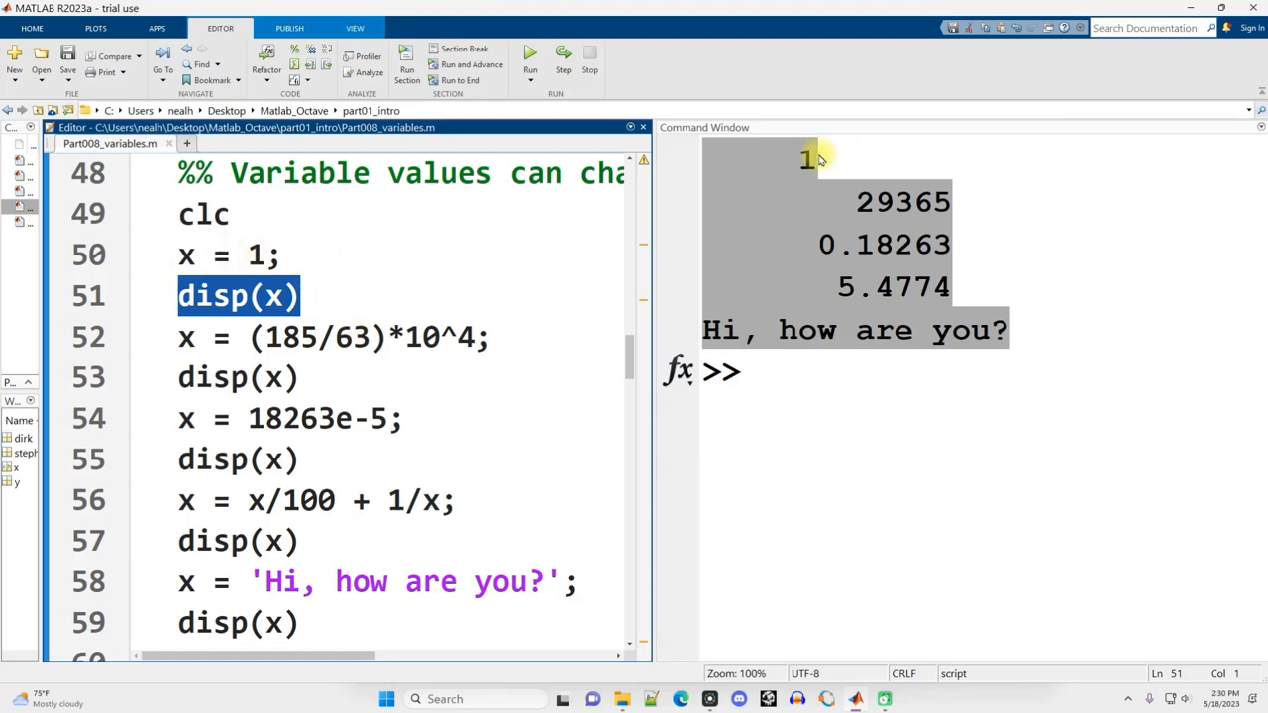
pyautogui.moveTo(250, 336); pyautogui.dragTo(491, 337)
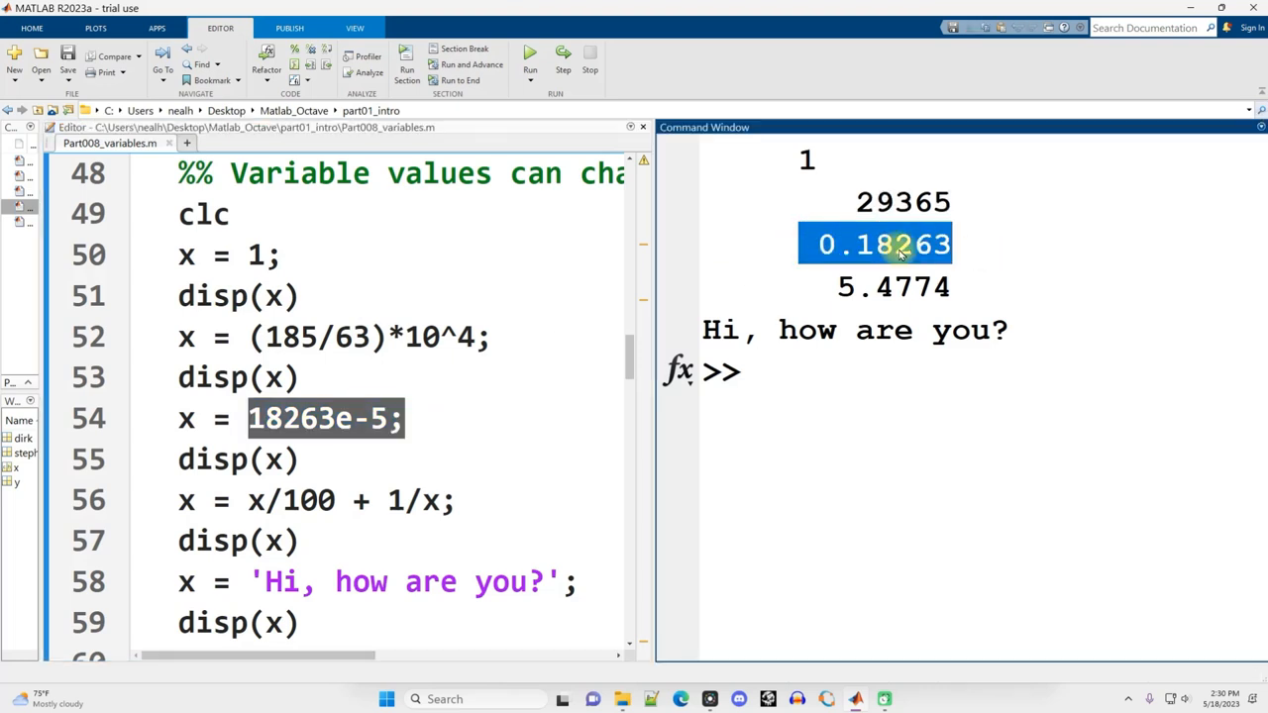
pyautogui.moveTo(353, 367)
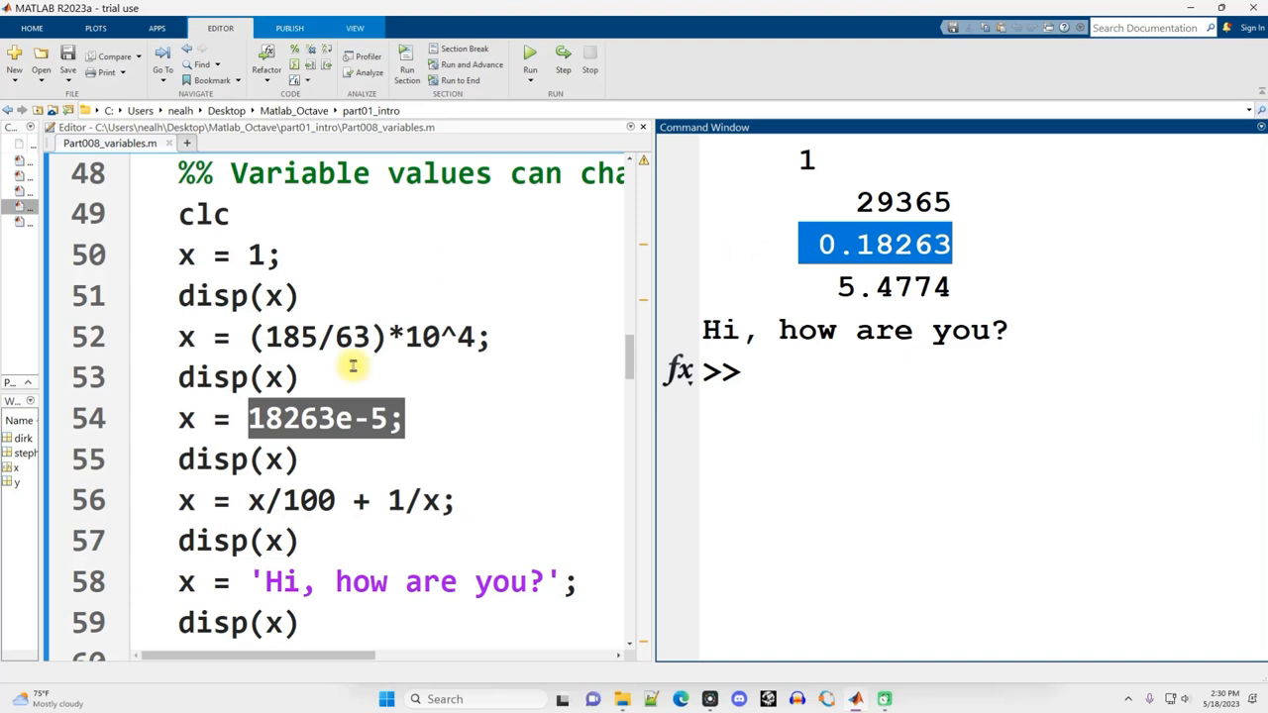
pyautogui.click(186, 499)
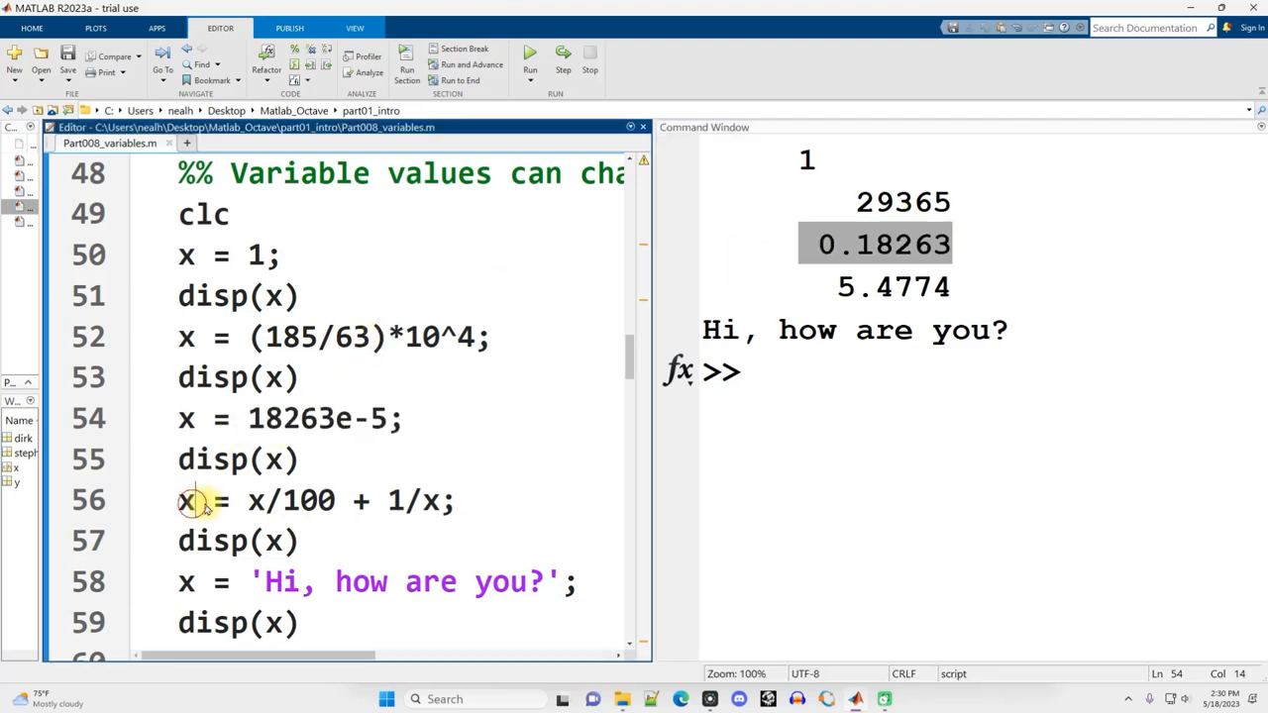
pyautogui.moveTo(198, 499); pyautogui.dragTo(452, 499)
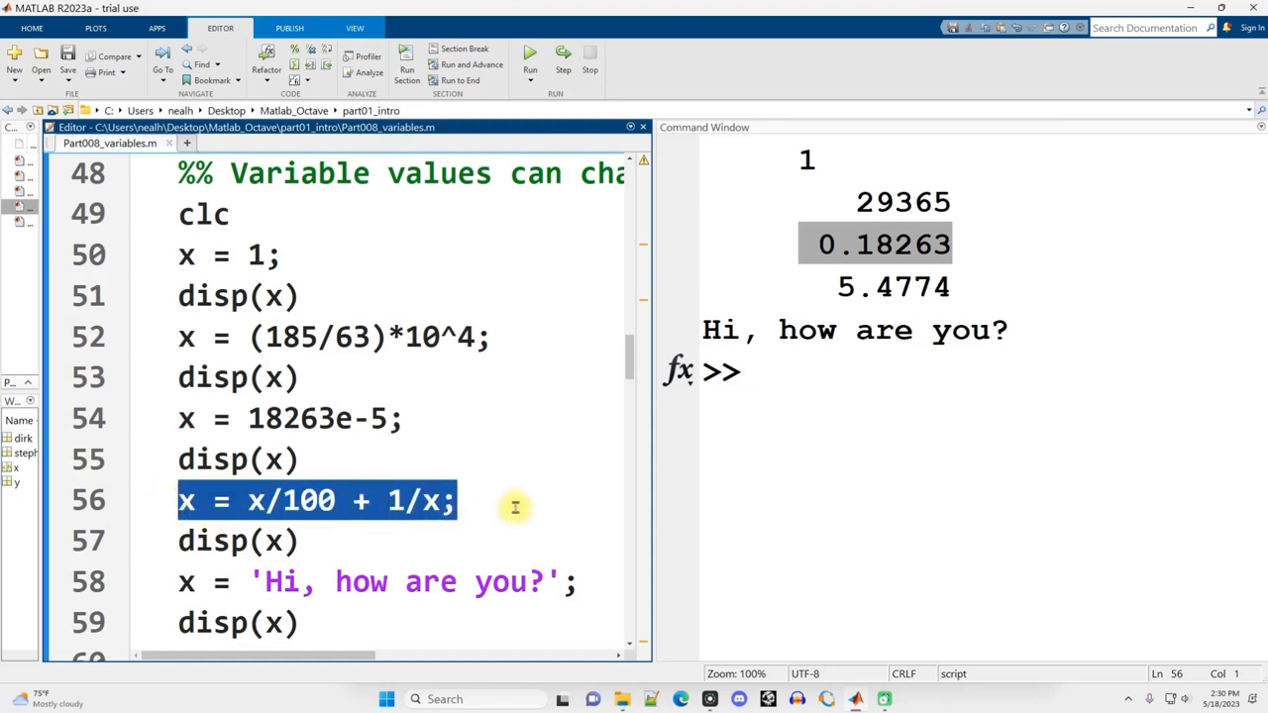
pyautogui.moveTo(527, 491)
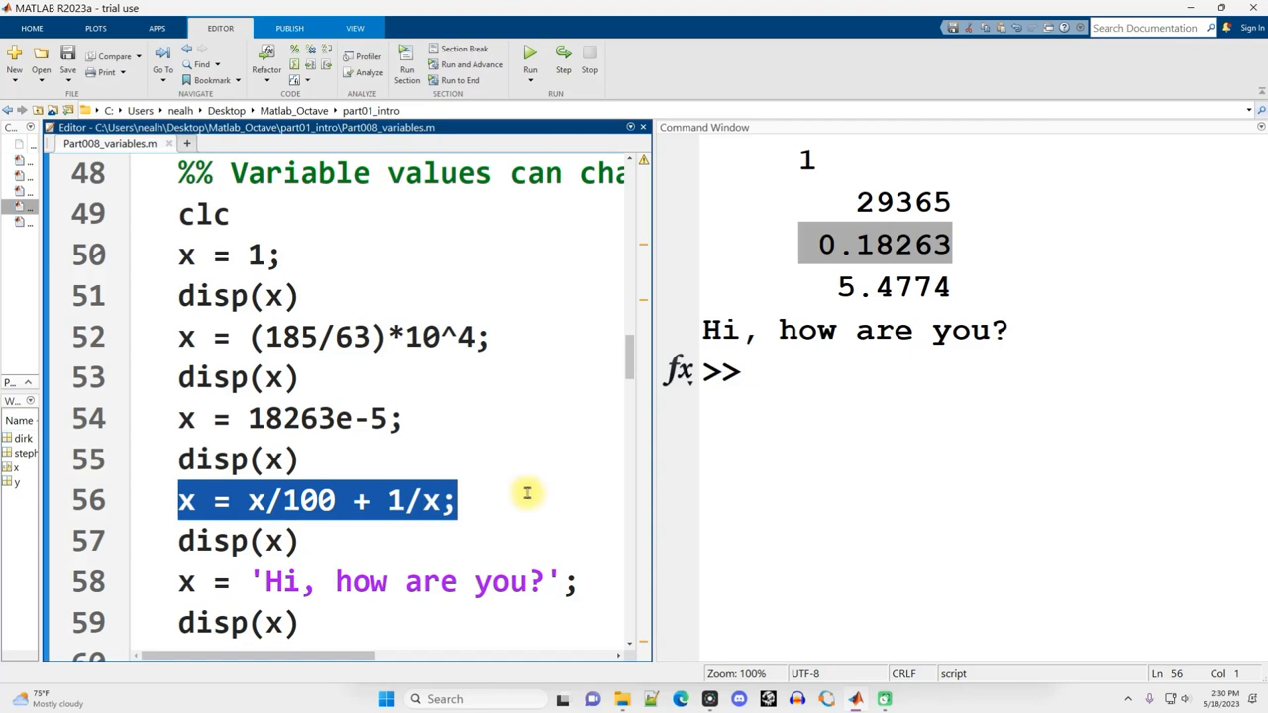
pyautogui.moveTo(489, 543)
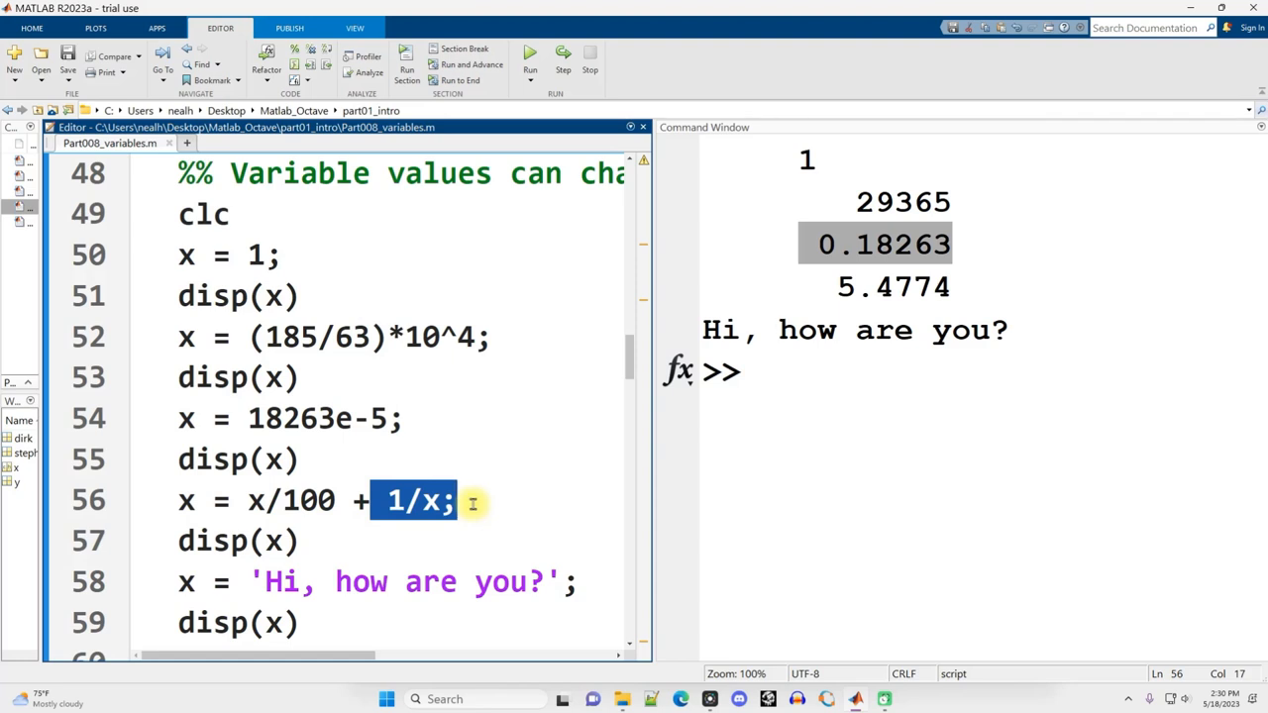
# Walk through the x/100 and 1/x terms on line 56, then highlight the 'Hi, how are you?' output
pyautogui.click(460, 501)
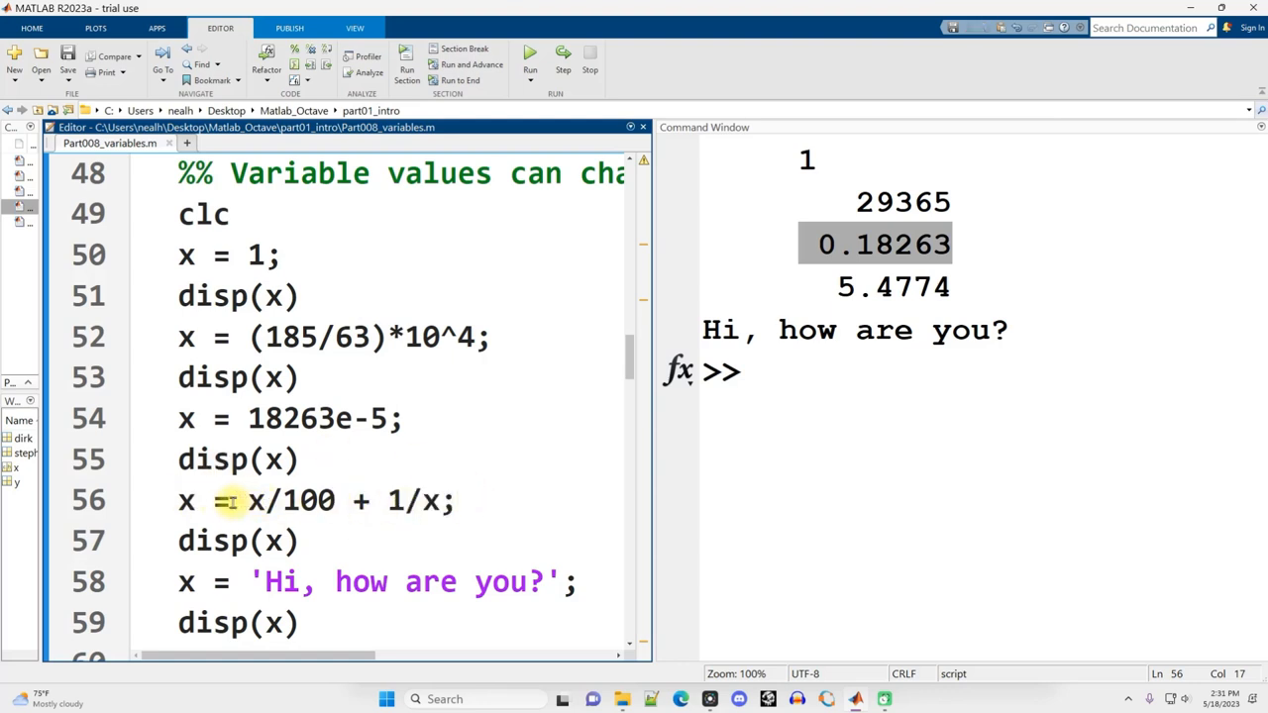
pyautogui.moveTo(245, 499); pyautogui.dragTo(456, 499)
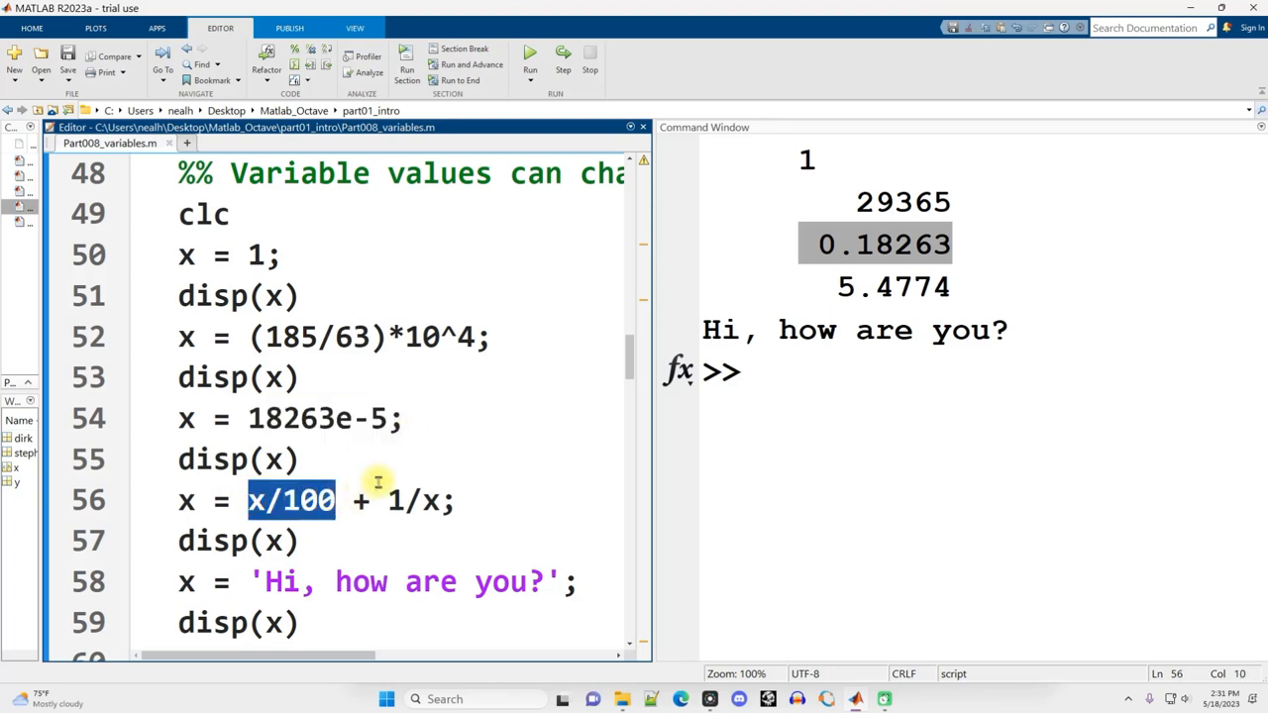
pyautogui.doubleClick(416, 500)
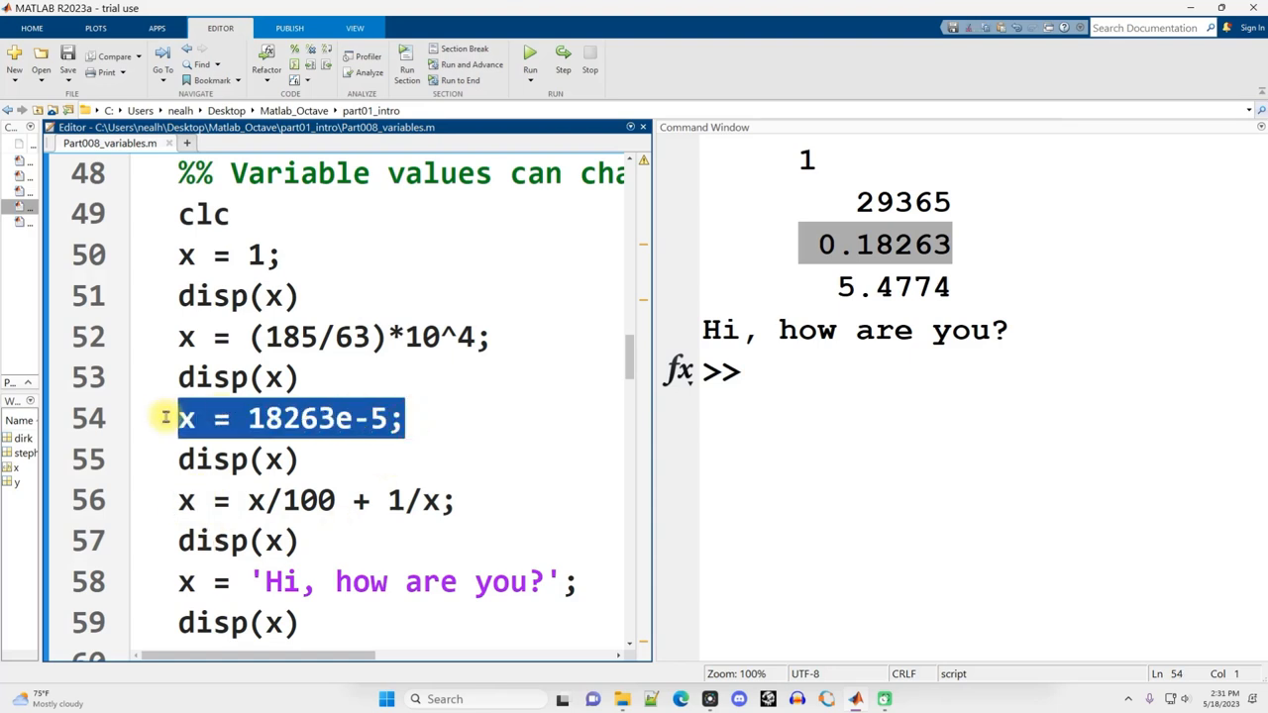
pyautogui.moveTo(176, 507)
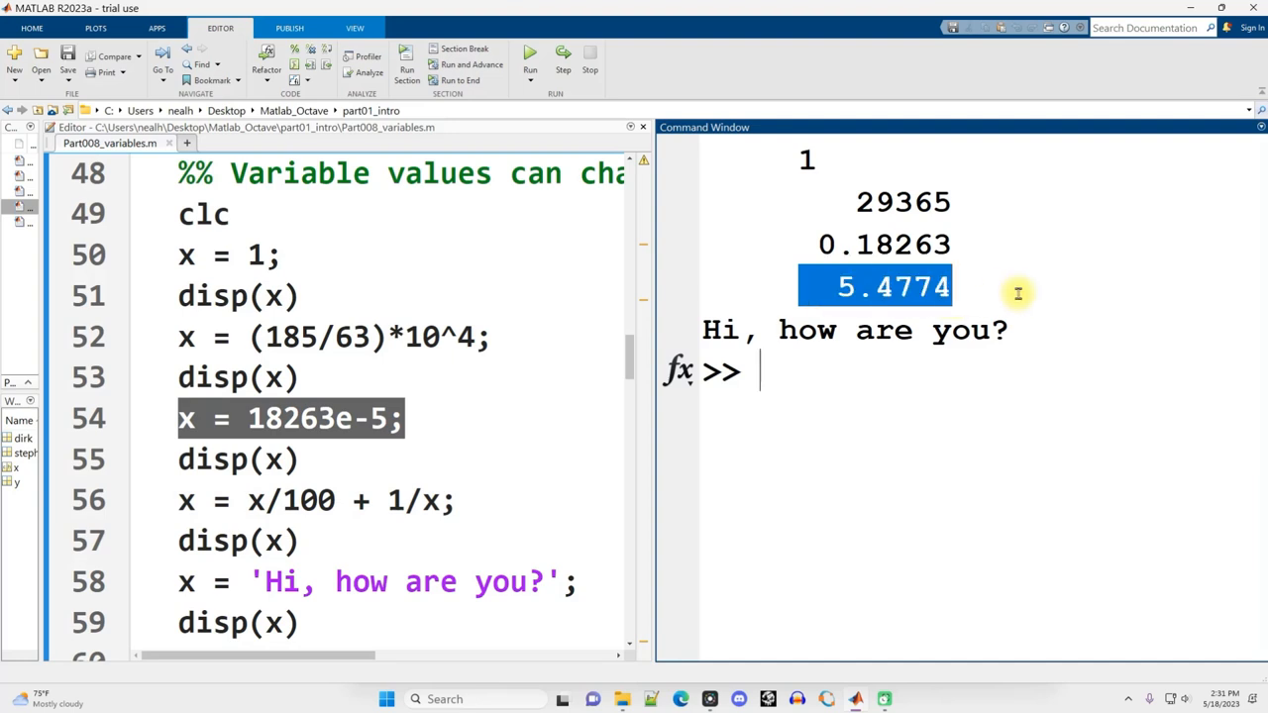
pyautogui.doubleClick(277, 499)
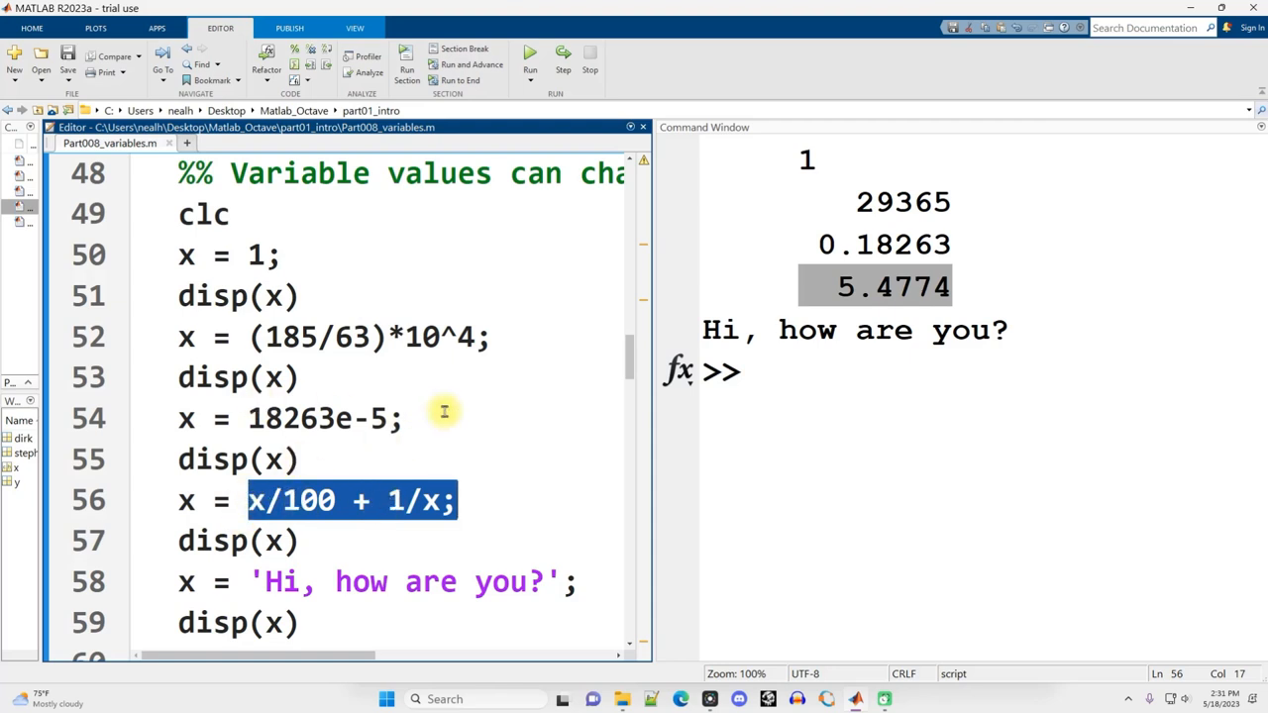
pyautogui.moveTo(412, 420)
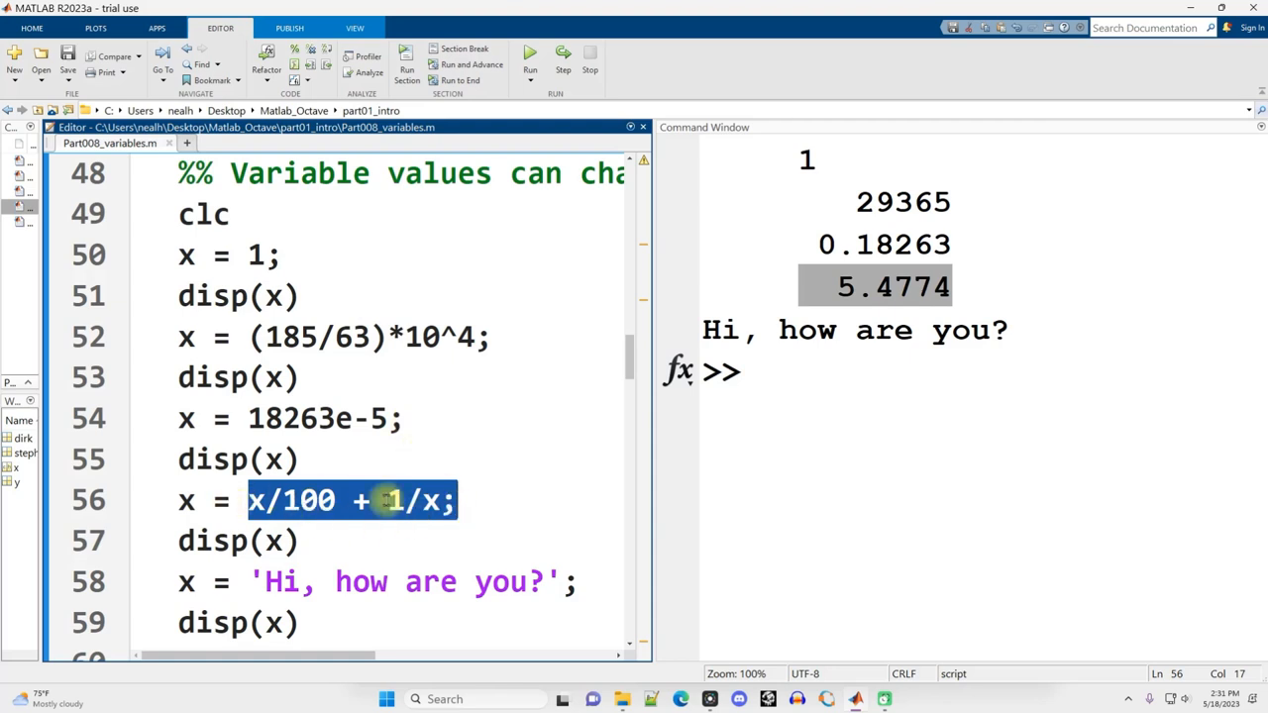
pyautogui.click(247, 499)
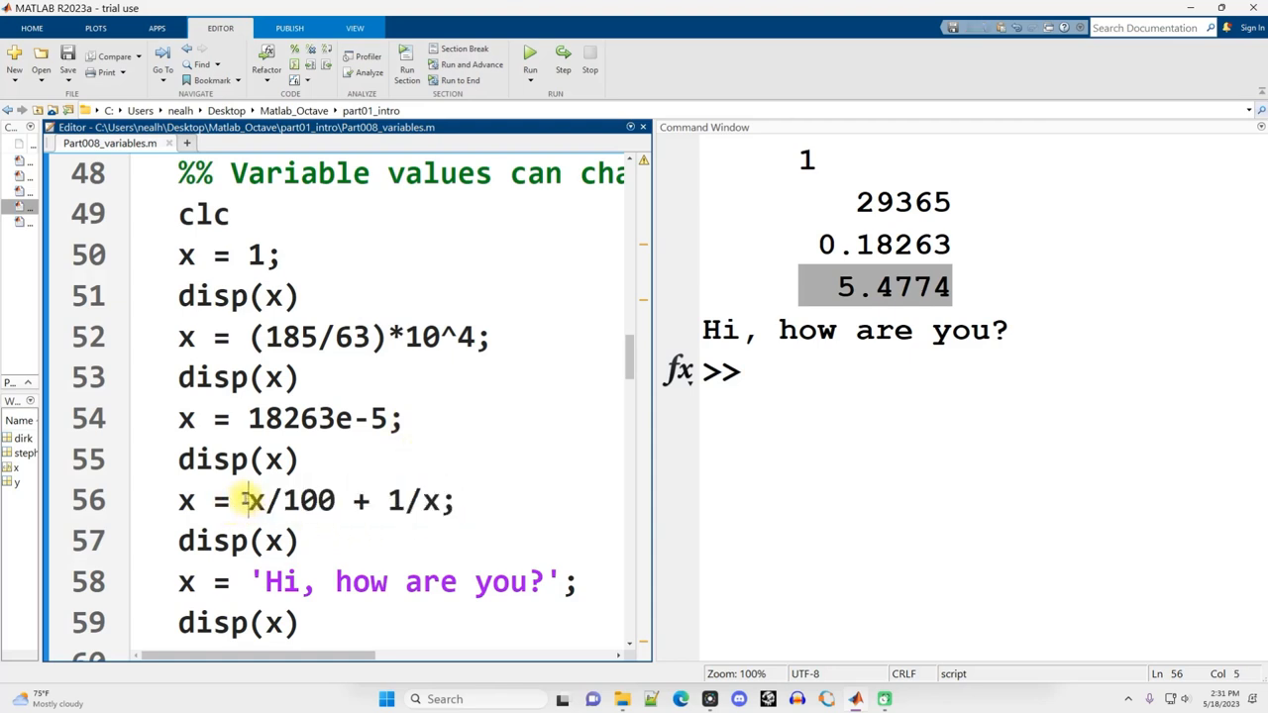
pyautogui.doubleClick(182, 499)
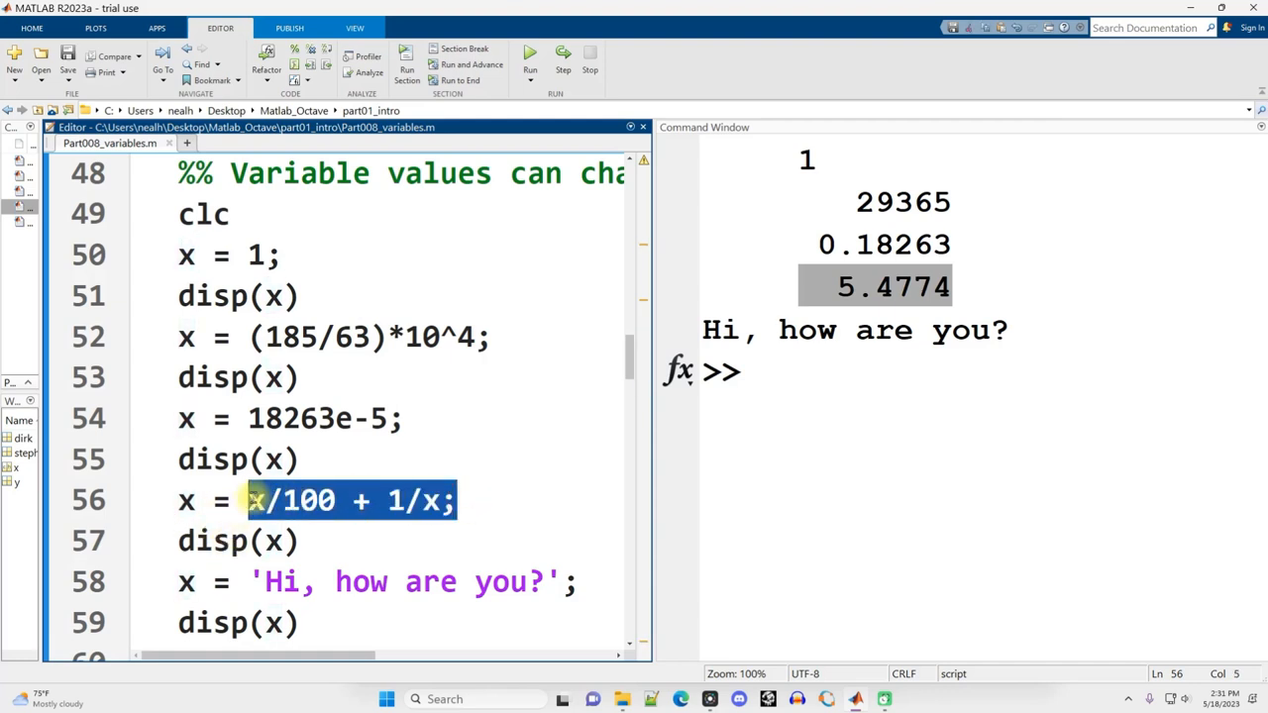
pyautogui.click(245, 500)
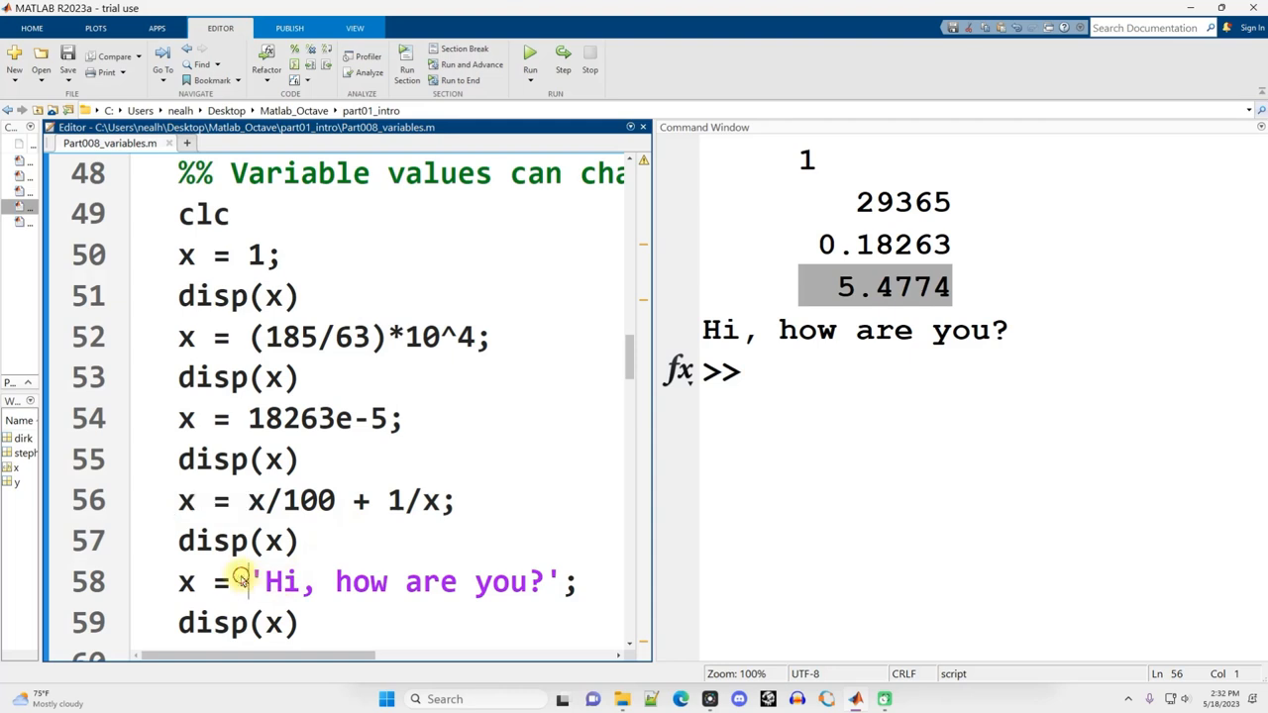
pyautogui.moveTo(254, 583); pyautogui.dragTo(575, 582)
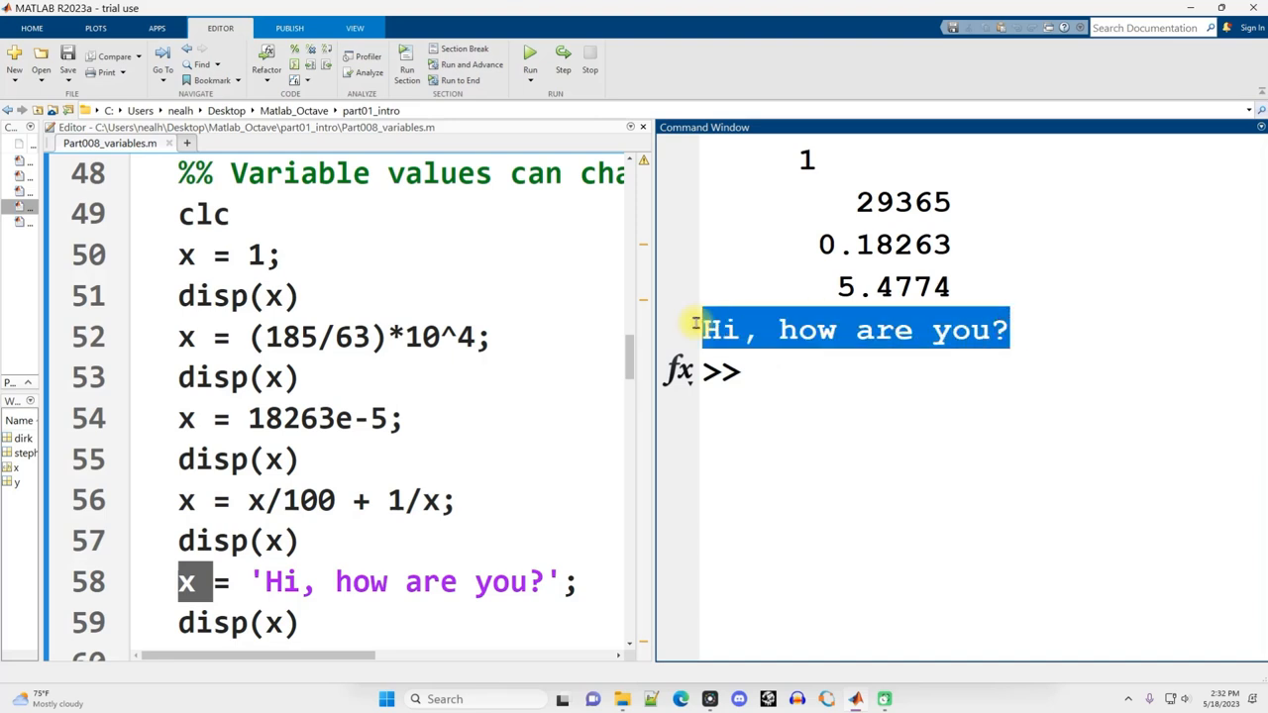
pyautogui.moveTo(281, 590)
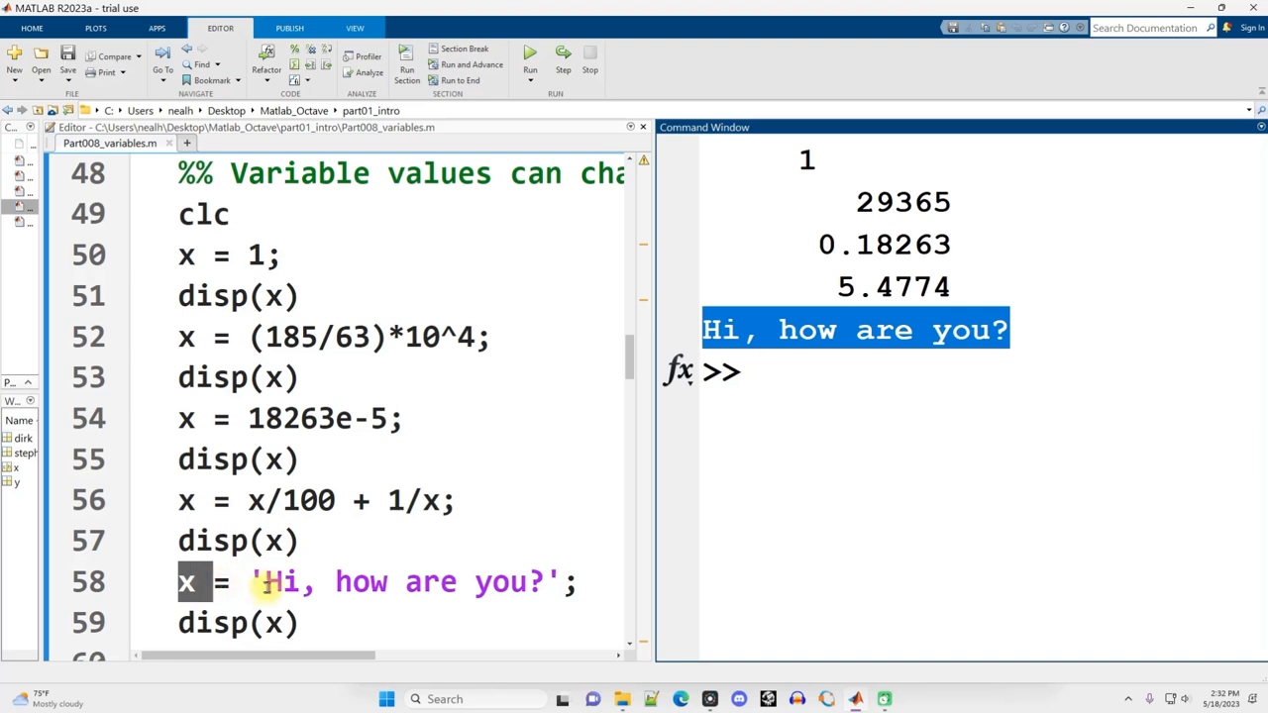
pyautogui.moveTo(309, 582)
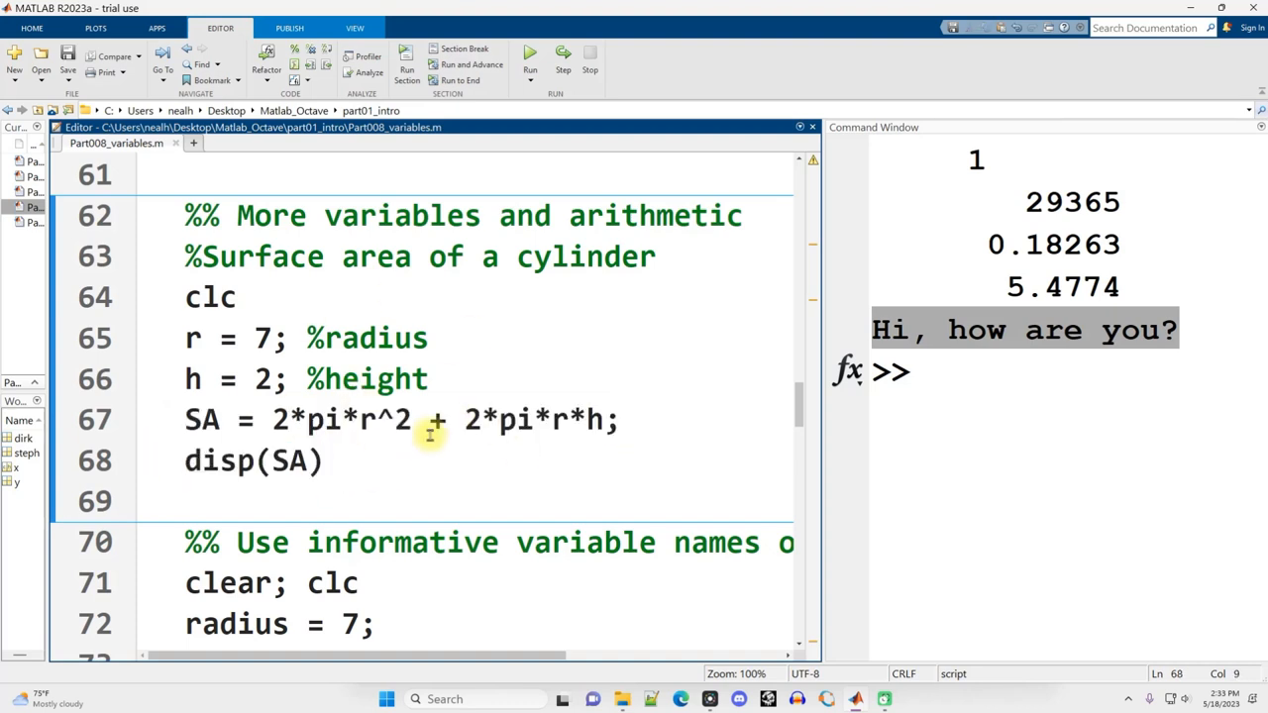
# Run the cylinder section to get surface area 395.84 and point out r and its %radius comment
pyautogui.click(527, 51)
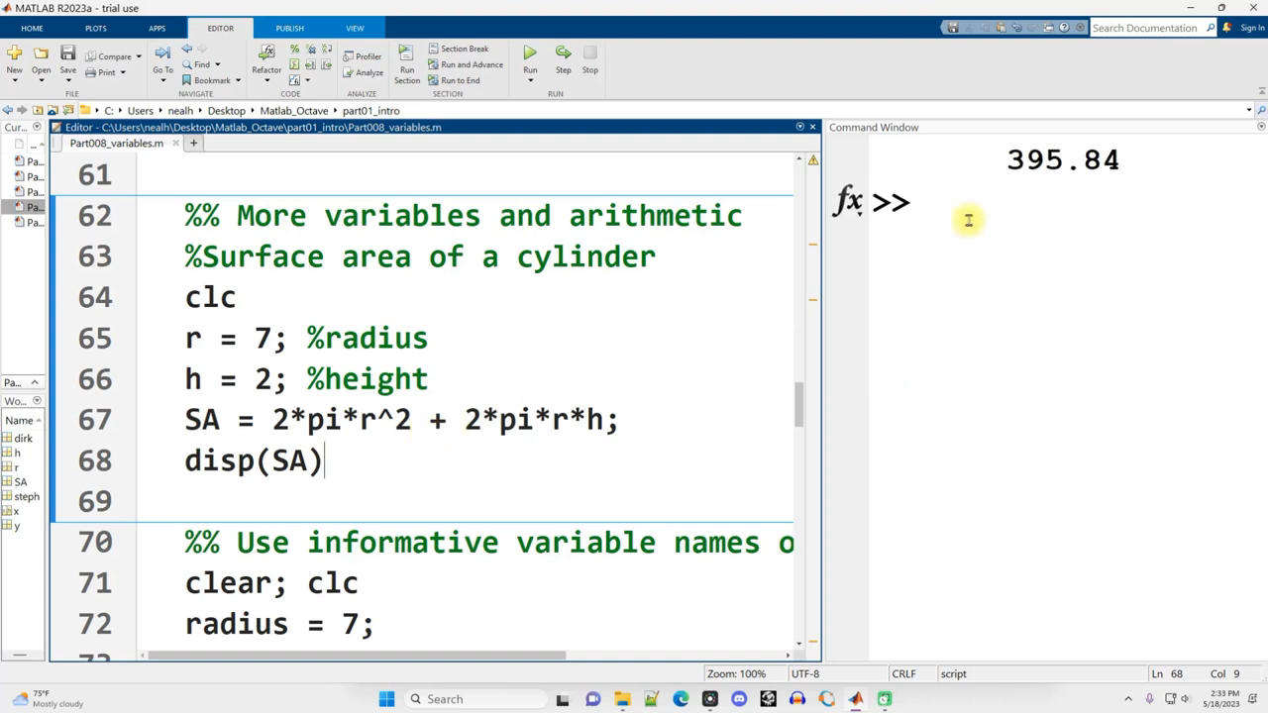
pyautogui.doubleClick(1053, 159)
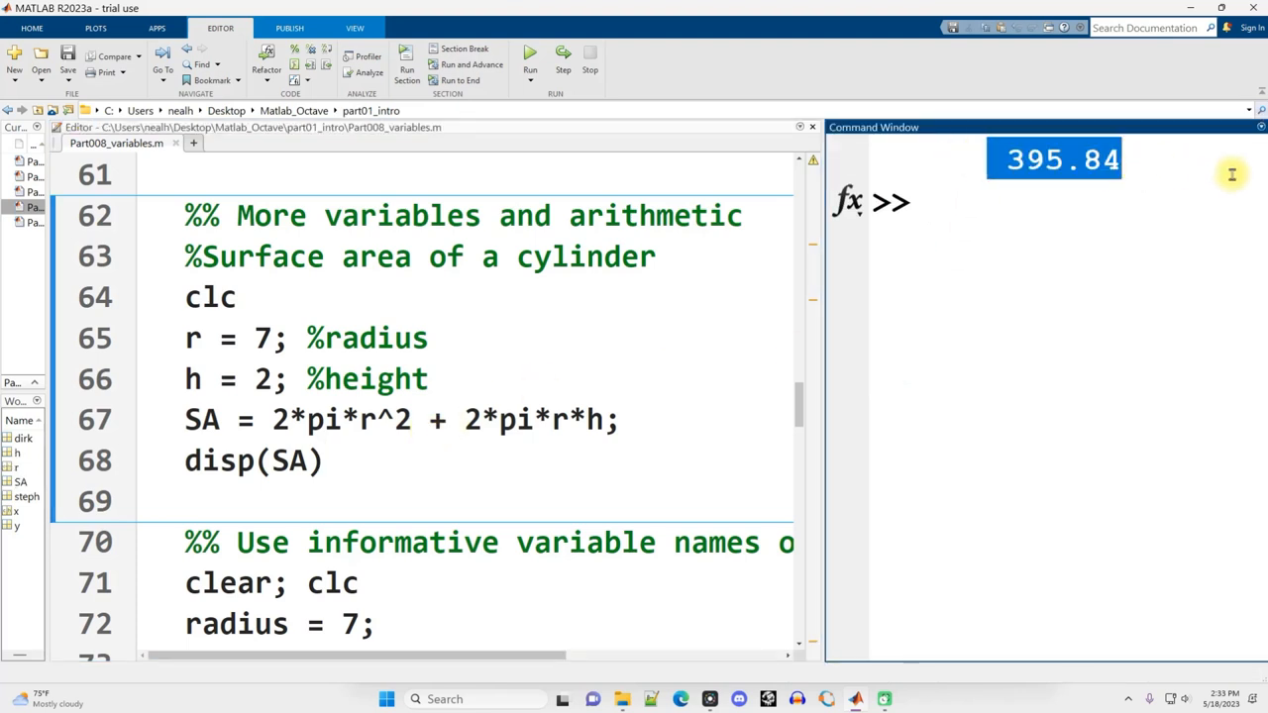
pyautogui.click(281, 380)
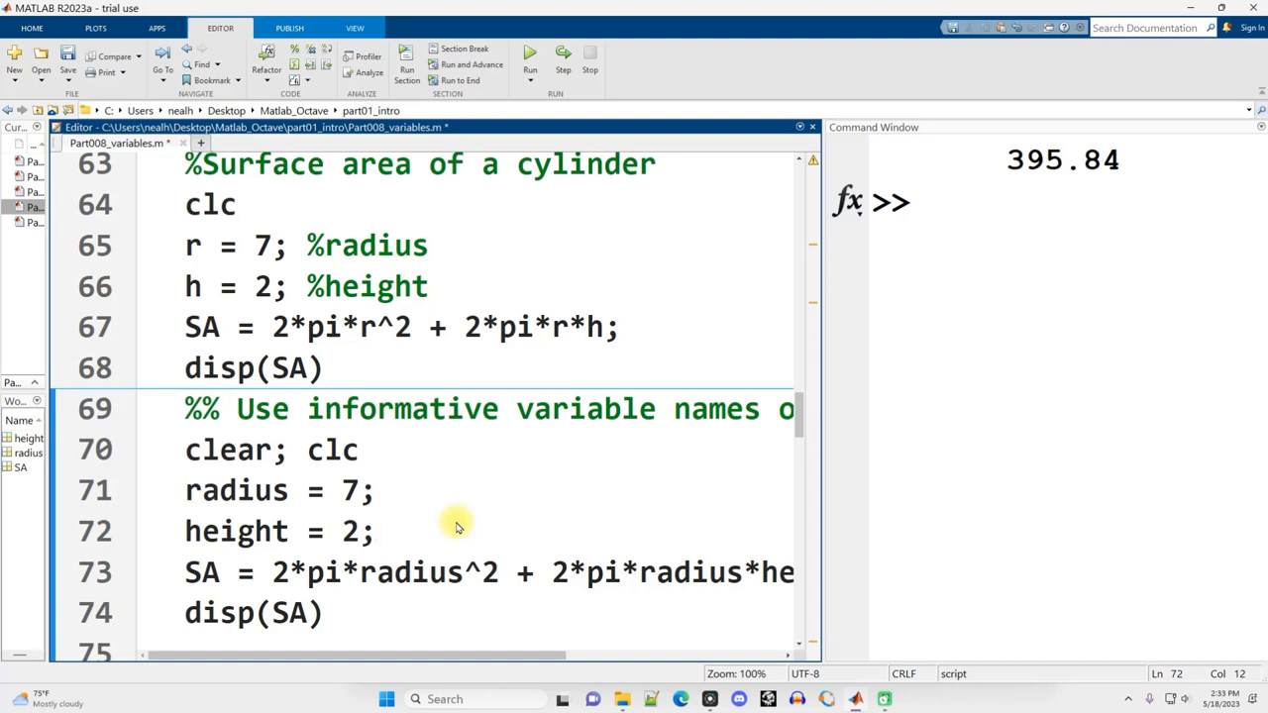
pyautogui.doubleClick(196, 245)
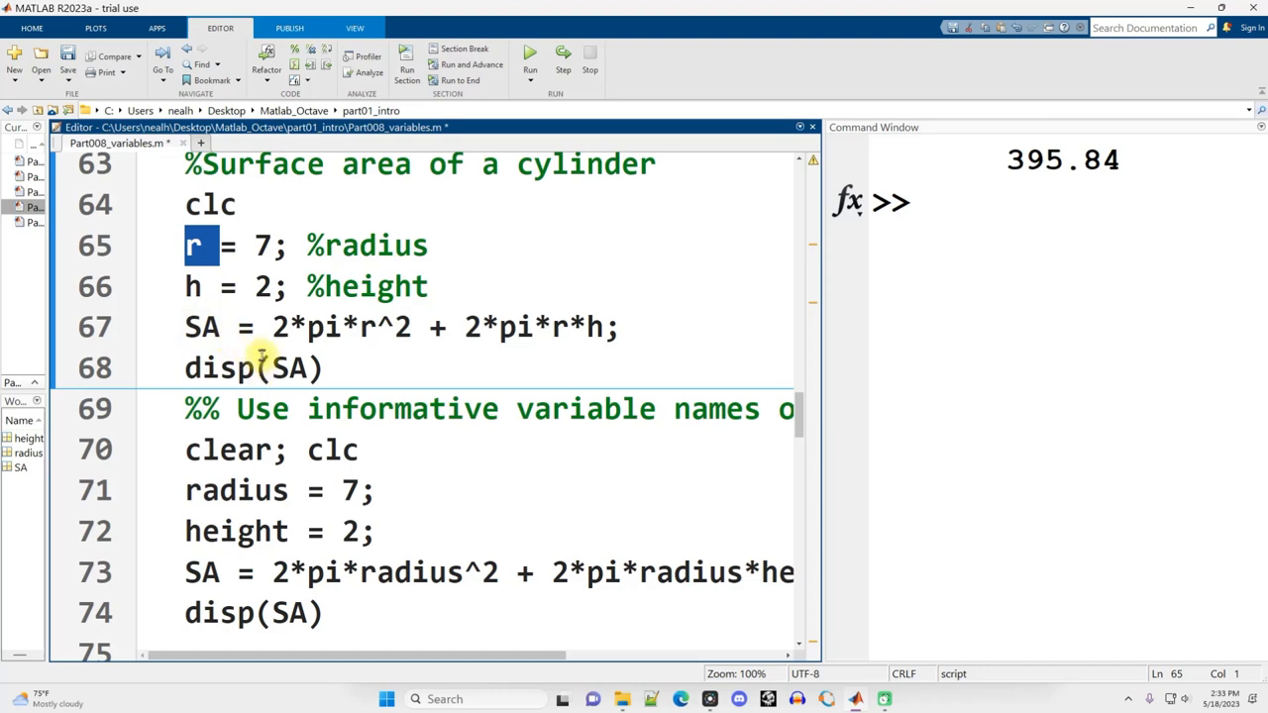
pyautogui.doubleClick(359, 245)
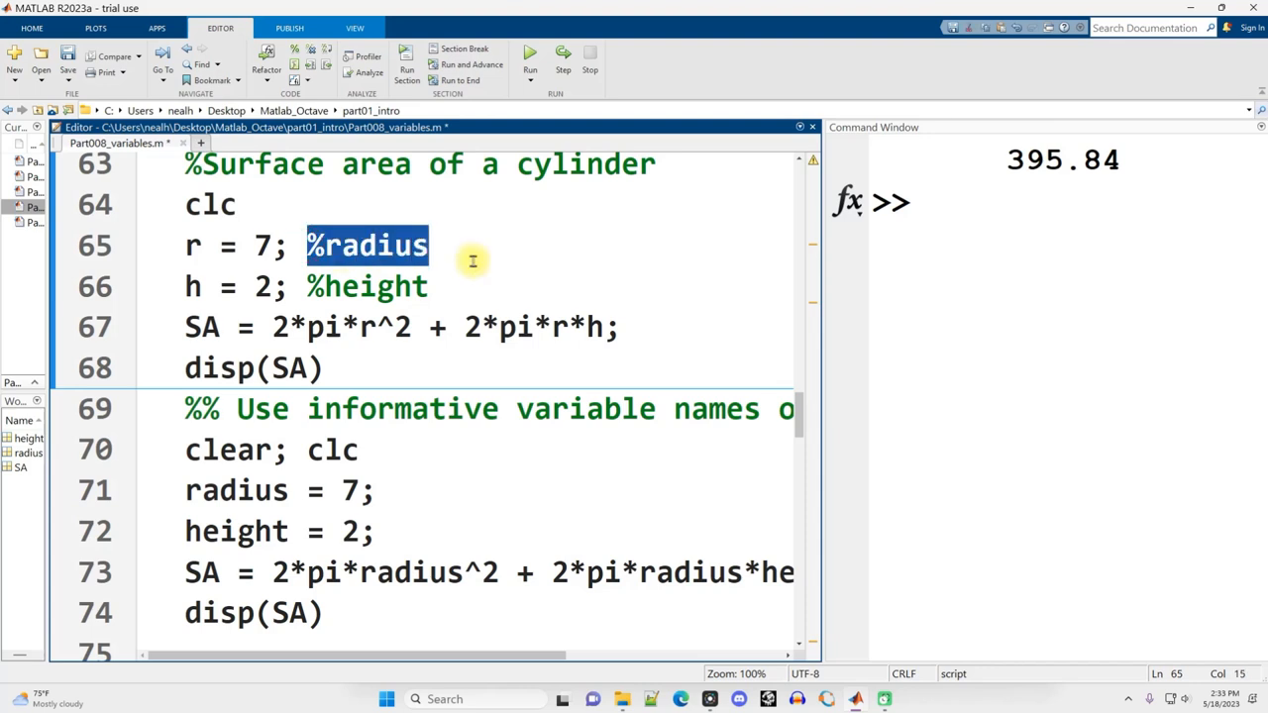
pyautogui.moveTo(303, 270)
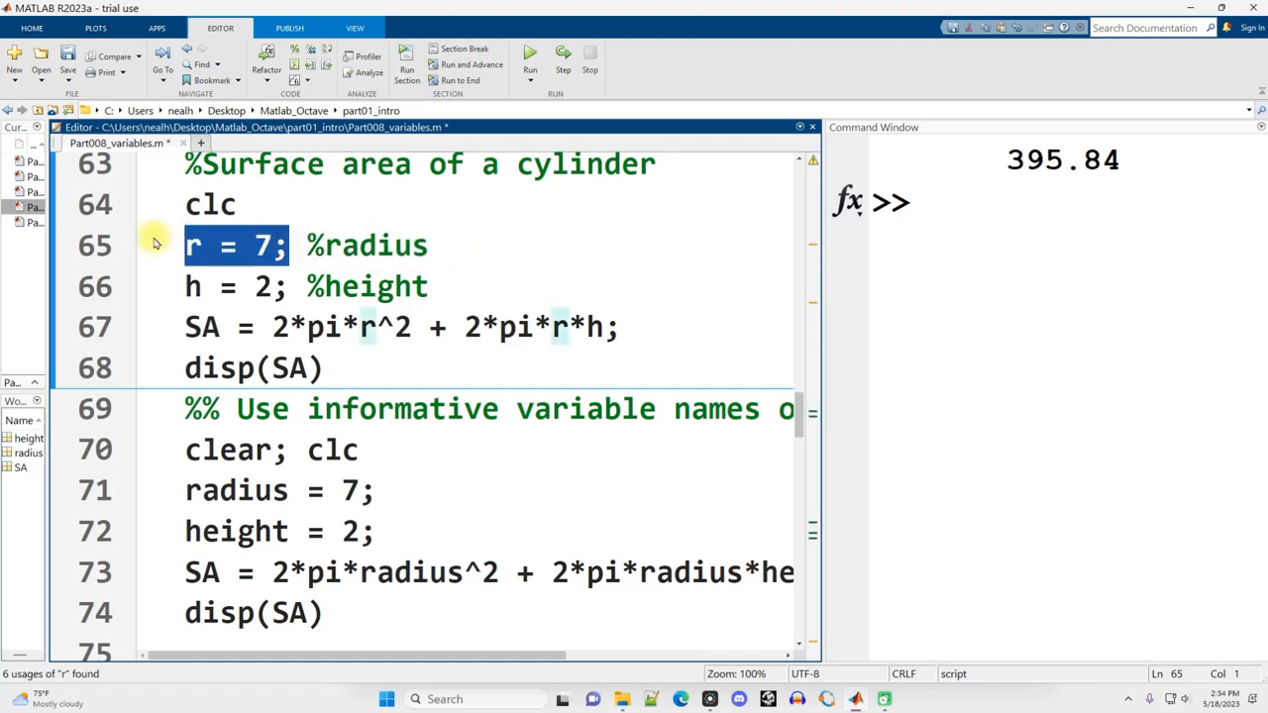
pyautogui.moveTo(392, 341)
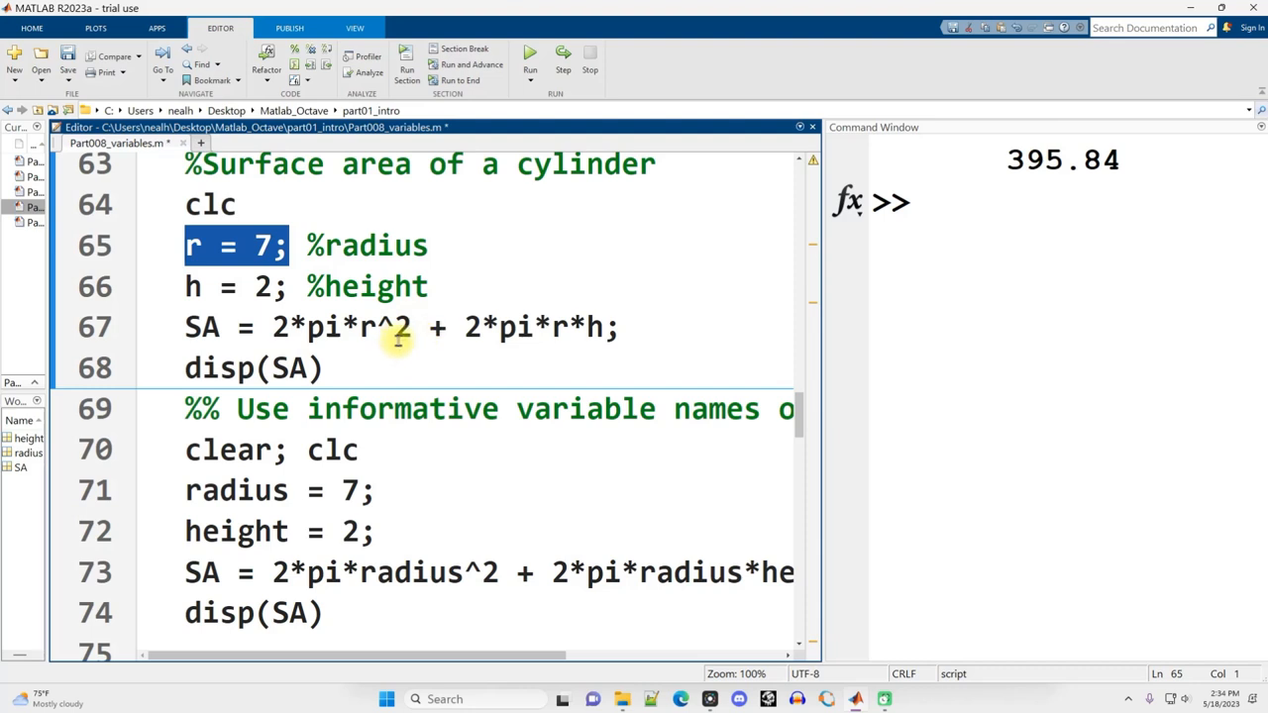
# Append a %cm unit comment to the radius = 7 line
pyautogui.click(326, 492)
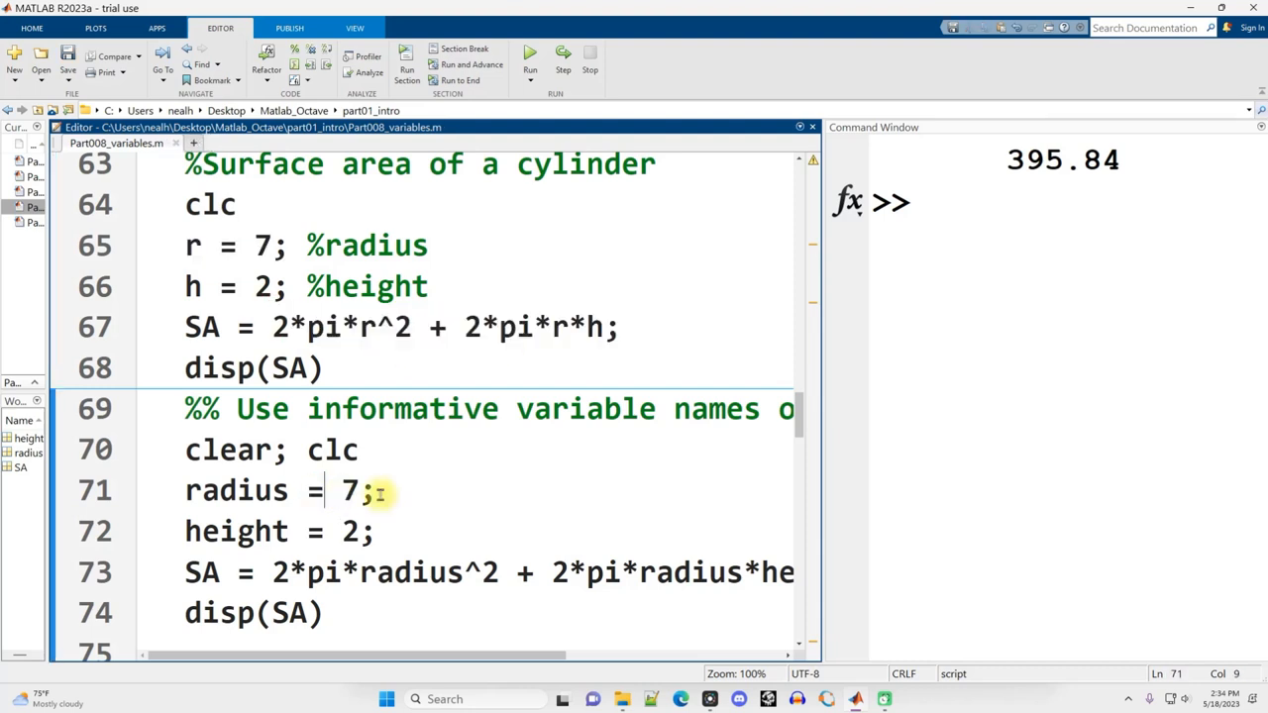
pyautogui.tripleClick(253, 491)
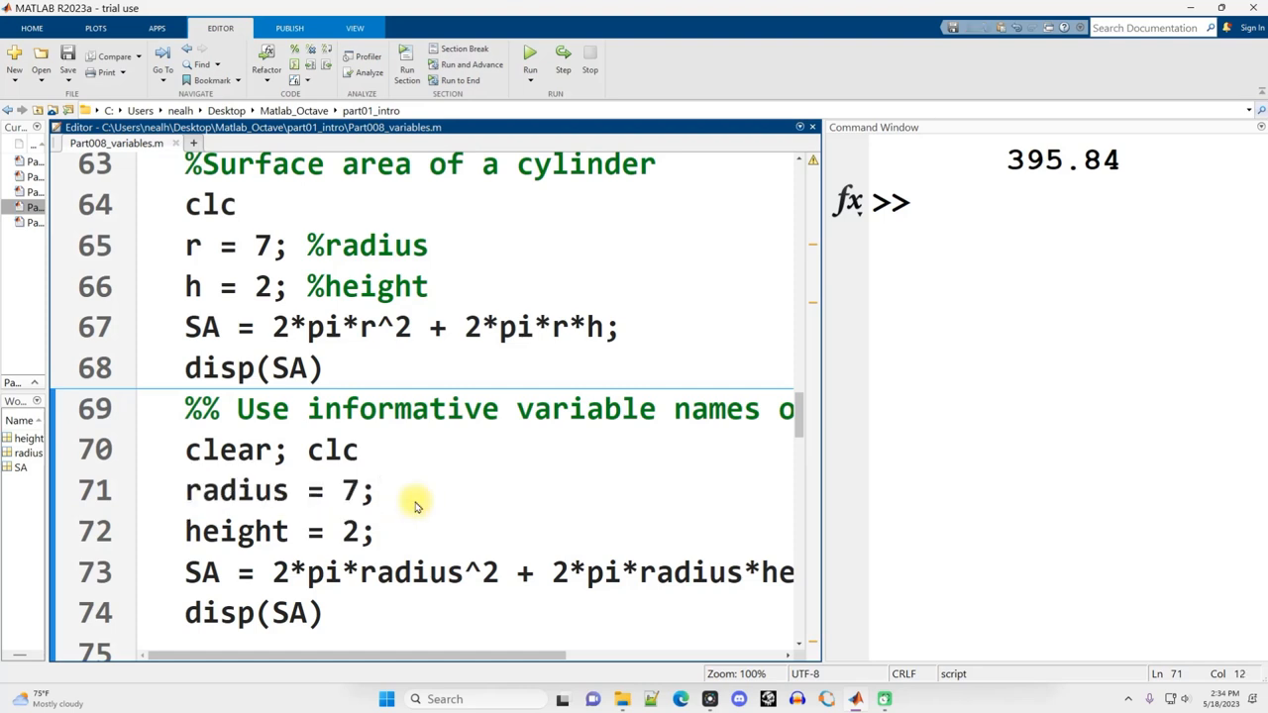
pyautogui.write('%cm')
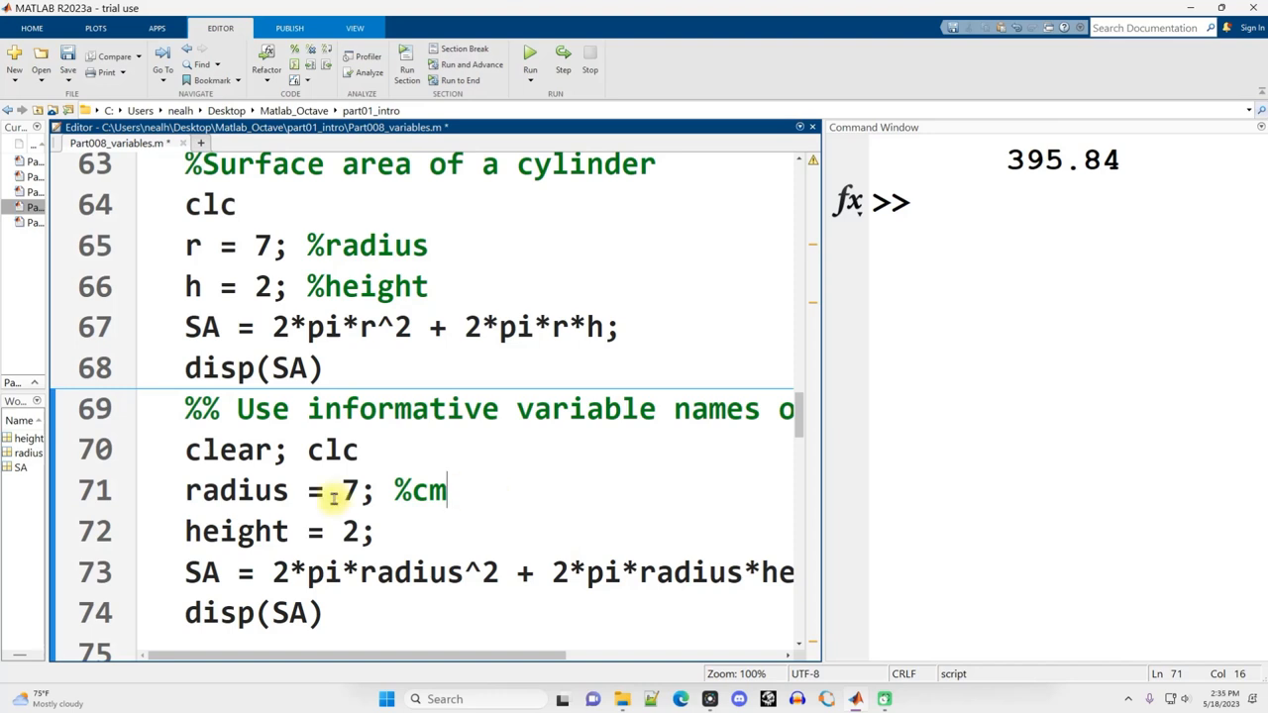
pyautogui.moveTo(333, 567)
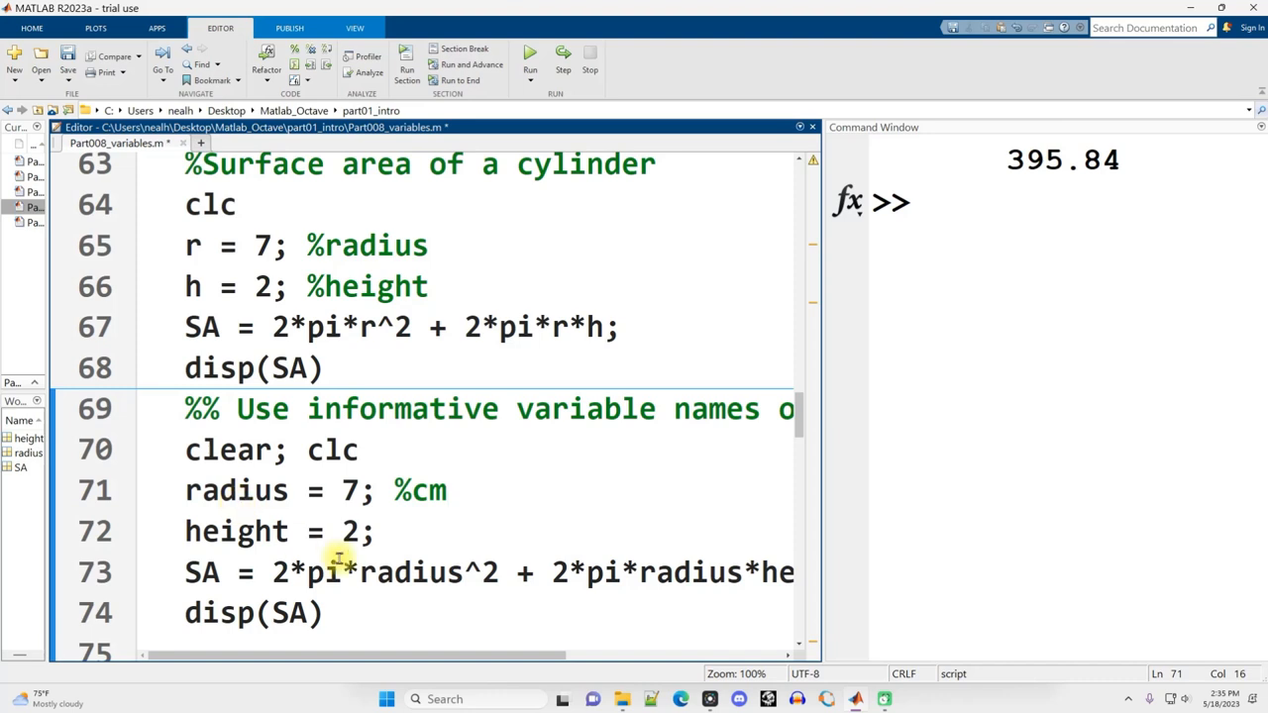
pyautogui.moveTo(301, 573)
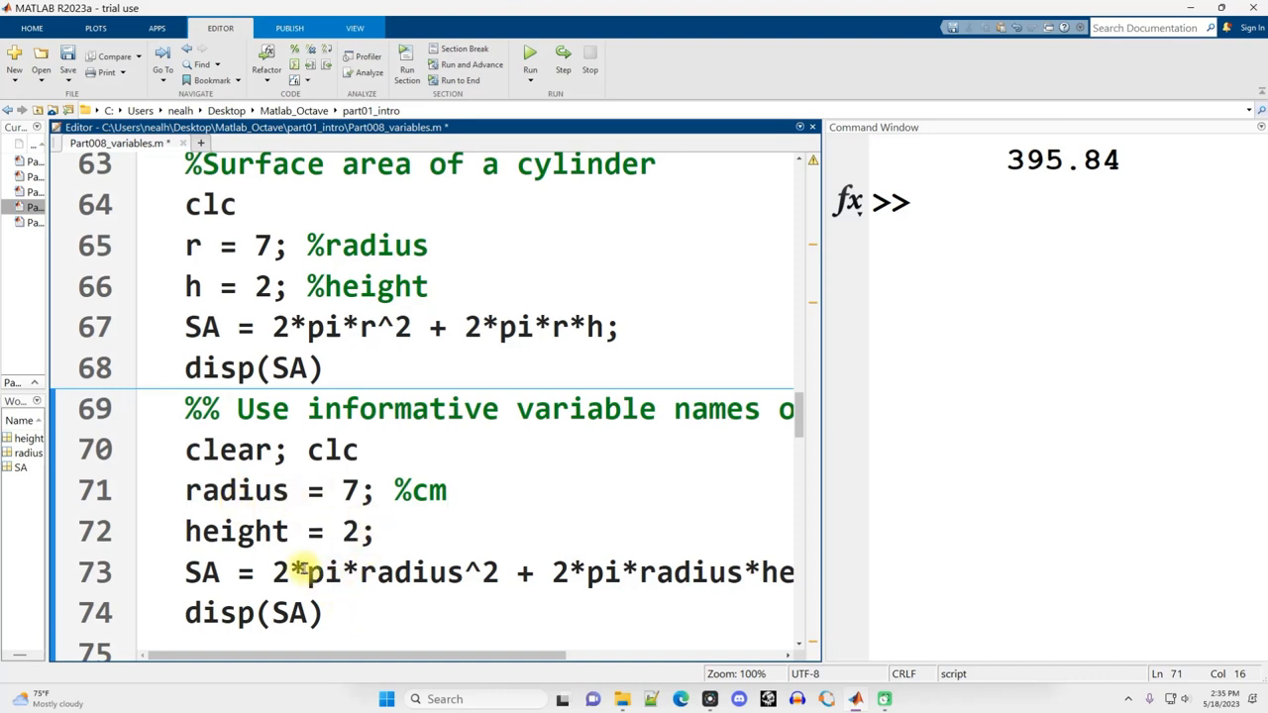
pyautogui.click(447, 491)
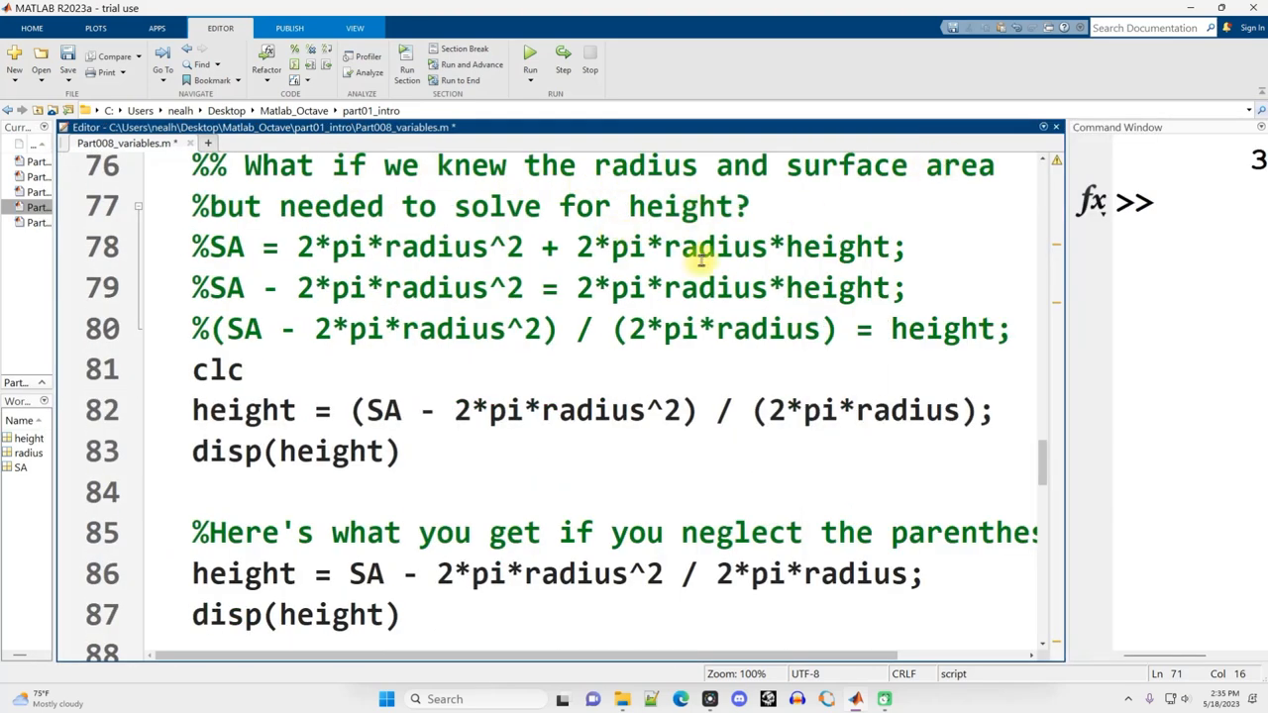
pyautogui.moveTo(725, 206)
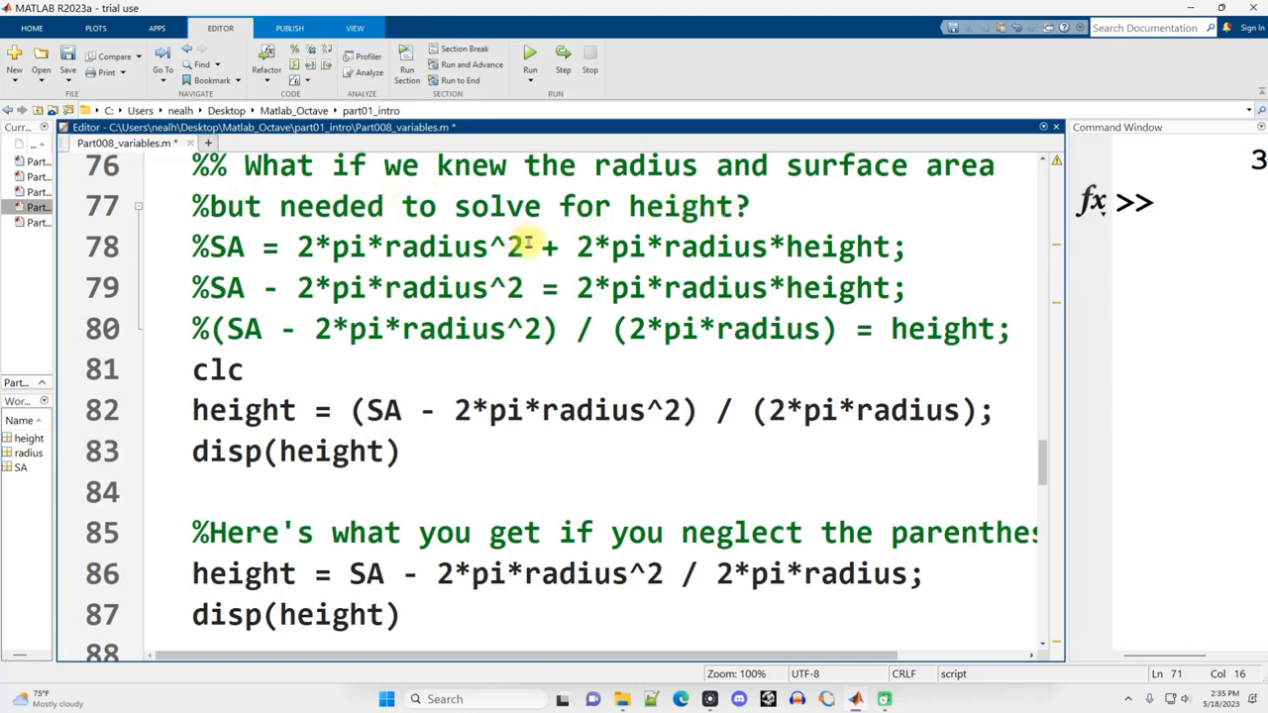
pyautogui.moveTo(515, 206)
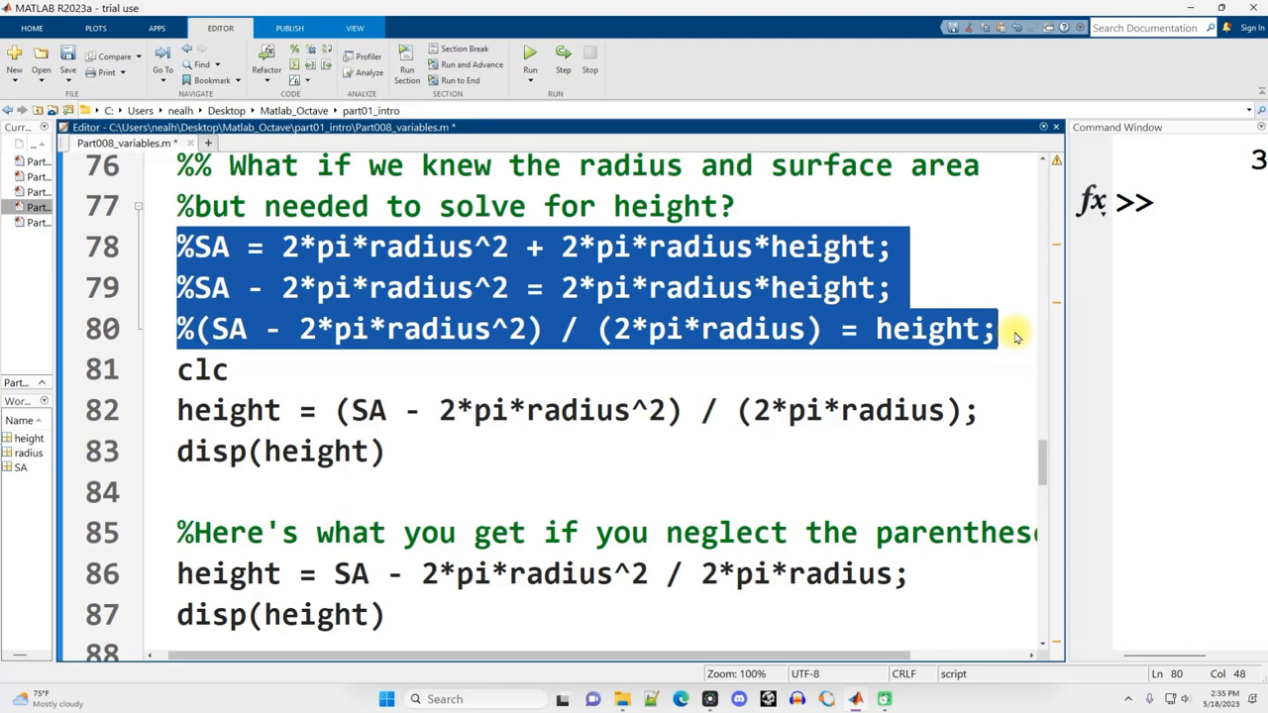
pyautogui.click(436, 246)
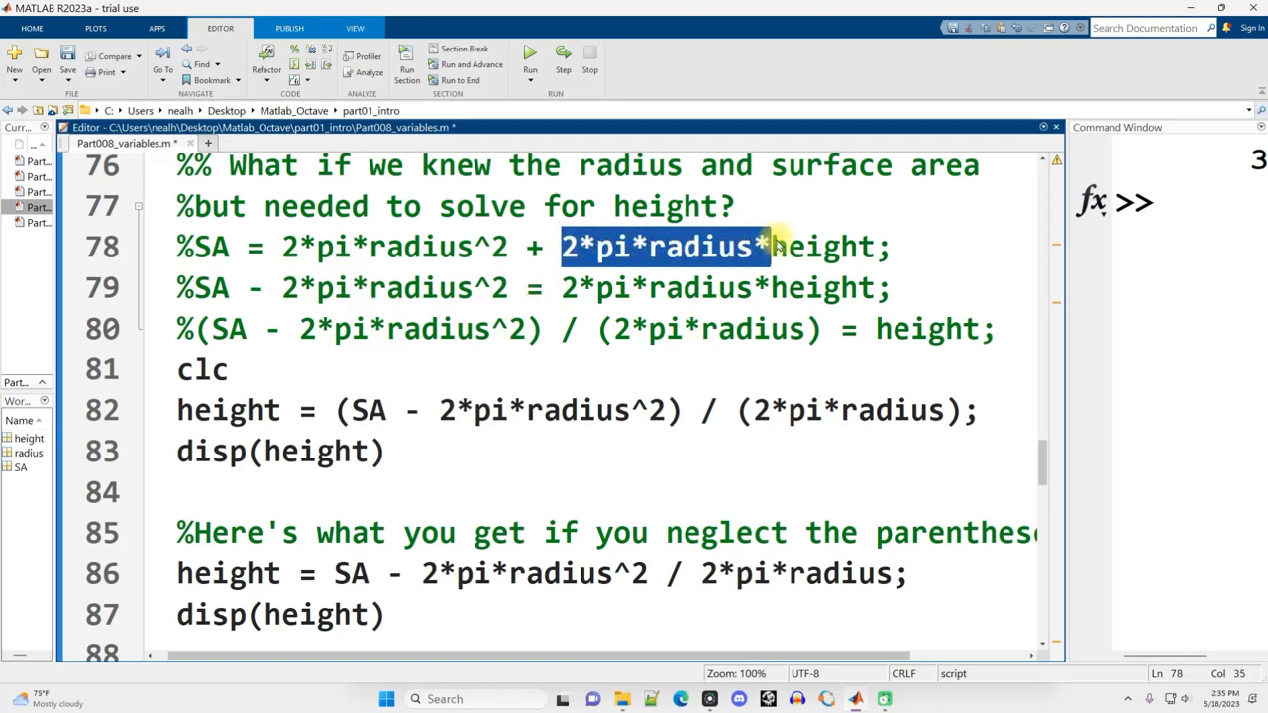
pyautogui.moveTo(830, 329)
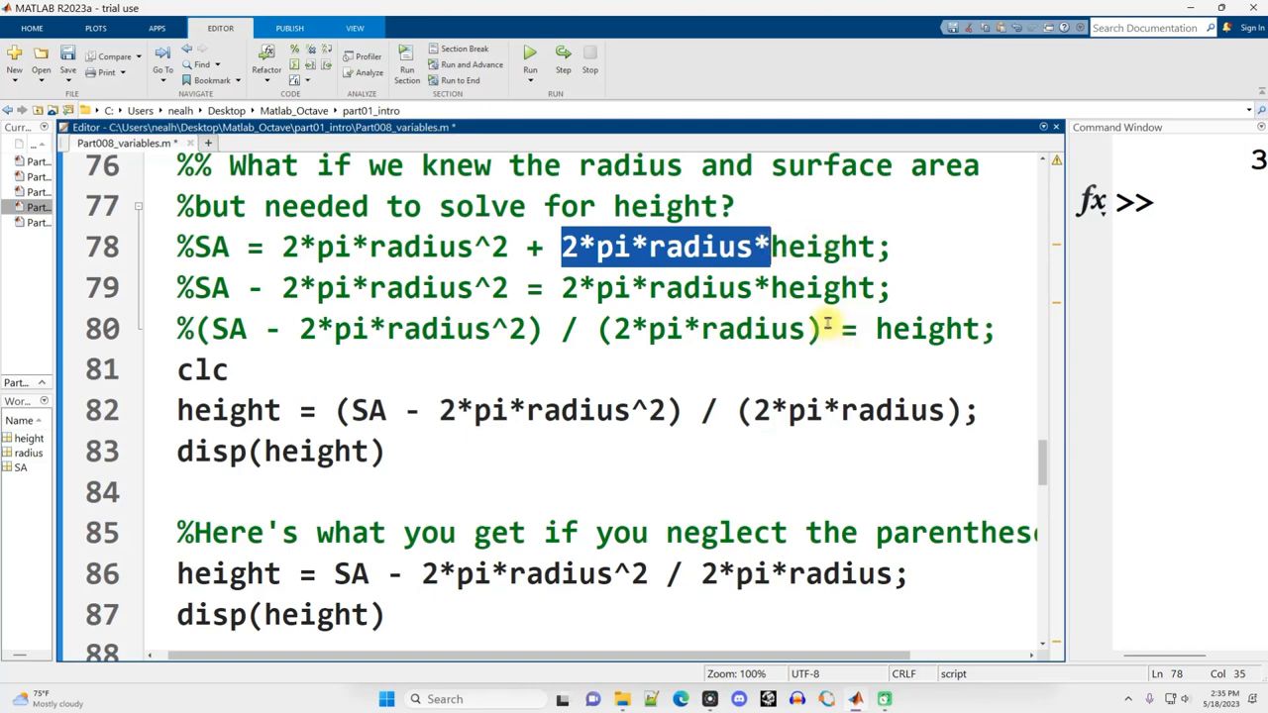
pyautogui.moveTo(202, 328); pyautogui.dragTo(824, 329)
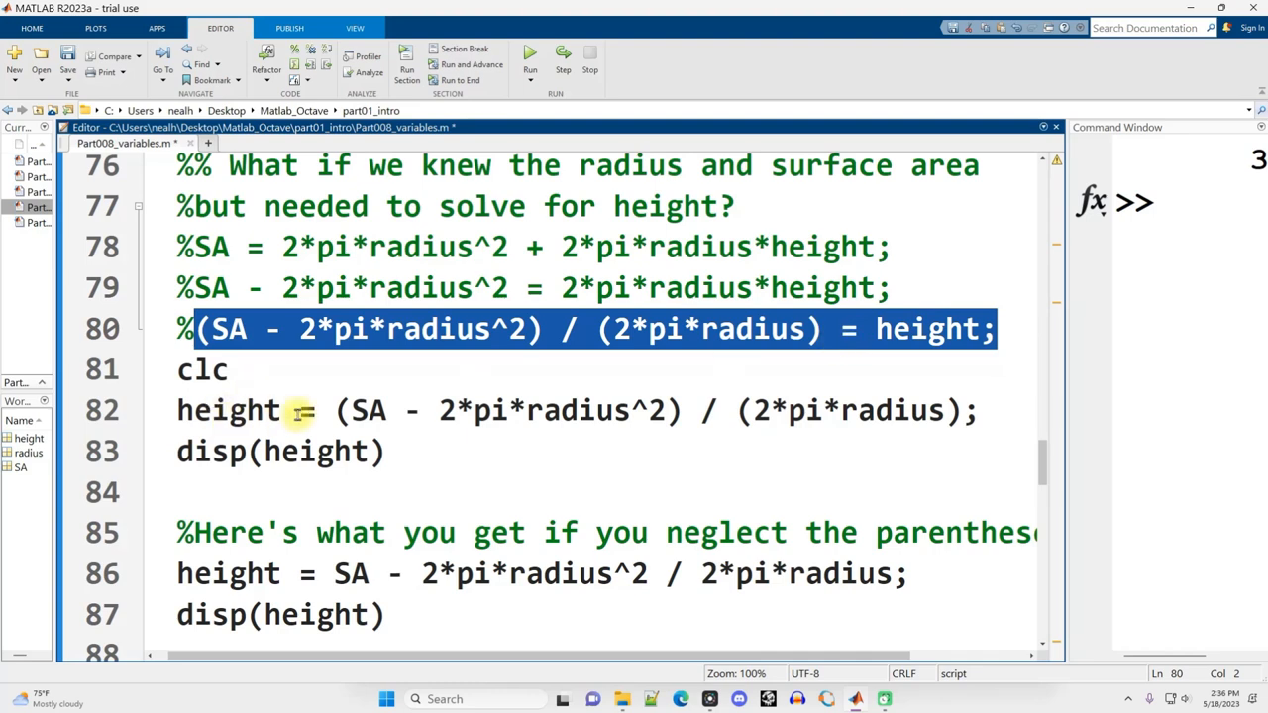
pyautogui.doubleClick(234, 410)
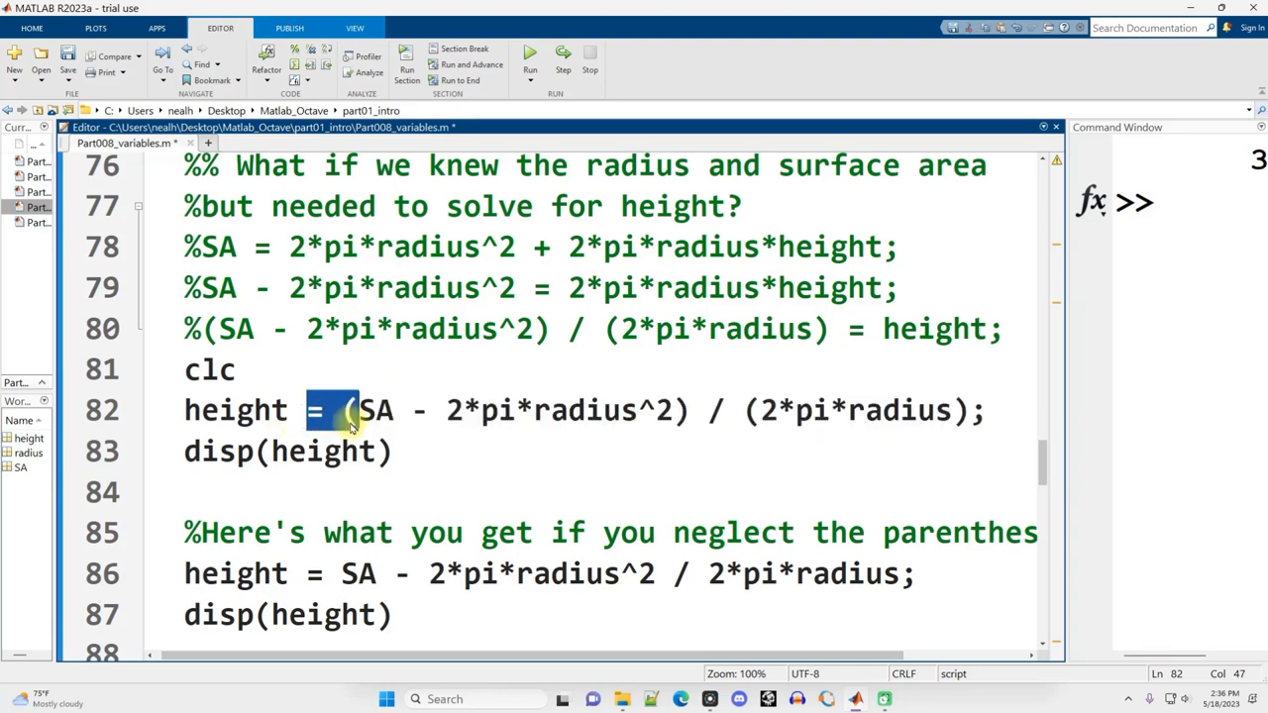
pyautogui.doubleClick(235, 410)
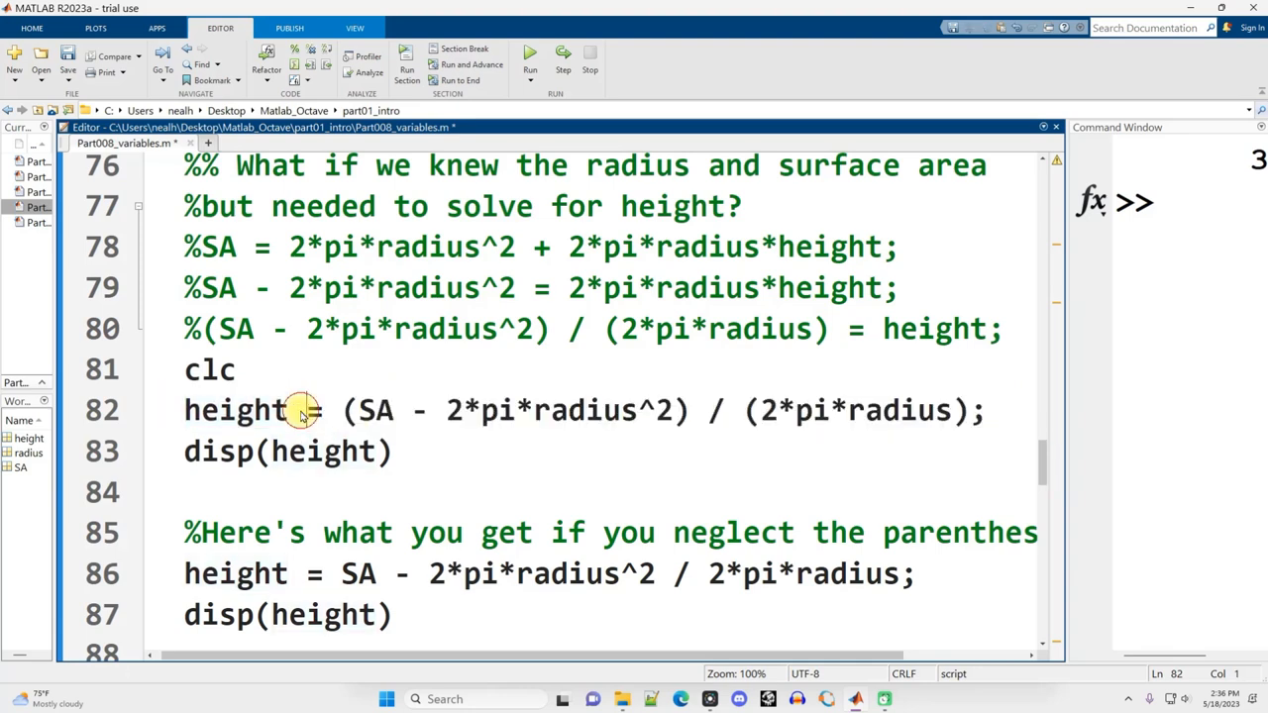
pyautogui.doubleClick(234, 410)
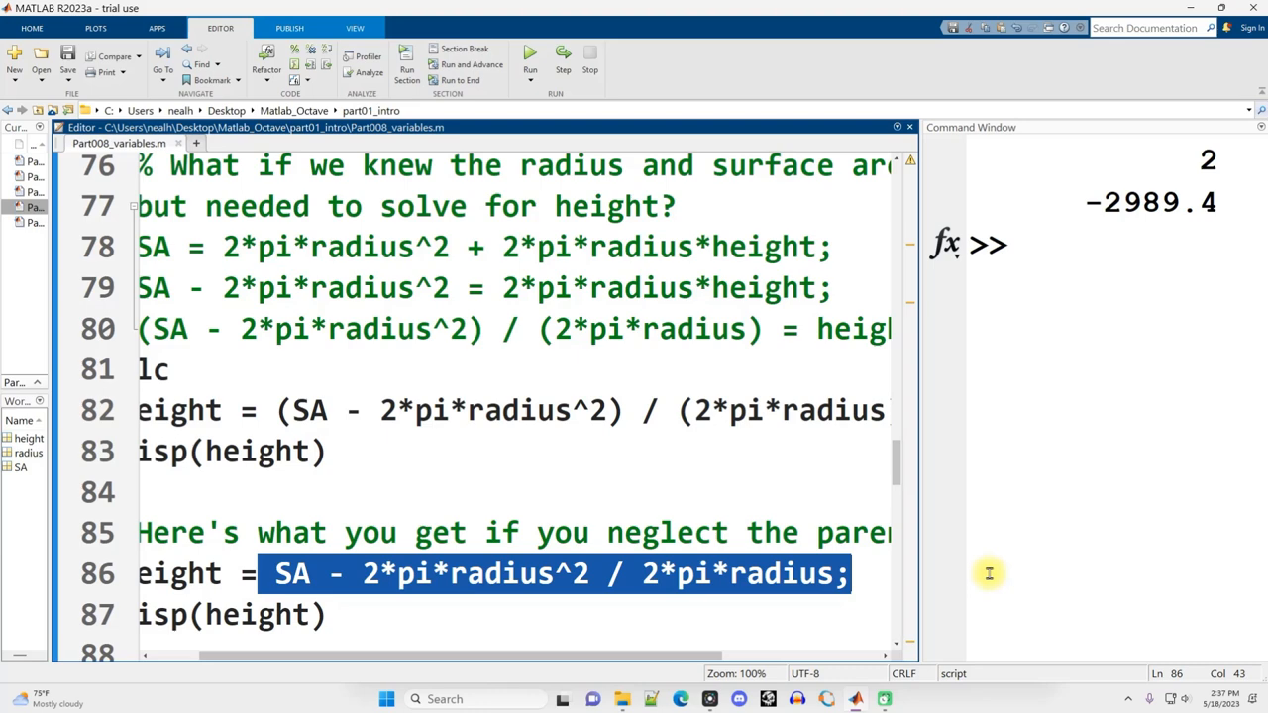
pyautogui.moveTo(535, 591)
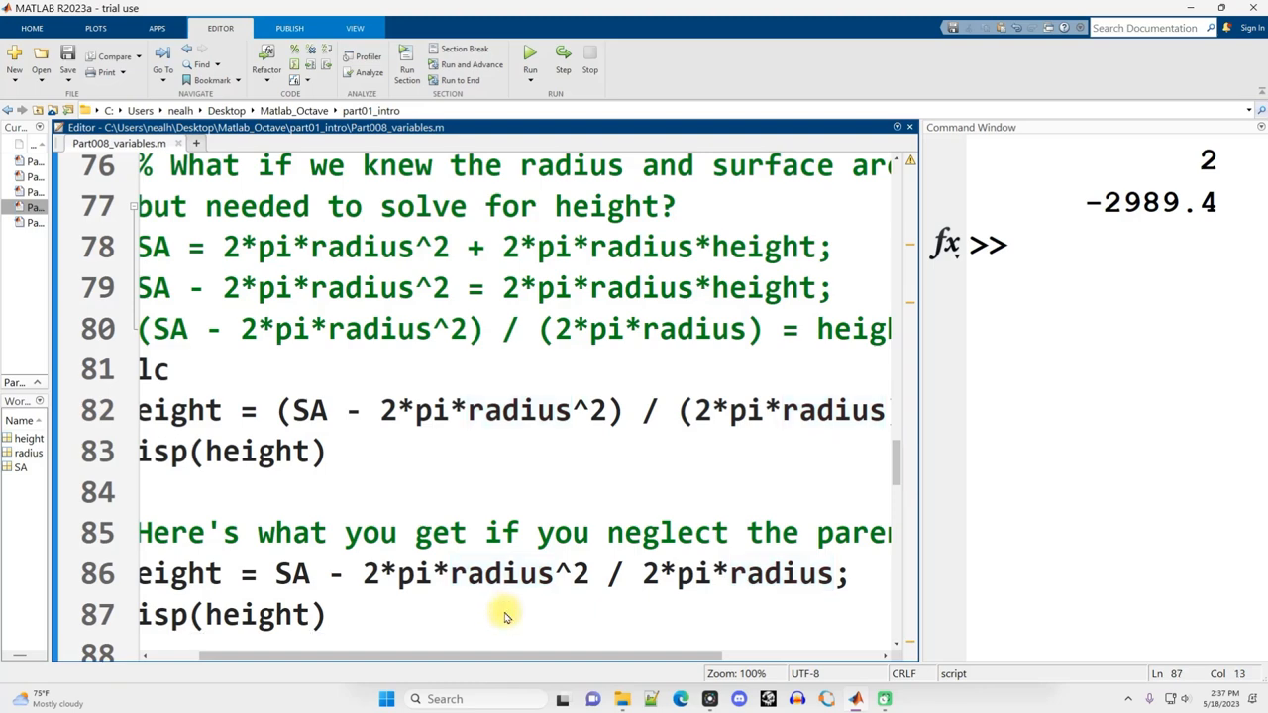
pyautogui.moveTo(491, 602)
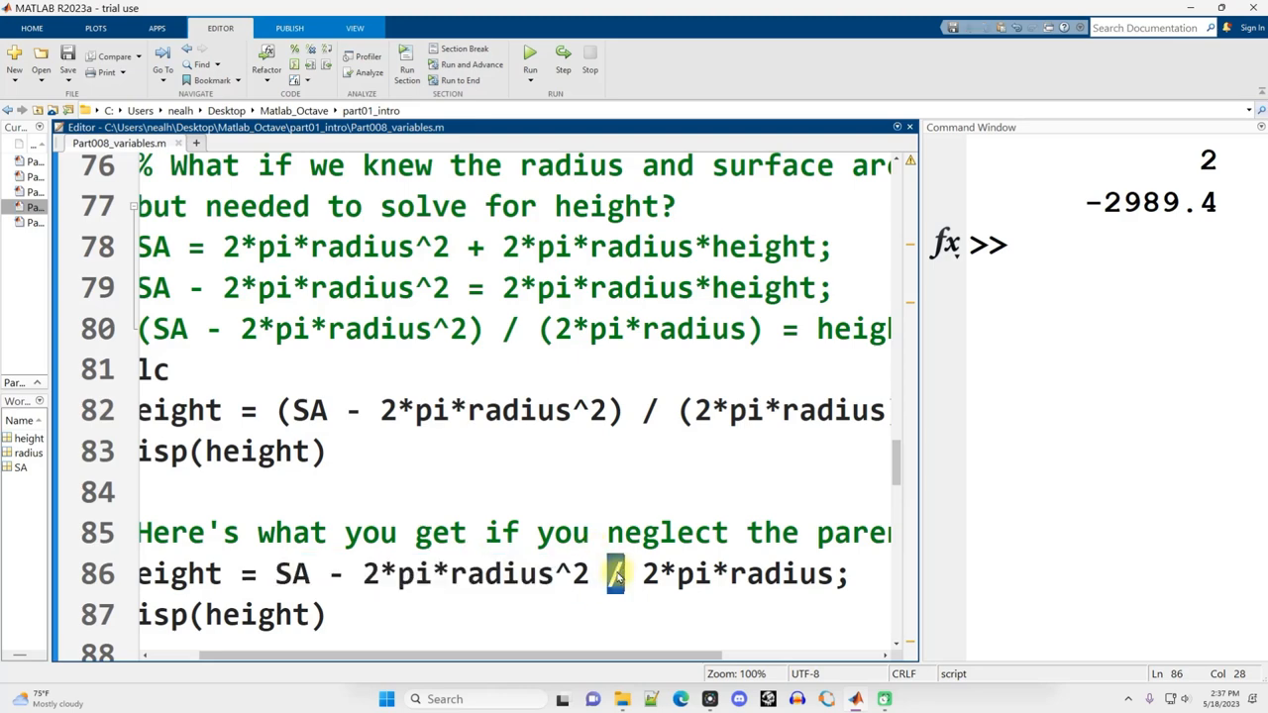
# Mark the wrong unparenthesized height result -2989.4 in the Command Window
pyautogui.moveTo(642, 575); pyautogui.dragTo(836, 574)
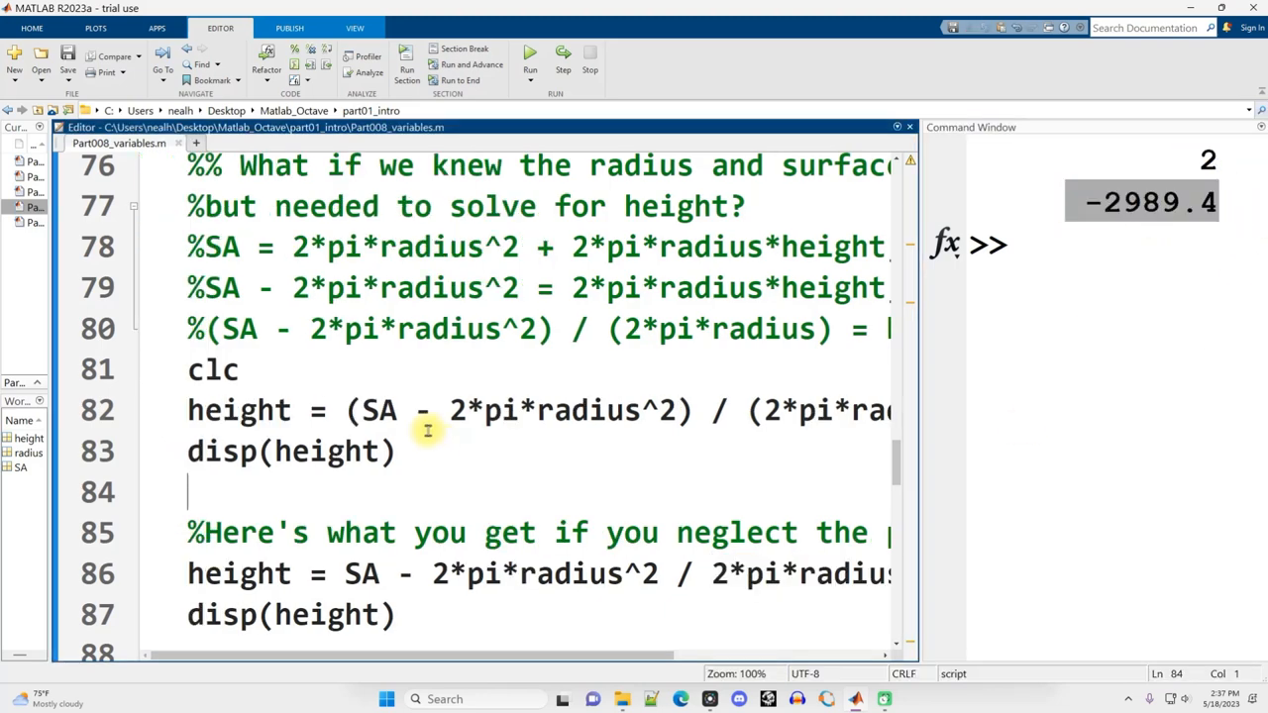
# Run the radius-5, height-10 cylinder section and add a clc line at its start
pyautogui.scroll(-3)
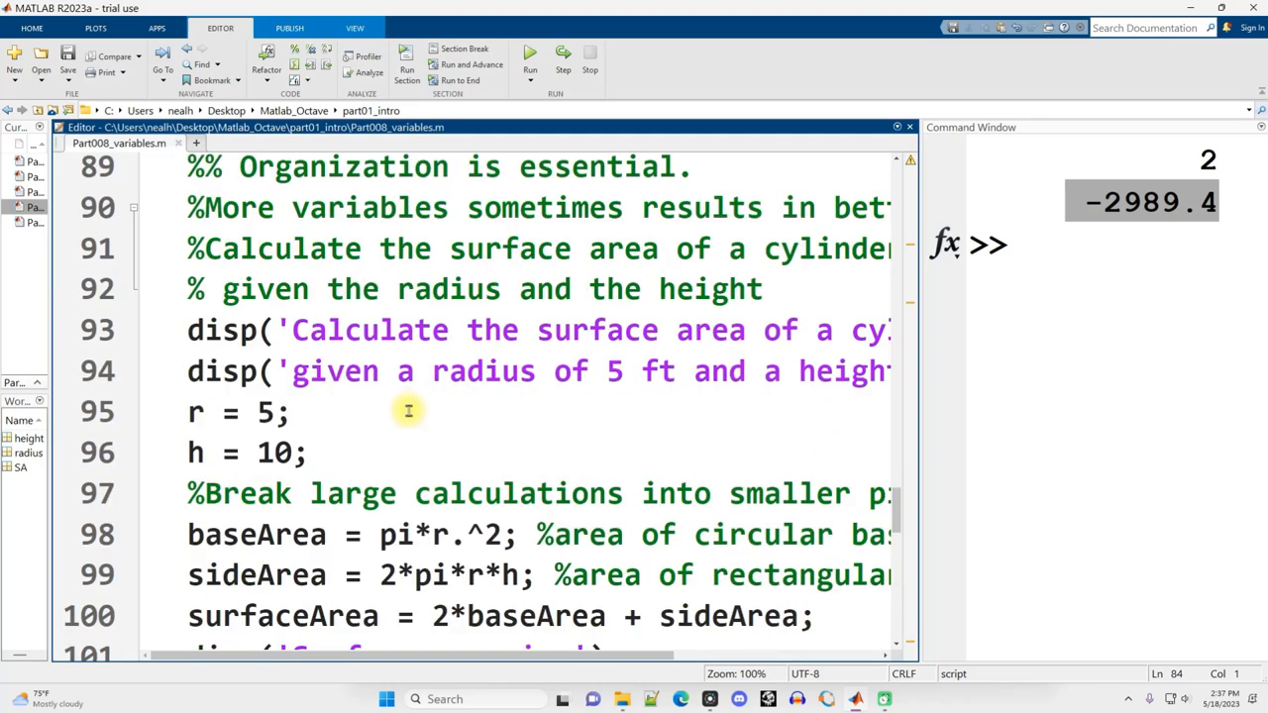
pyautogui.moveTo(406, 416)
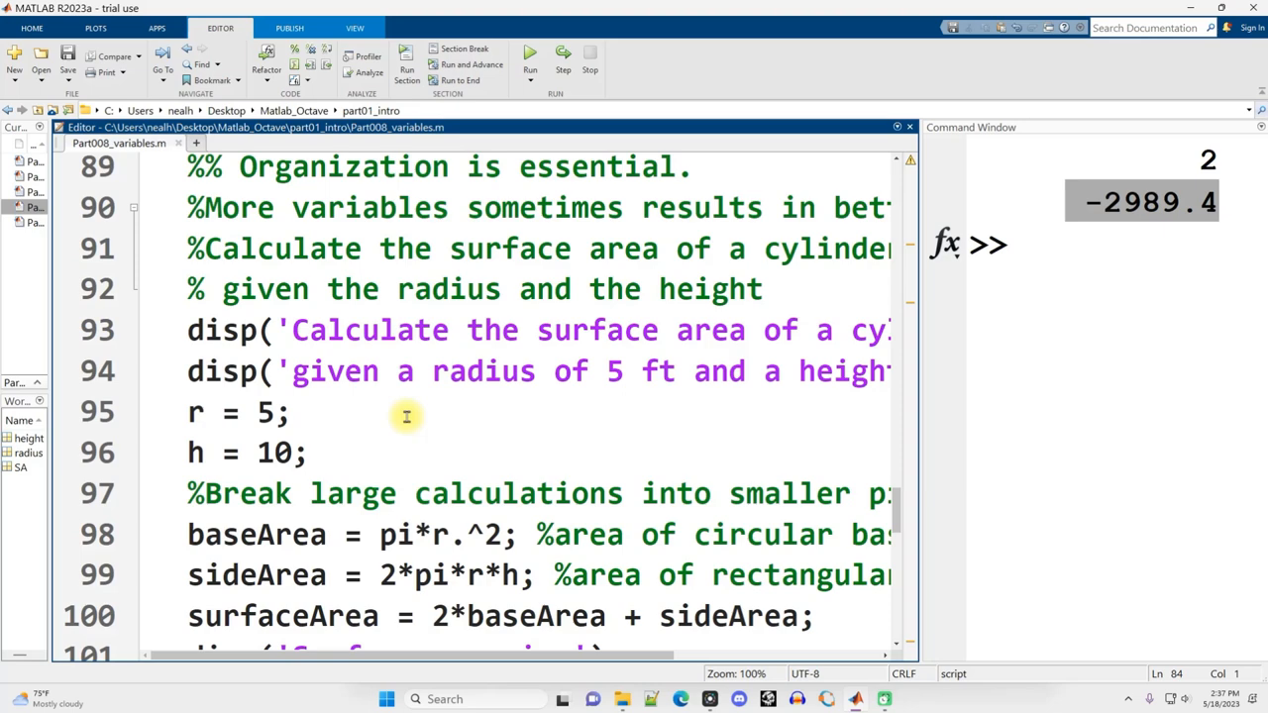
pyautogui.click(293, 414)
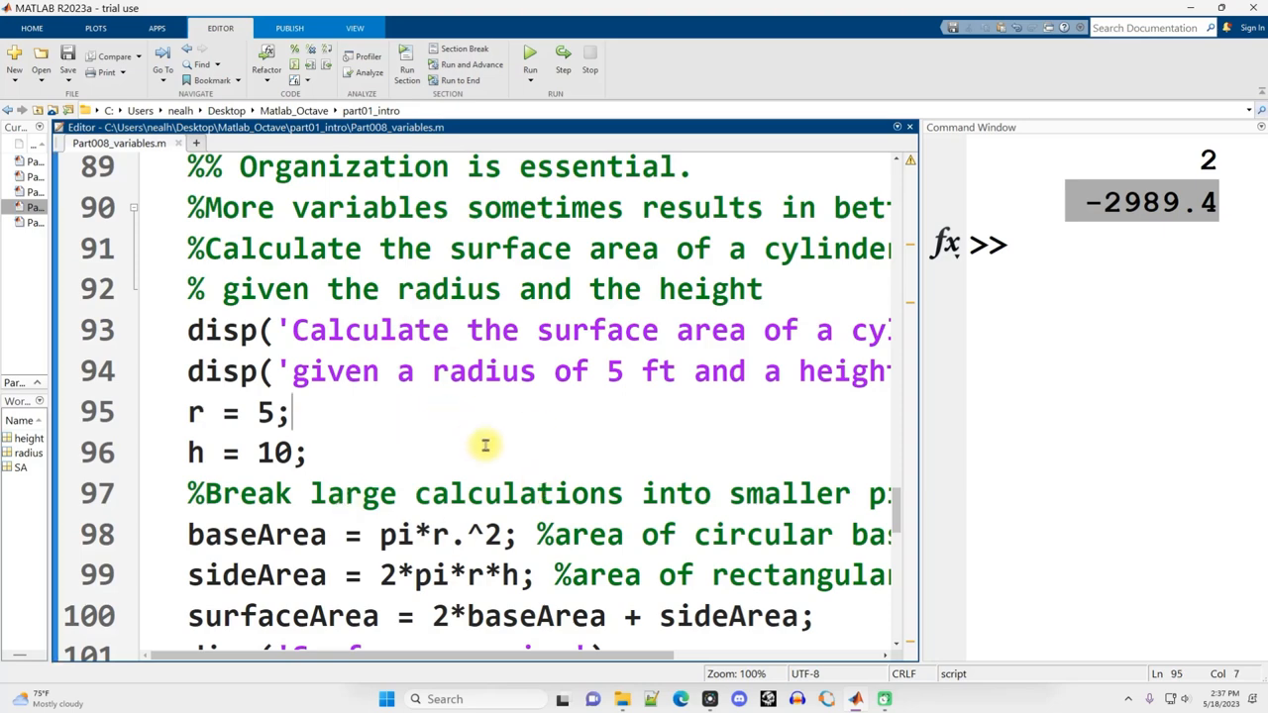
pyautogui.click(530, 52)
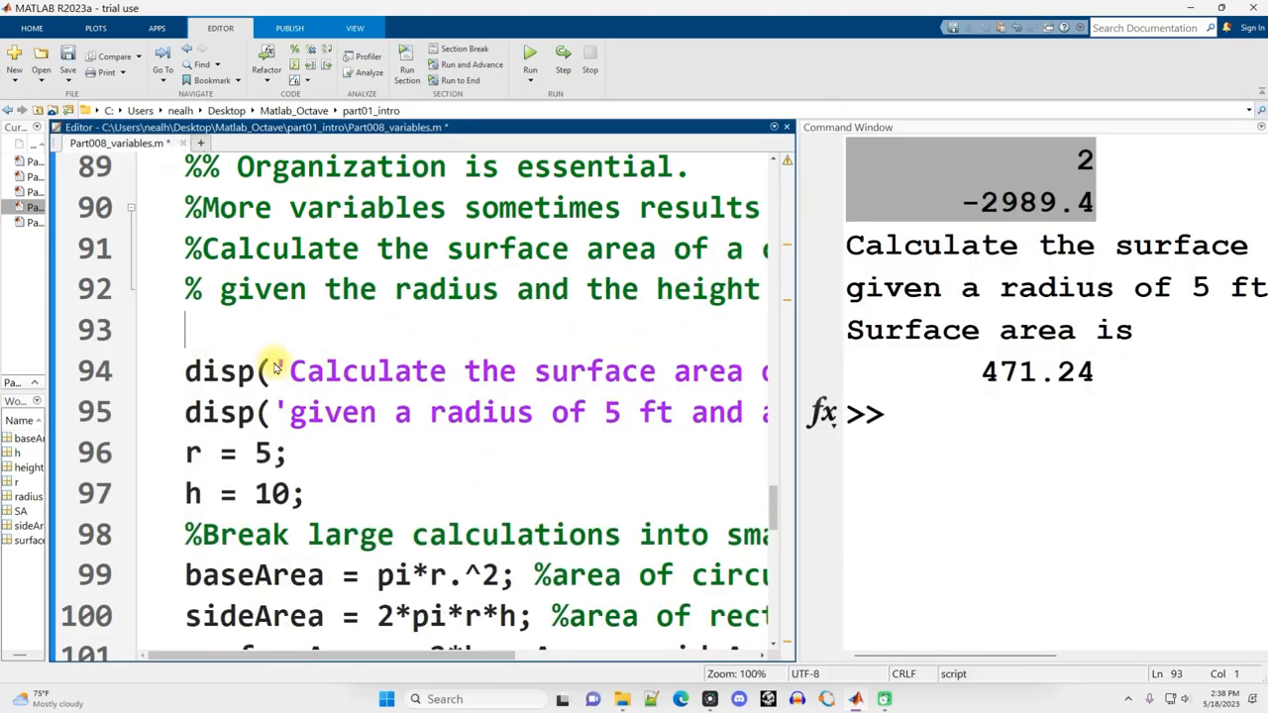
pyautogui.write('clc')
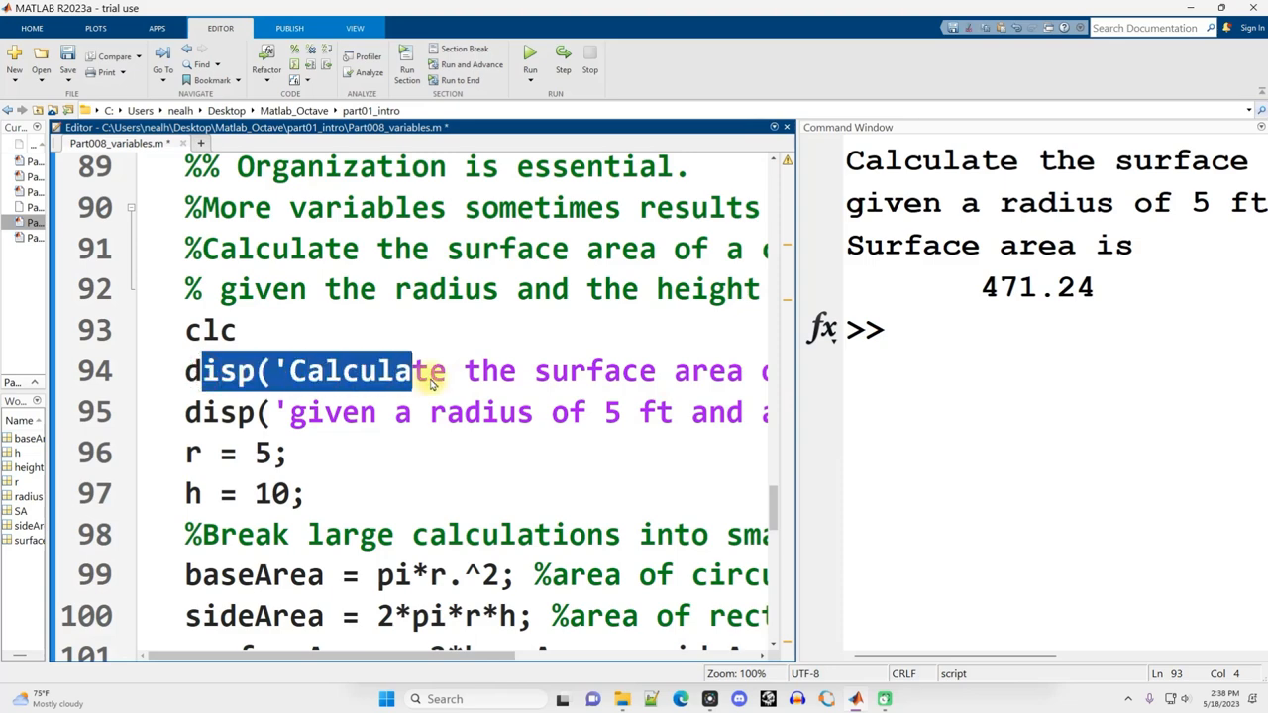
# Highlight the 'Surface area is 471.24' output in the Command Window and return to the script
pyautogui.hscroll(3)
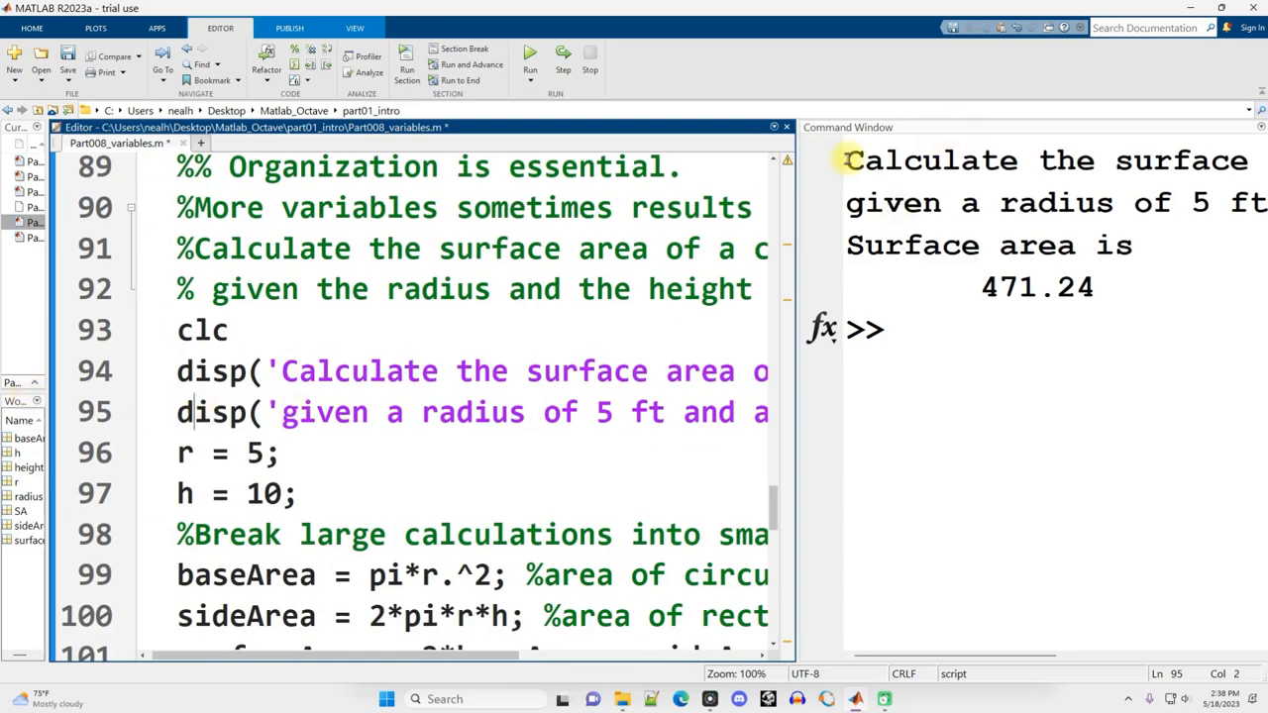
pyautogui.moveTo(850, 159); pyautogui.dragTo(1089, 293)
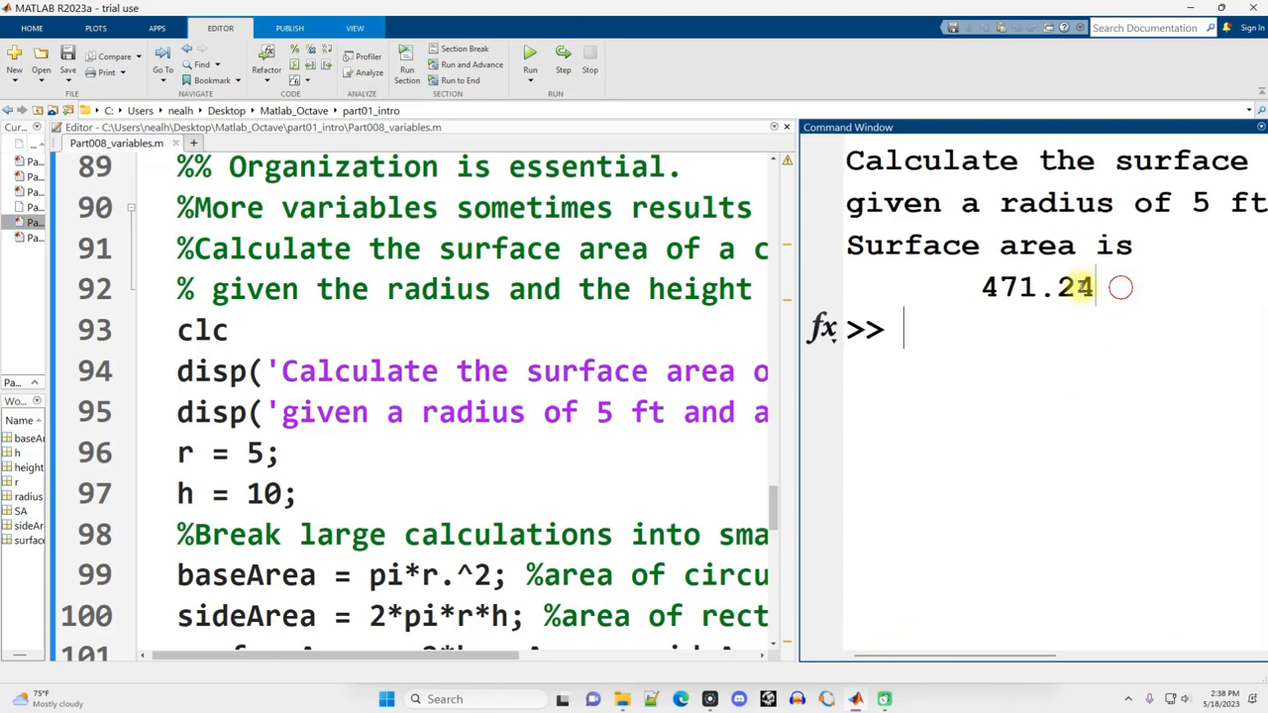
pyautogui.moveTo(843, 246); pyautogui.dragTo(1097, 288)
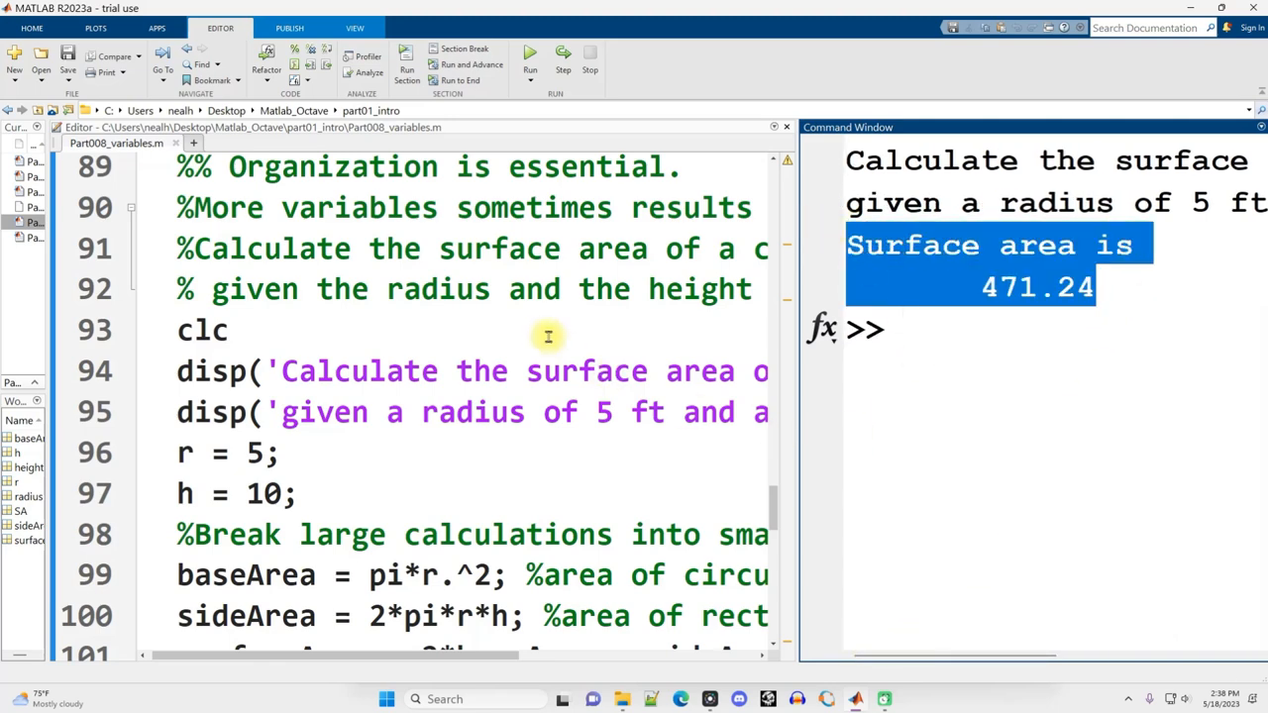
pyautogui.click(230, 329)
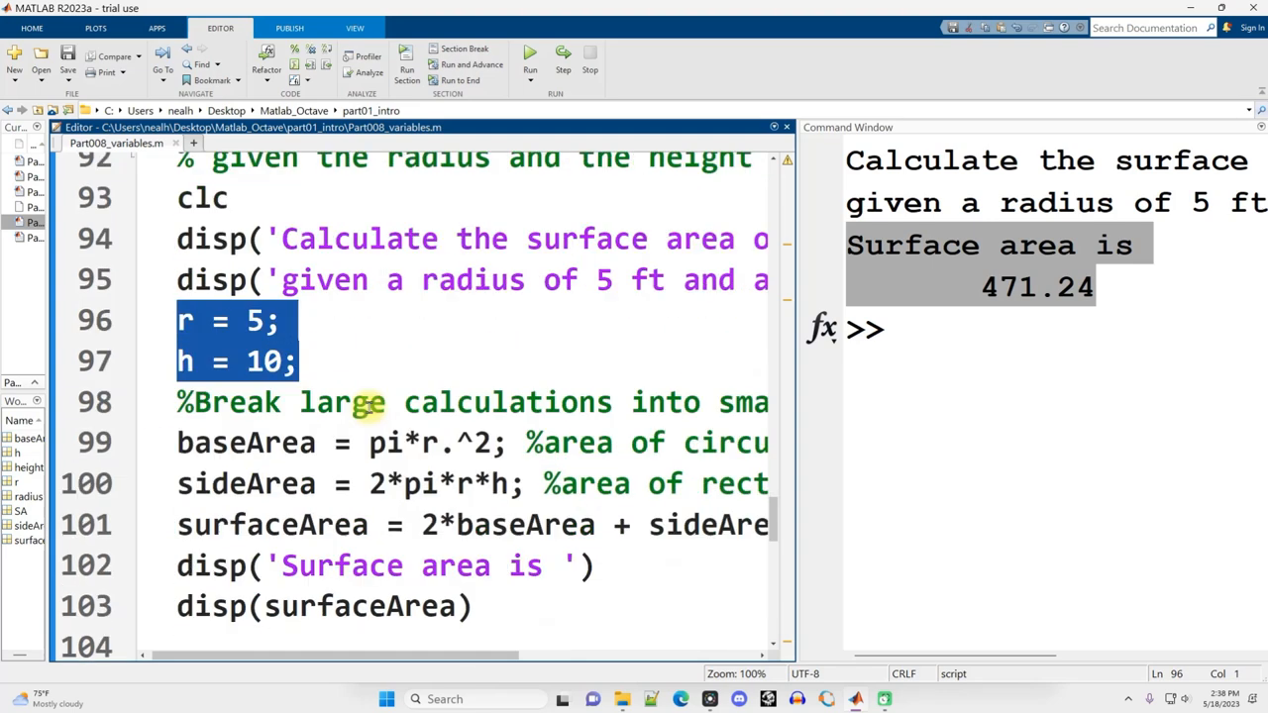
pyautogui.moveTo(363, 355)
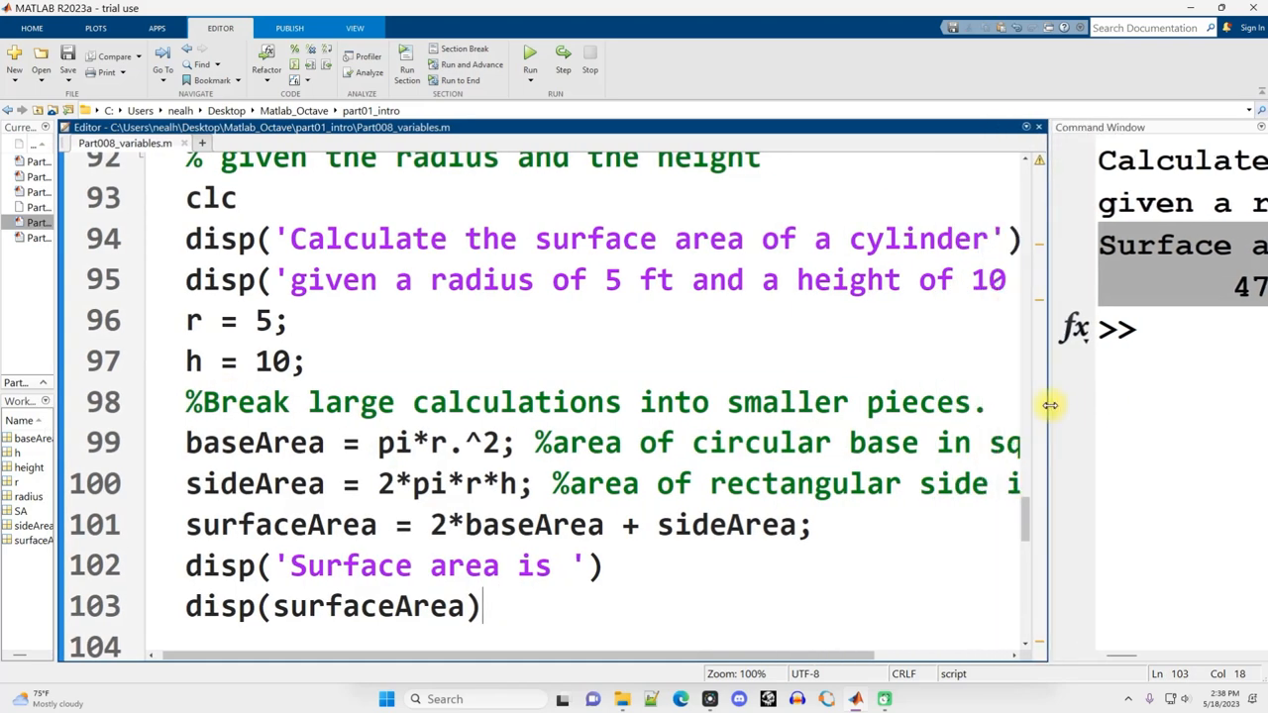
pyautogui.moveTo(559, 416)
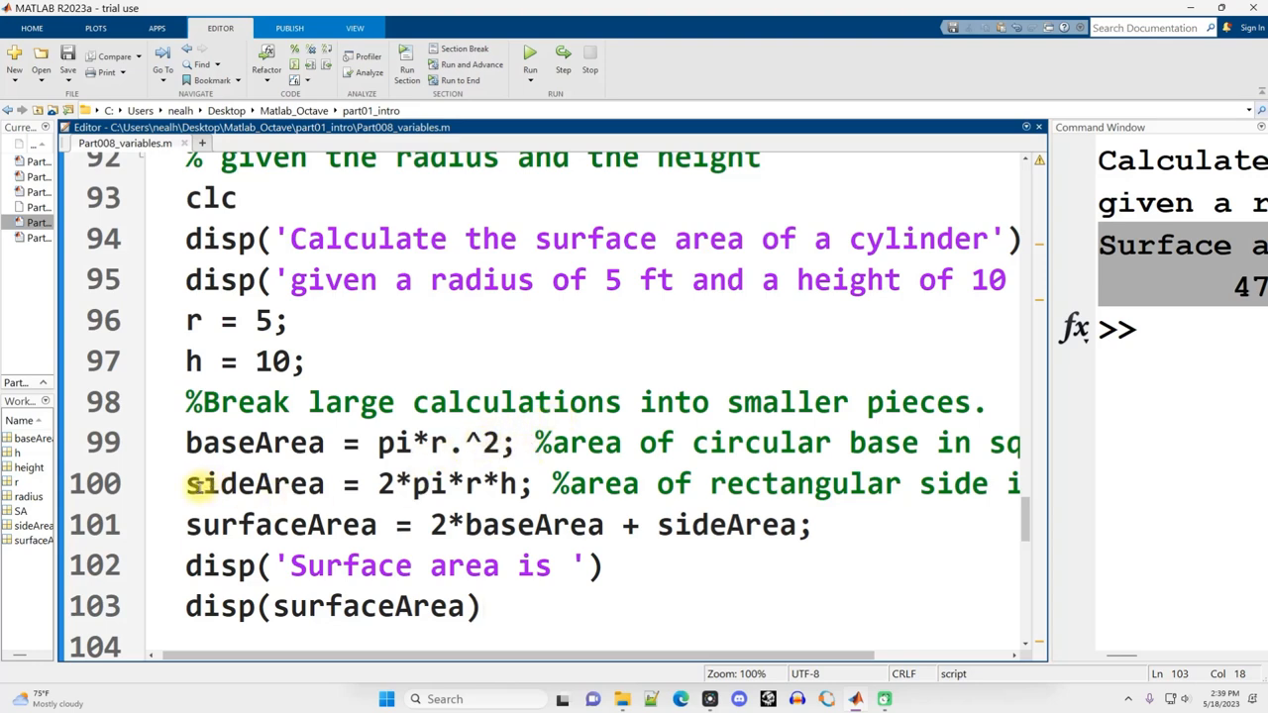
# Examine the sideArea calculation and the right side of the surfaceArea formula
pyautogui.moveTo(186, 483); pyautogui.dragTo(534, 484)
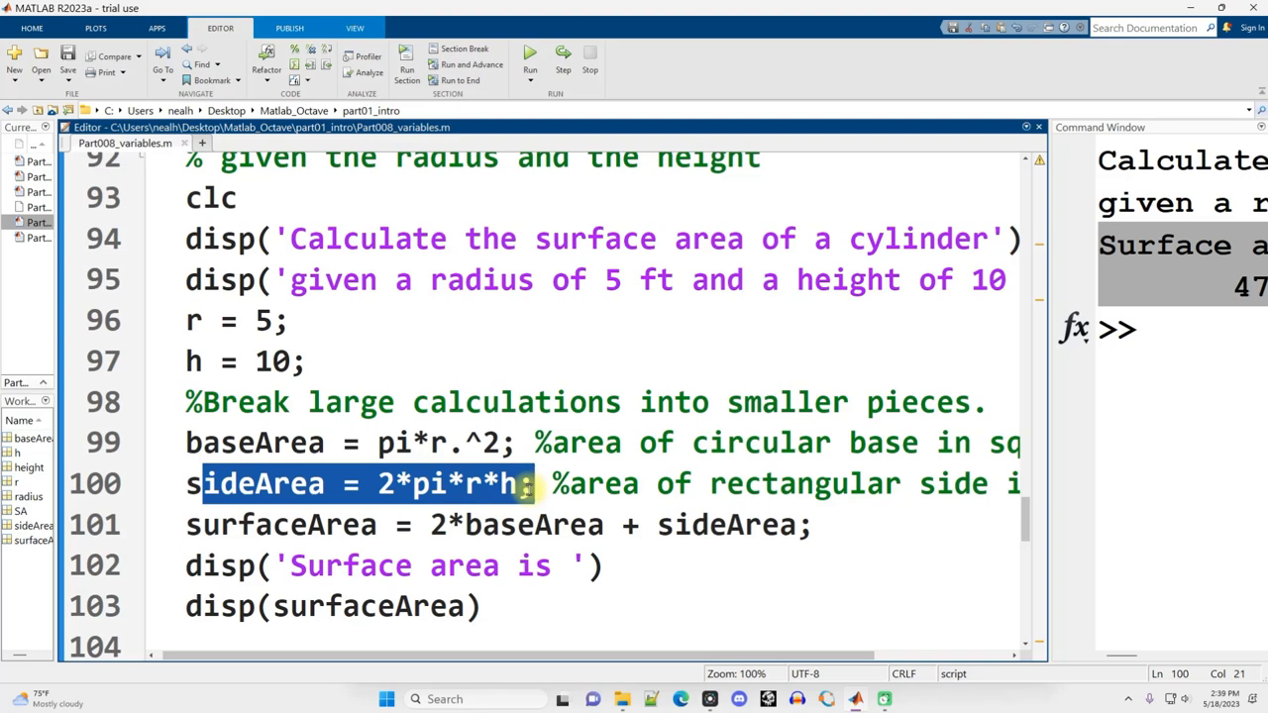
pyautogui.click(281, 525)
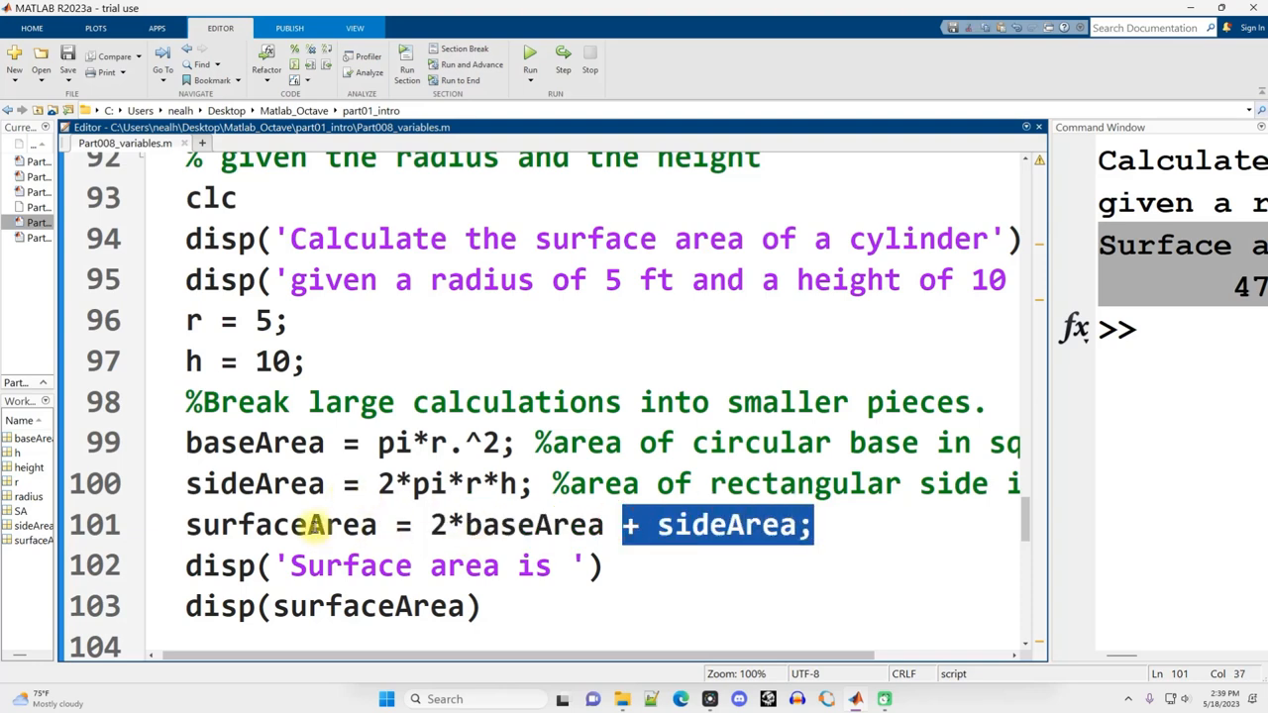
pyautogui.click(848, 527)
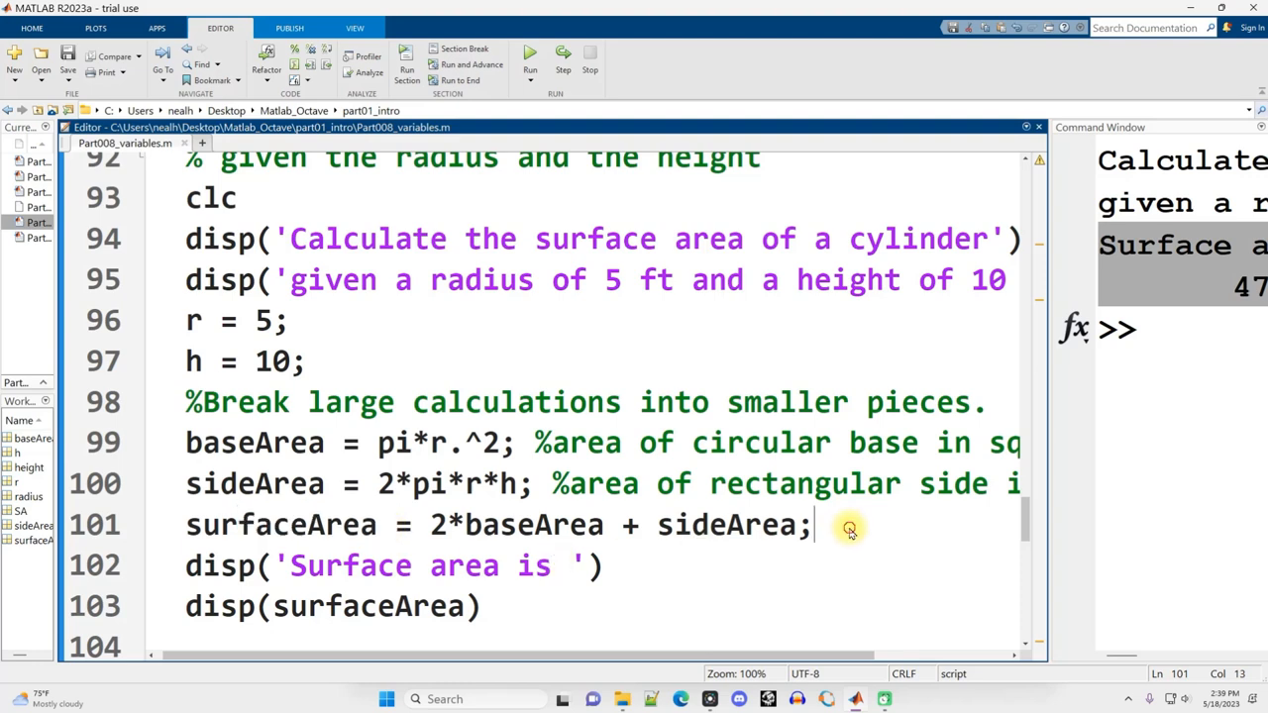
pyautogui.moveTo(812, 525); pyautogui.dragTo(416, 525)
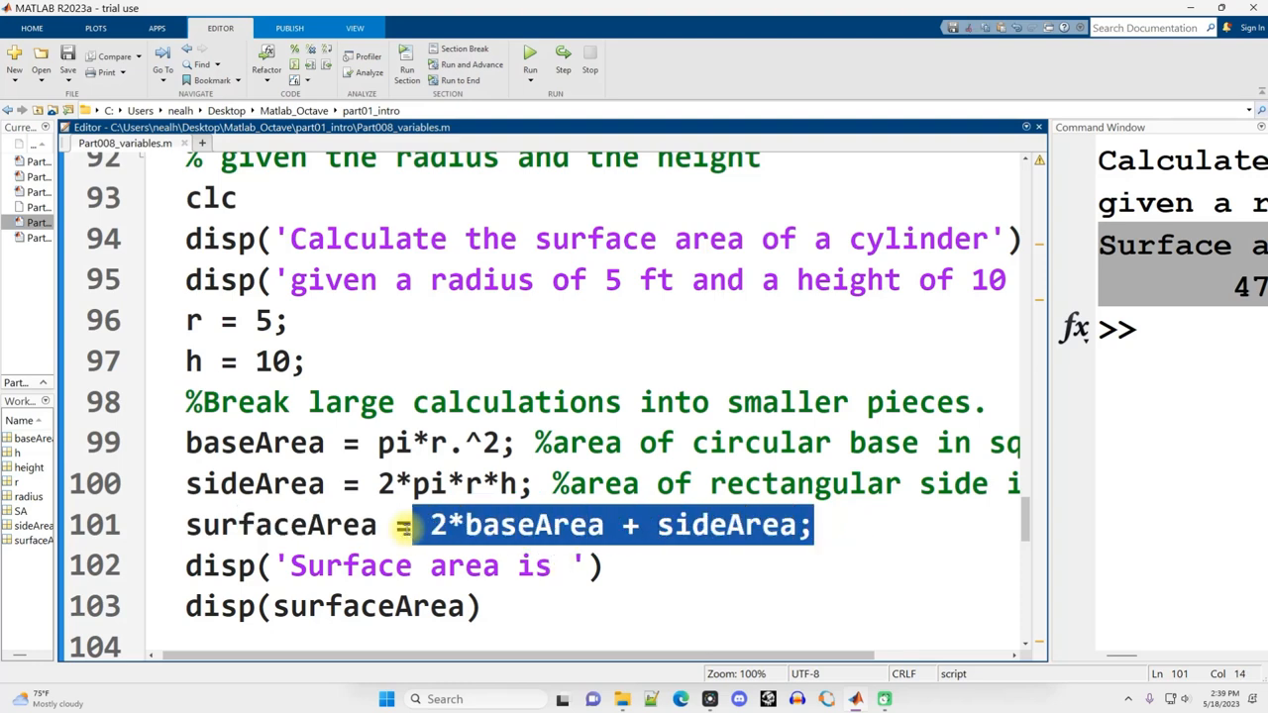
pyautogui.click(392, 525)
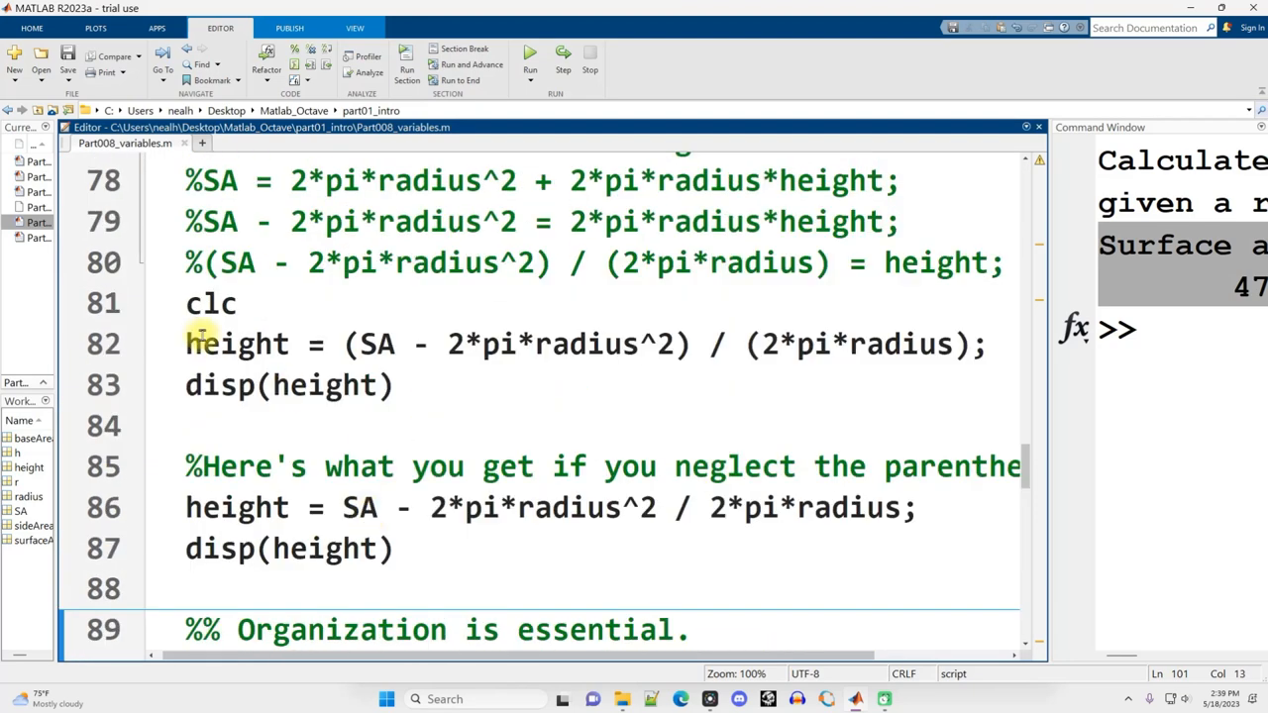
# Contrast the earlier one-line SA formula with the three split baseArea, sideArea, surfaceArea calculations
pyautogui.moveTo(184, 345); pyautogui.dragTo(976, 344)
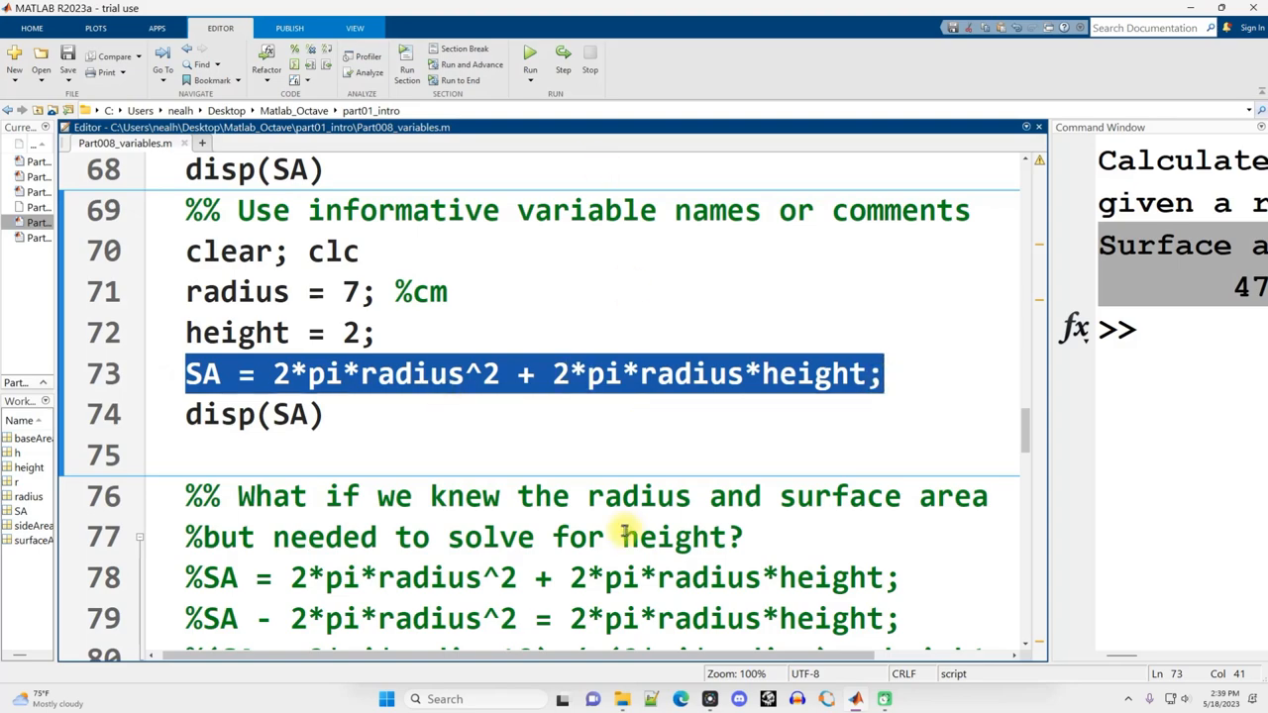
pyautogui.scroll(-3)
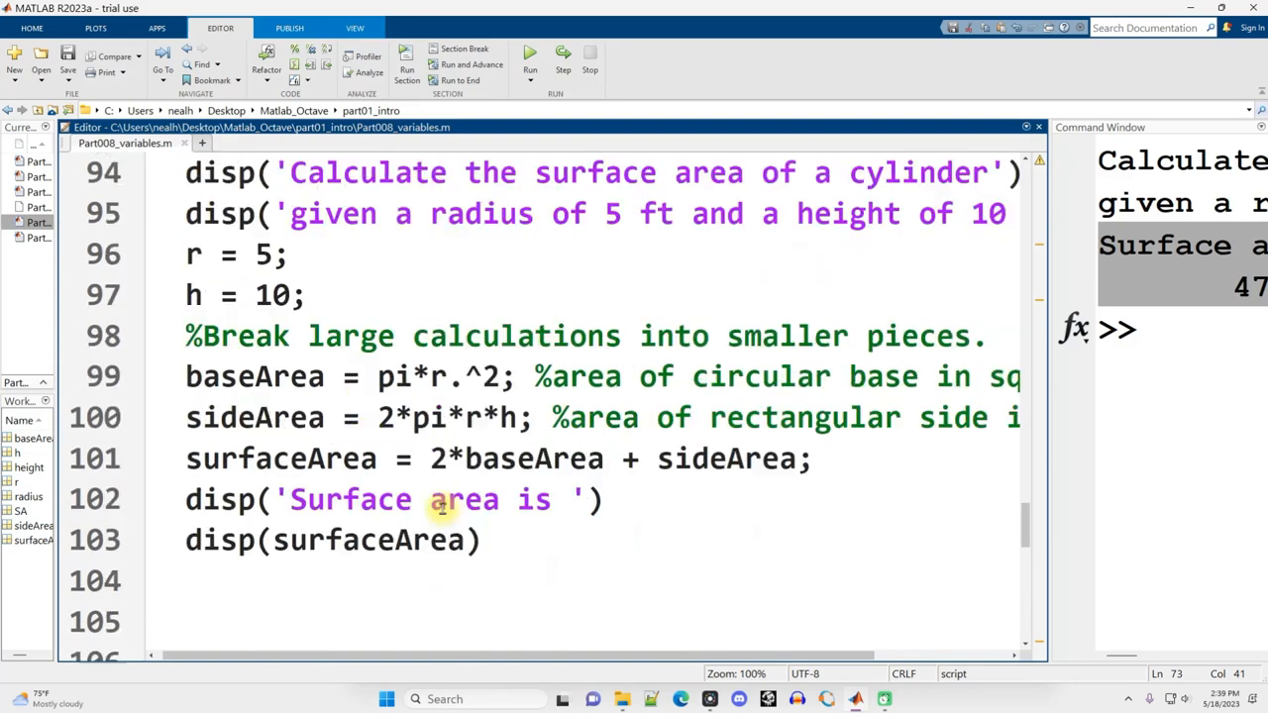
pyautogui.moveTo(283, 336)
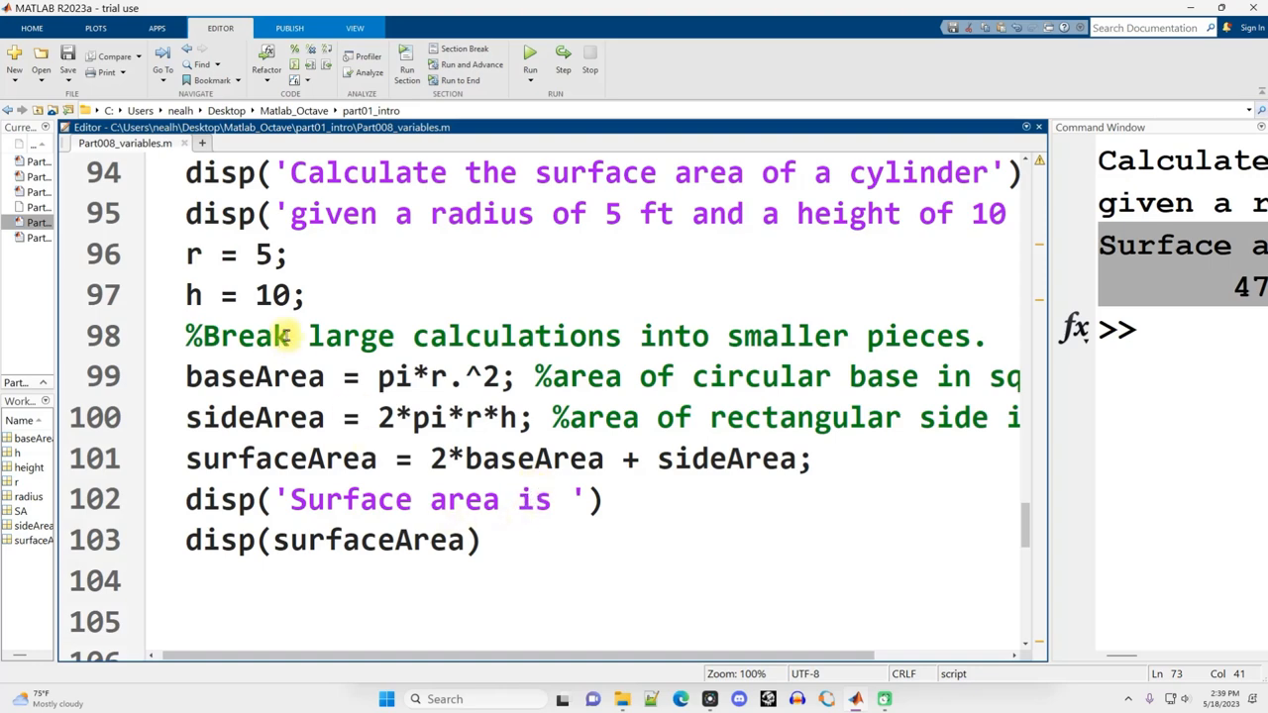
pyautogui.moveTo(184, 376); pyautogui.dragTo(812, 460)
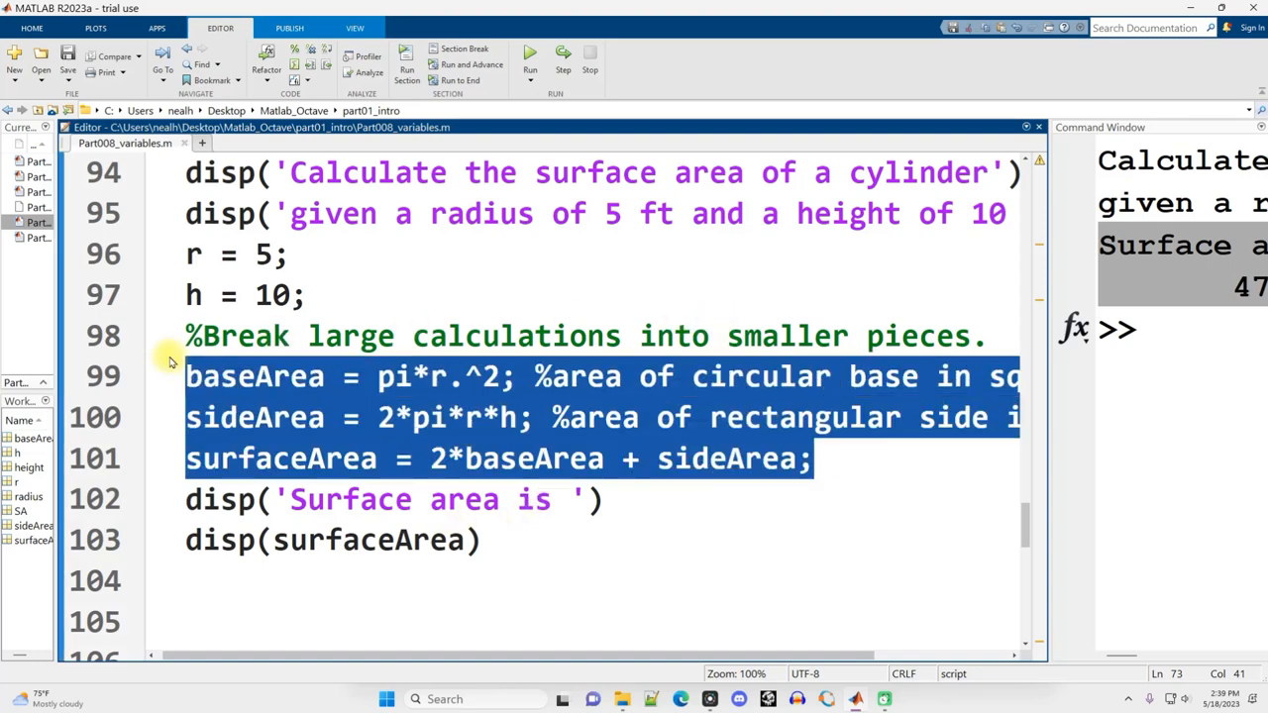
pyautogui.doubleClick(255, 376)
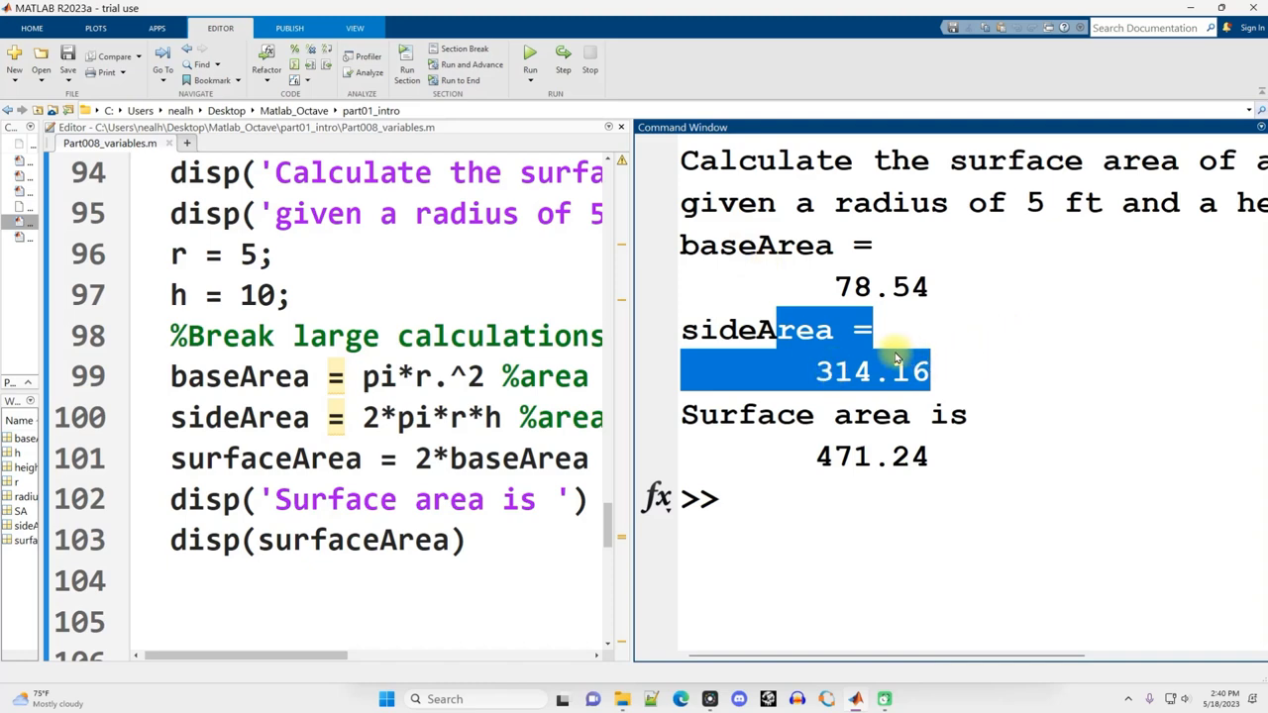
pyautogui.moveTo(883, 388)
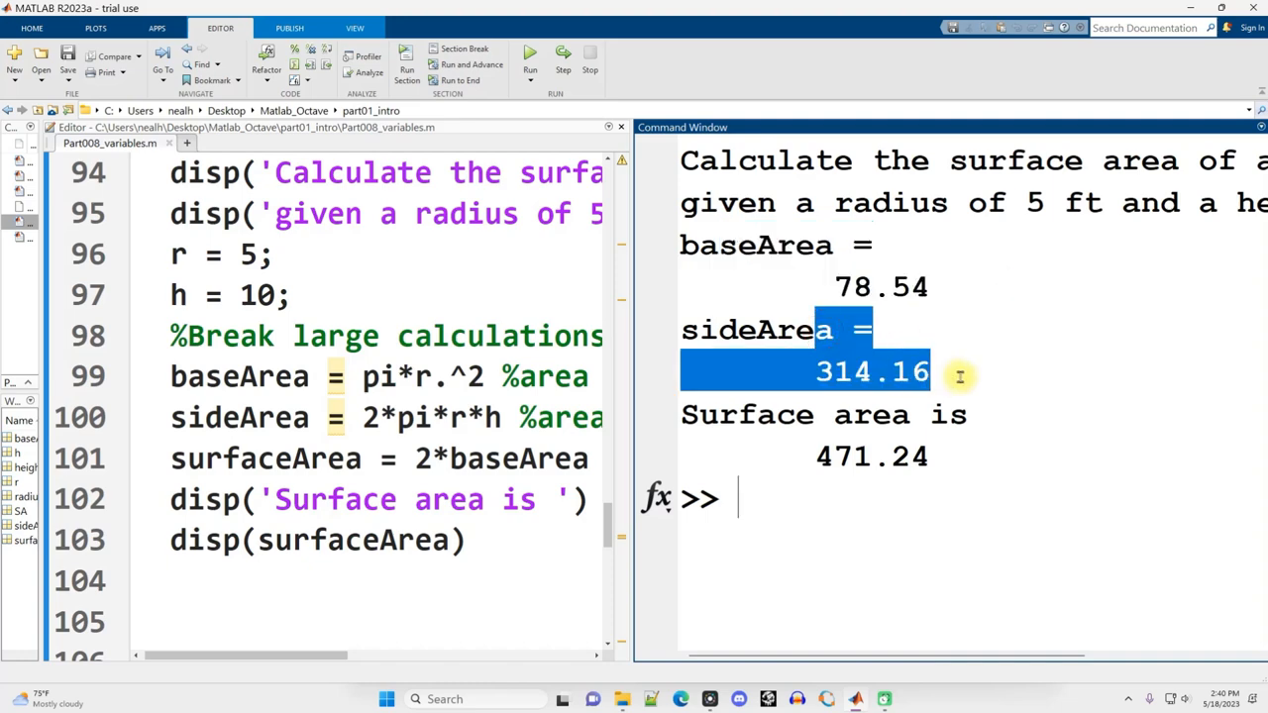
pyautogui.moveTo(665, 460)
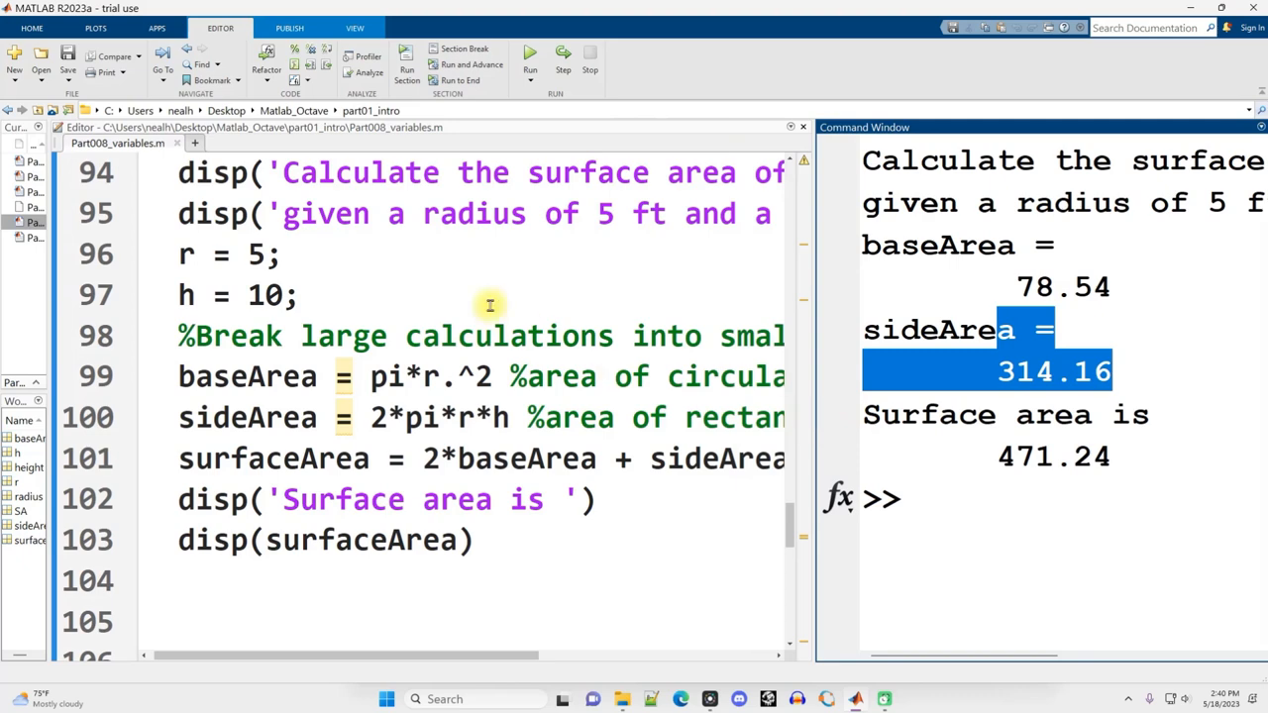
# Move into the Variables and functions section where abs(x) and sqrt(y) give 1 and 12
pyautogui.scroll(-3)
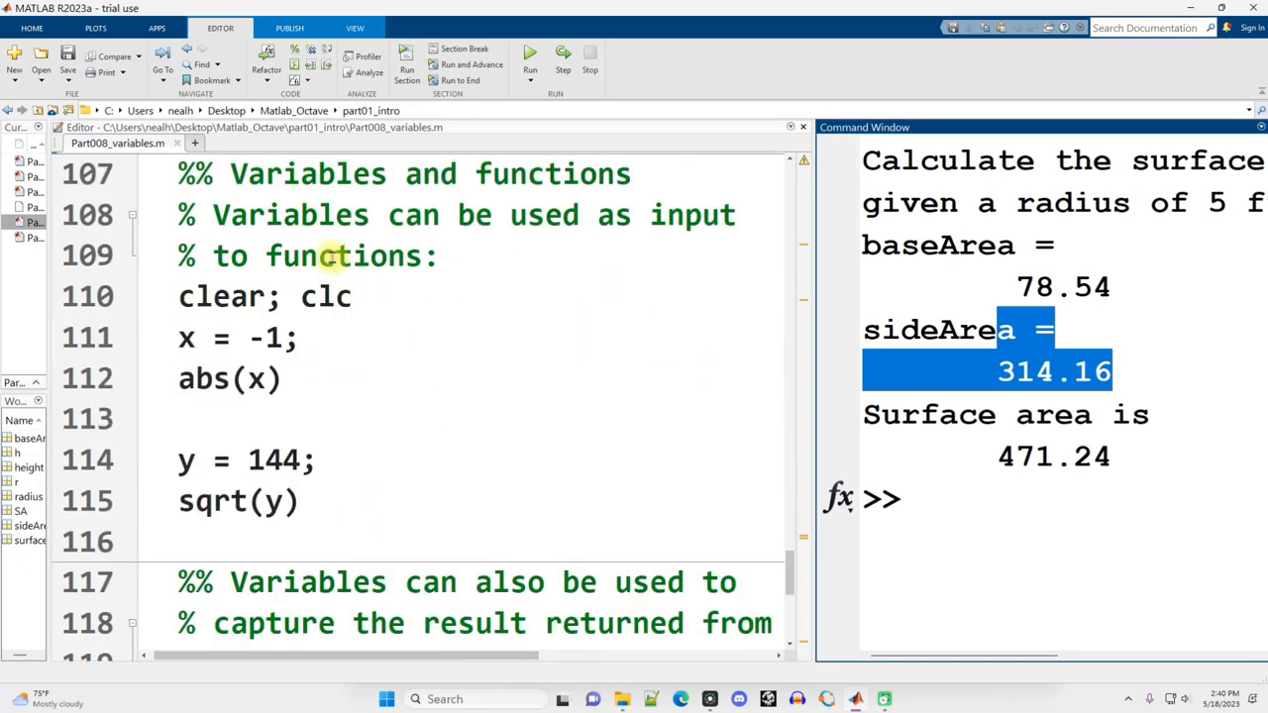
pyautogui.moveTo(373, 261)
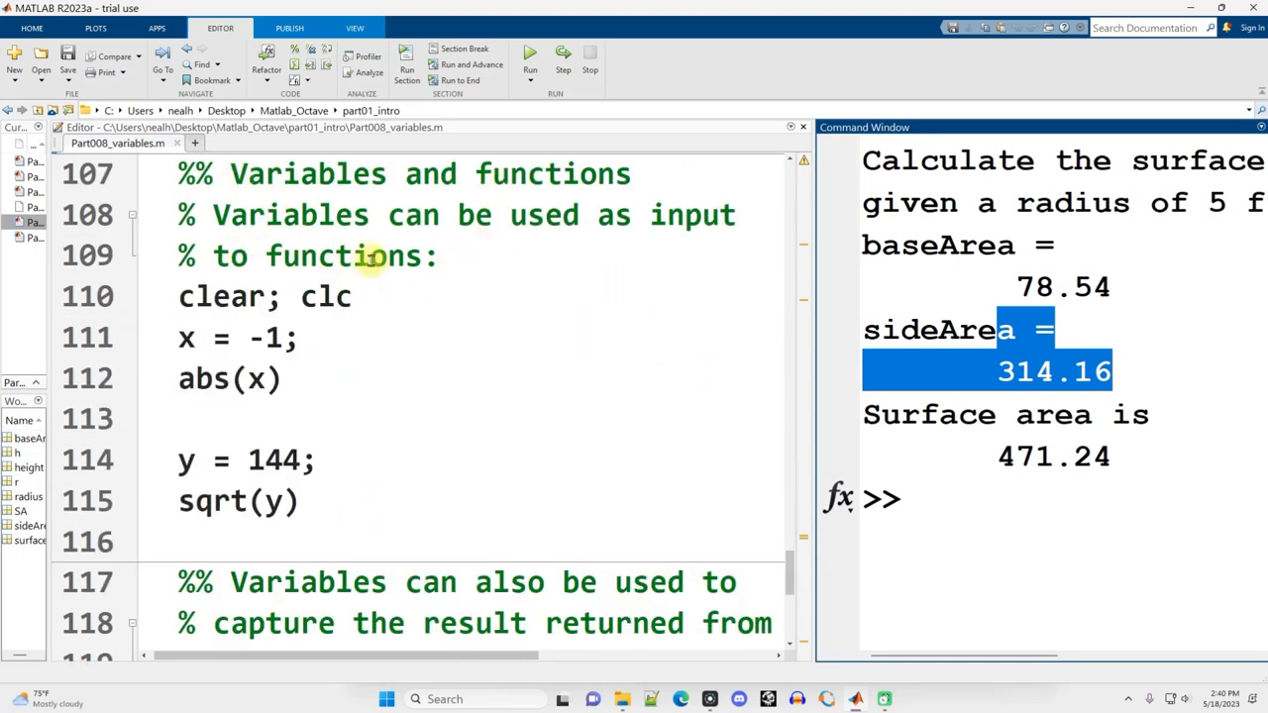
pyautogui.click(274, 499)
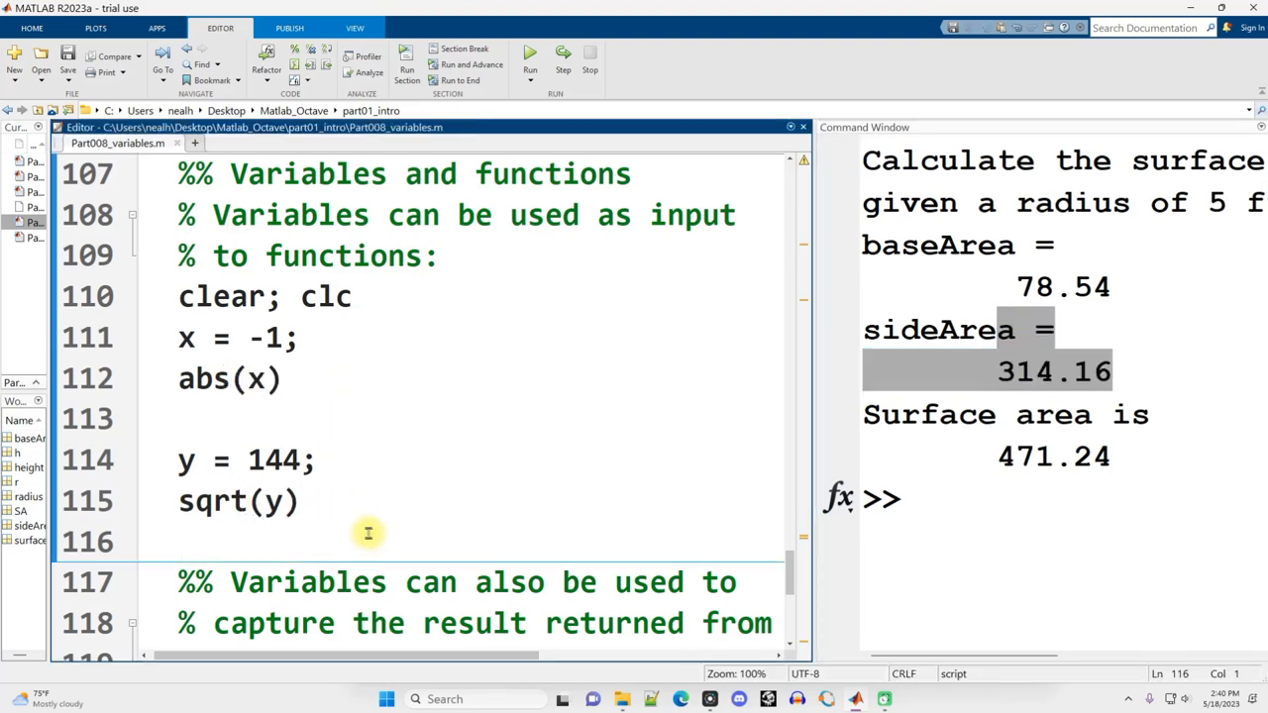
pyautogui.click(259, 378)
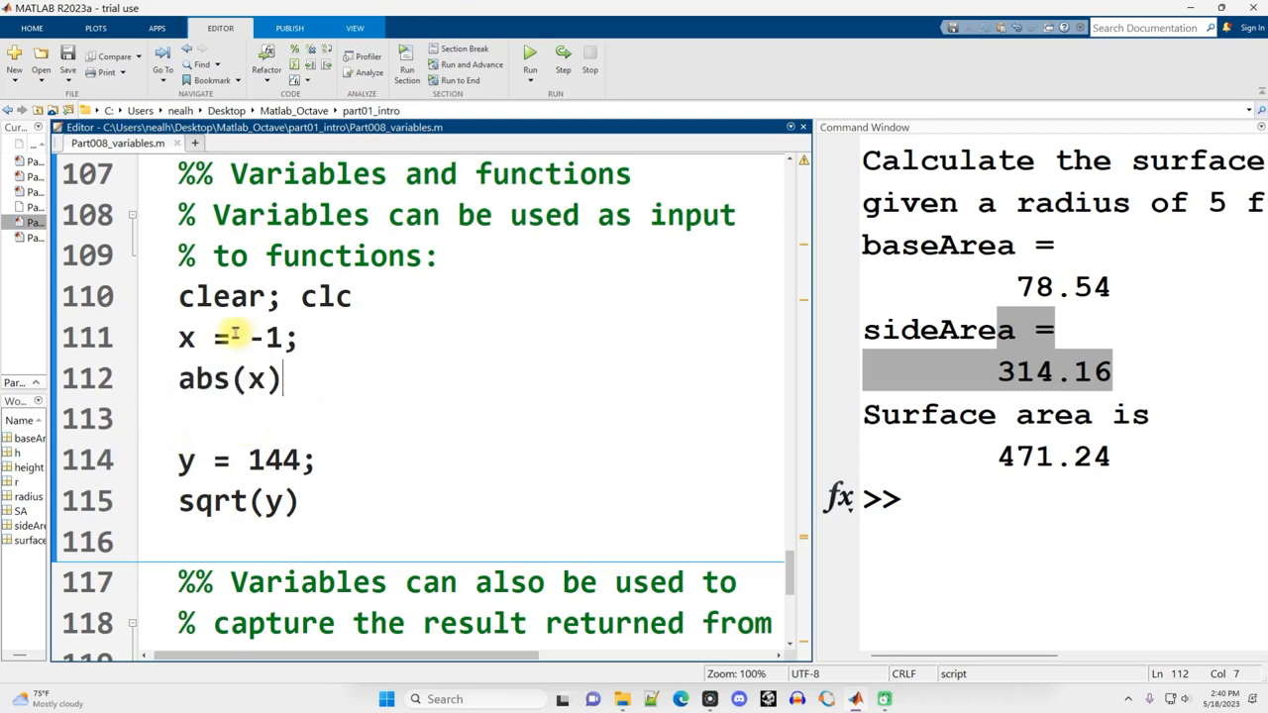
pyautogui.doubleClick(261, 337)
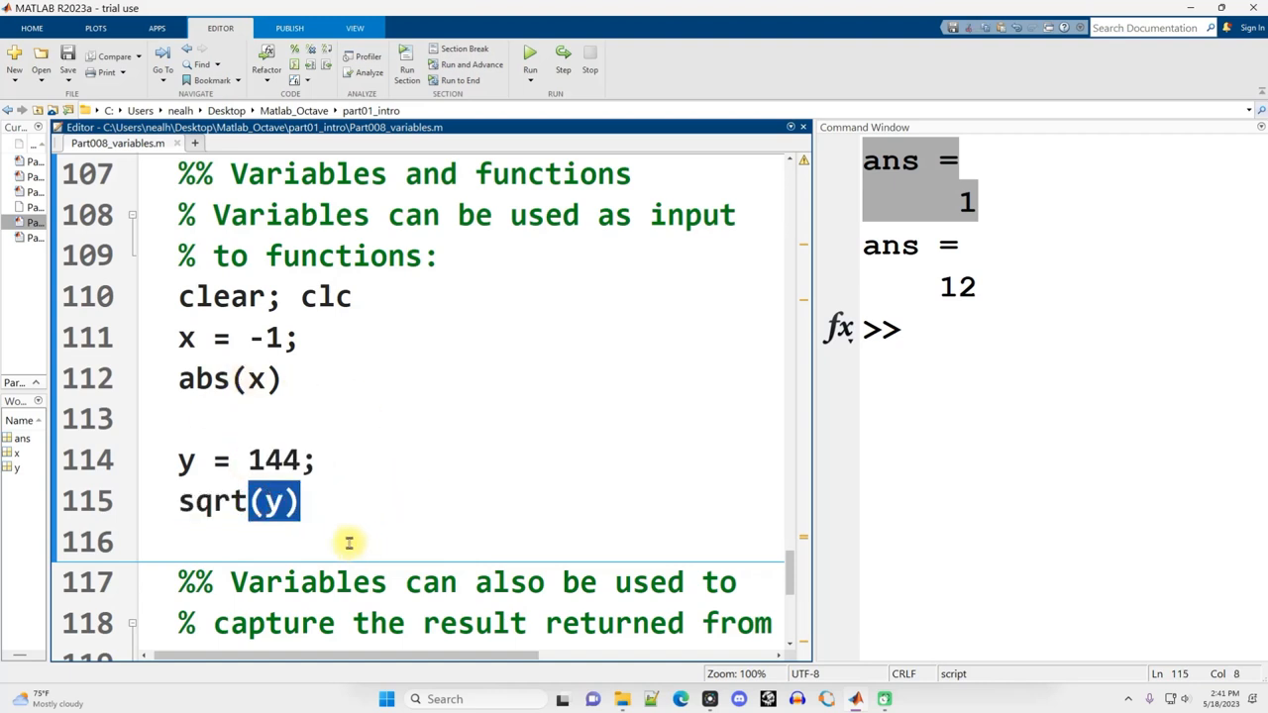
pyautogui.moveTo(297, 543)
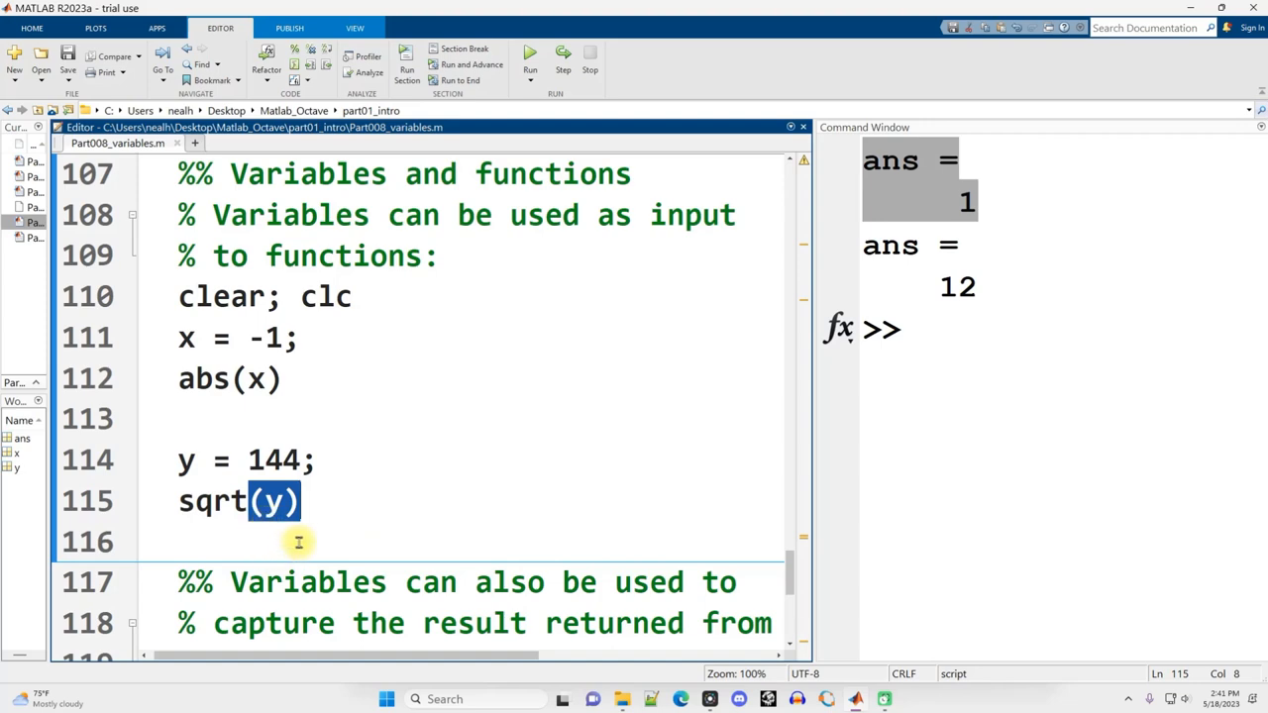
# Scroll to the function-results section and highlight the abs call in the result formula
pyautogui.scroll(-3)
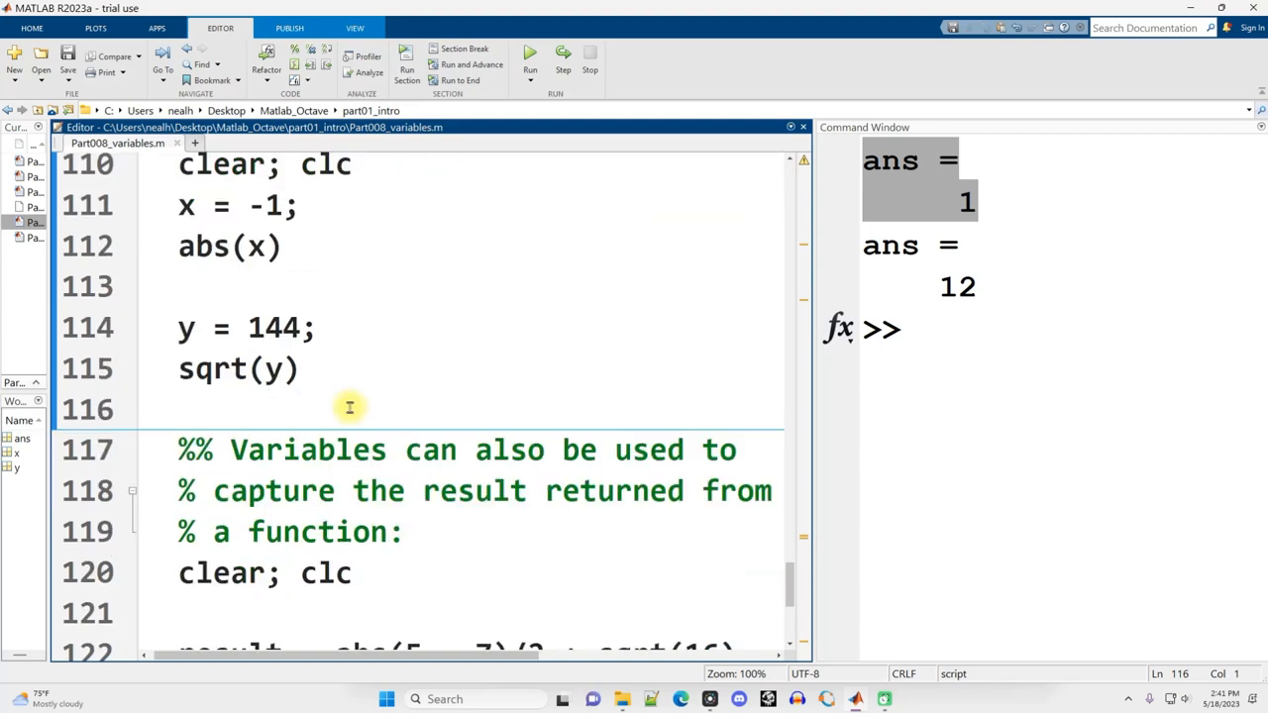
pyautogui.scroll(-3)
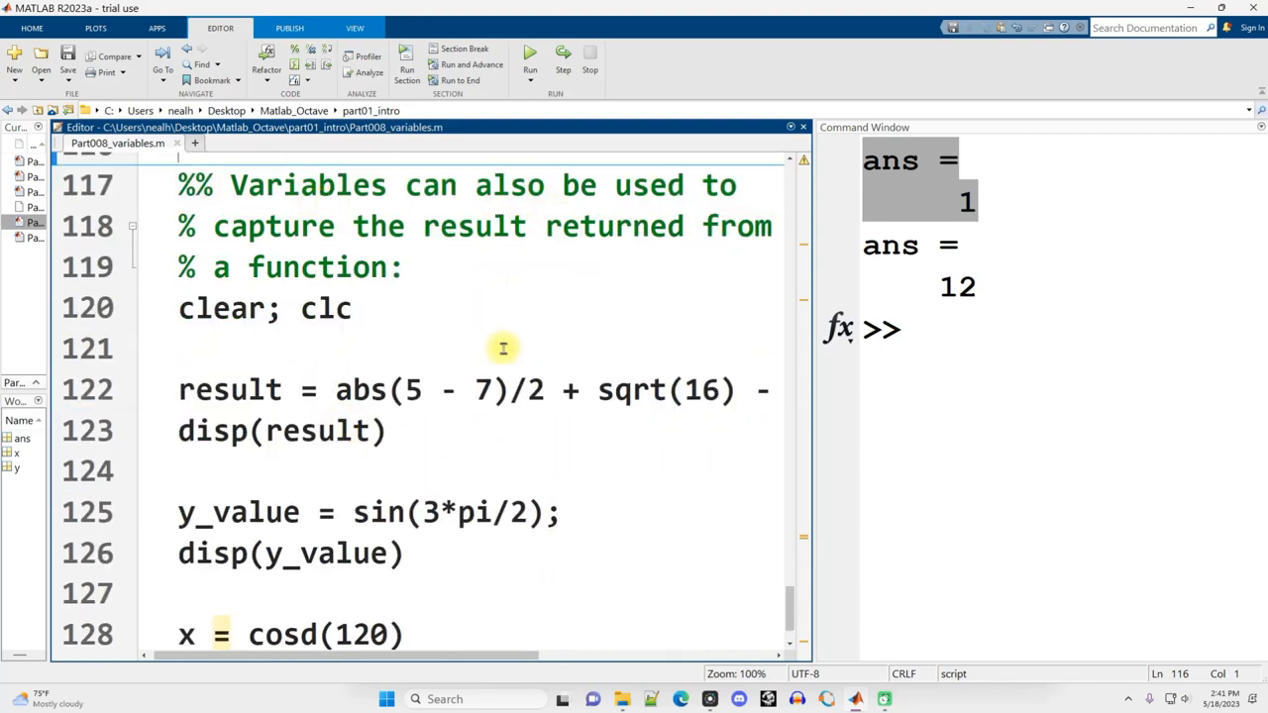
pyautogui.moveTo(527, 273)
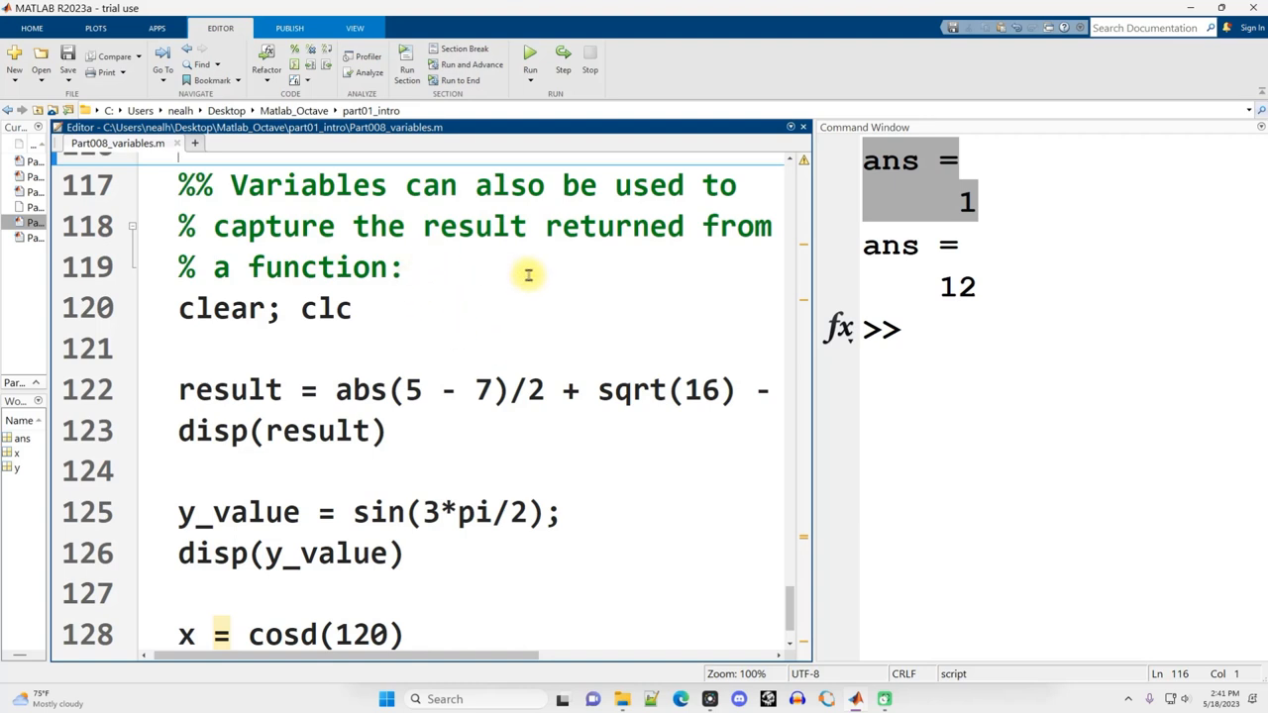
pyautogui.moveTo(515, 297)
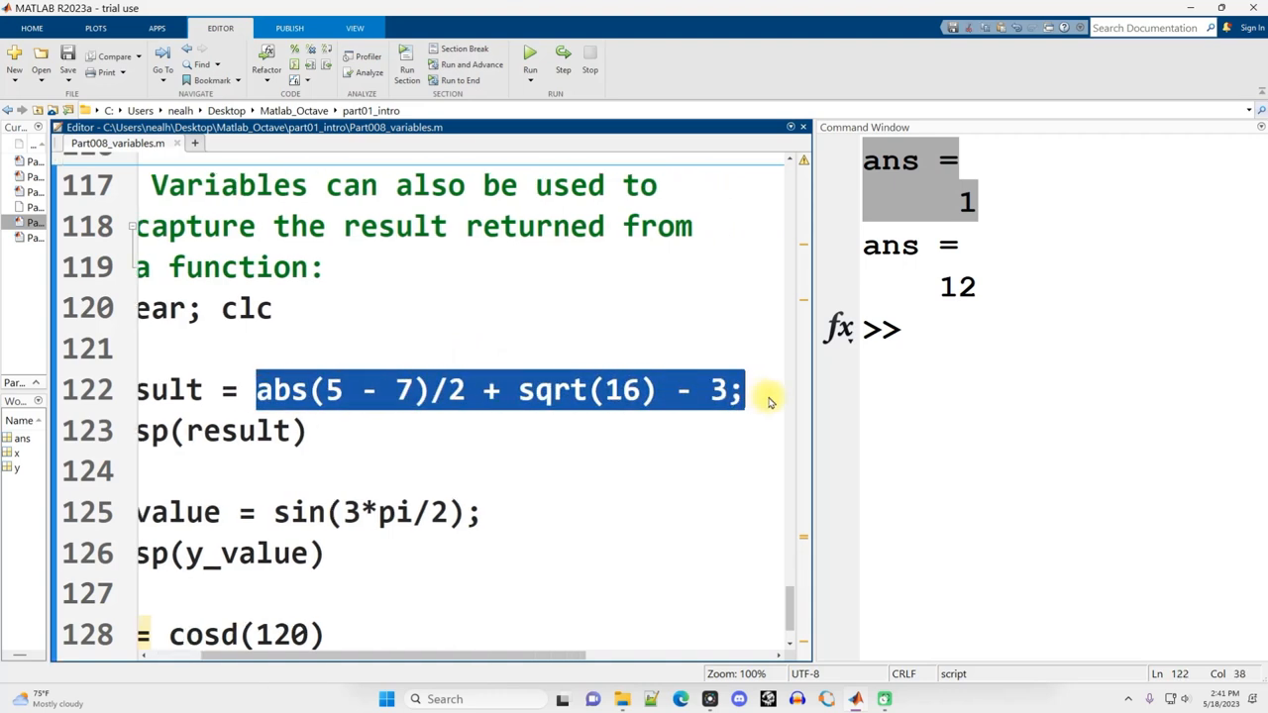
pyautogui.moveTo(654, 406)
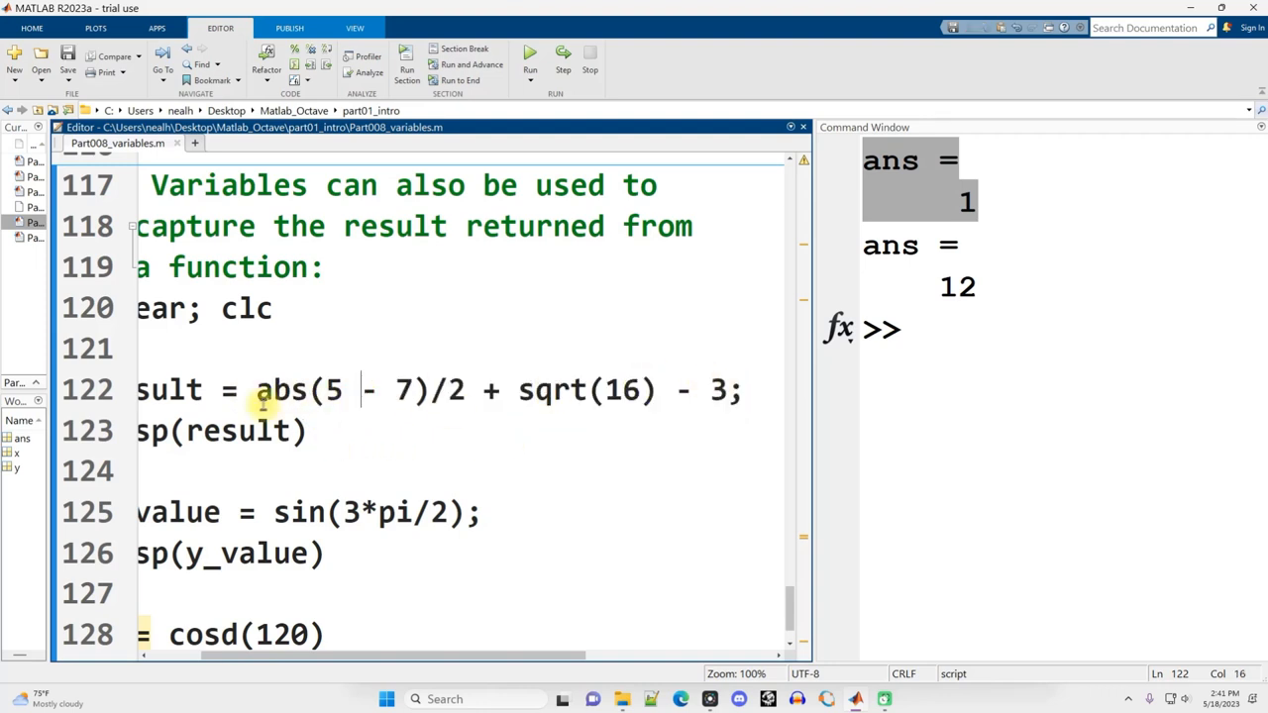
pyautogui.doubleClick(229, 391)
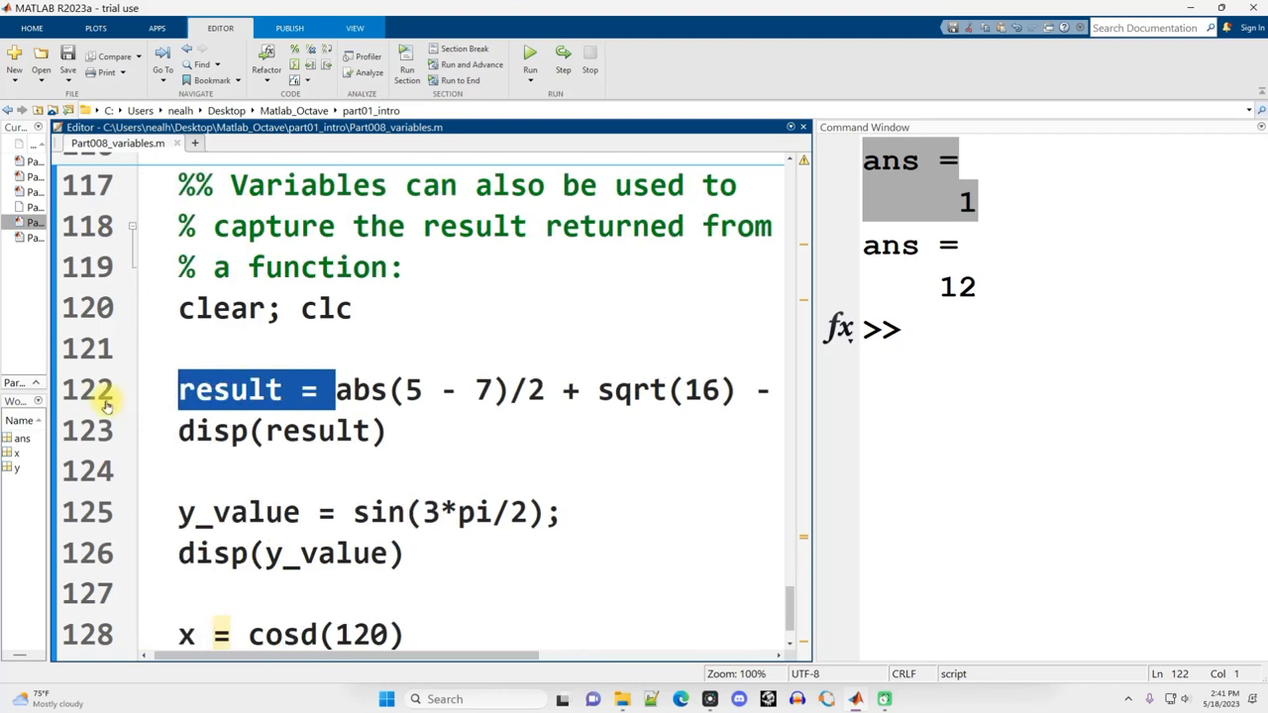
pyautogui.click(297, 388)
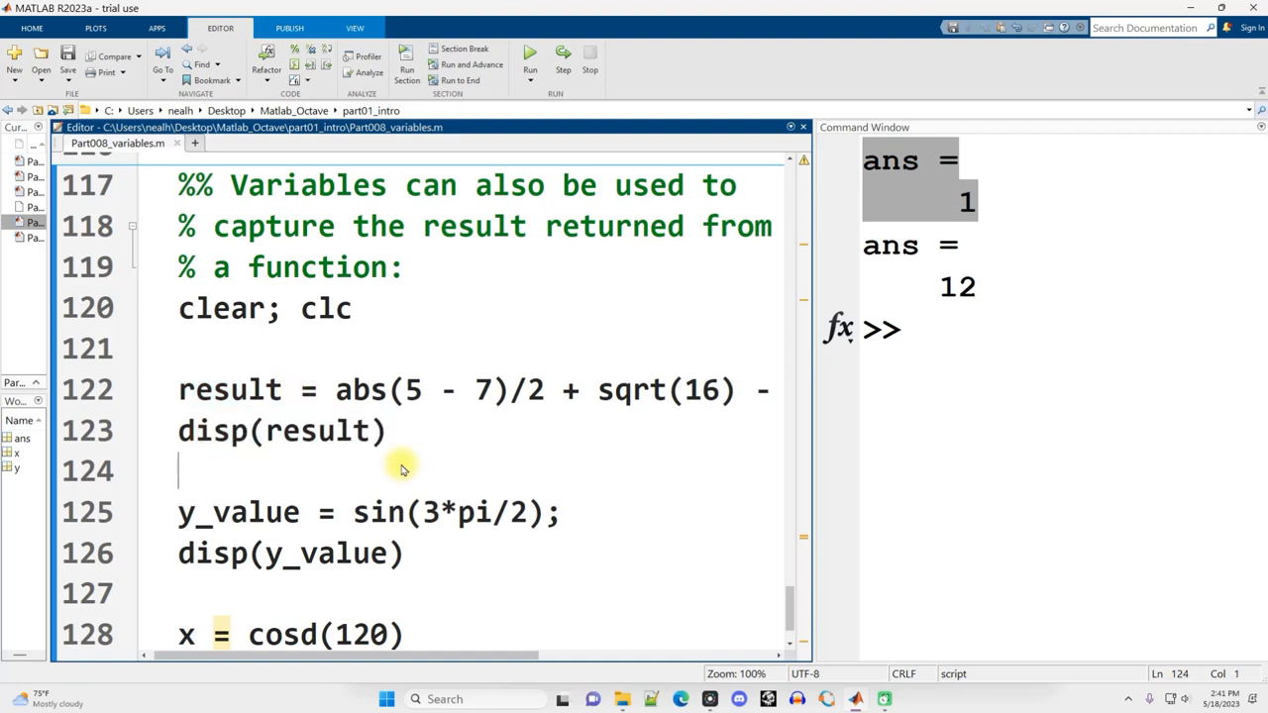
pyautogui.click(538, 58)
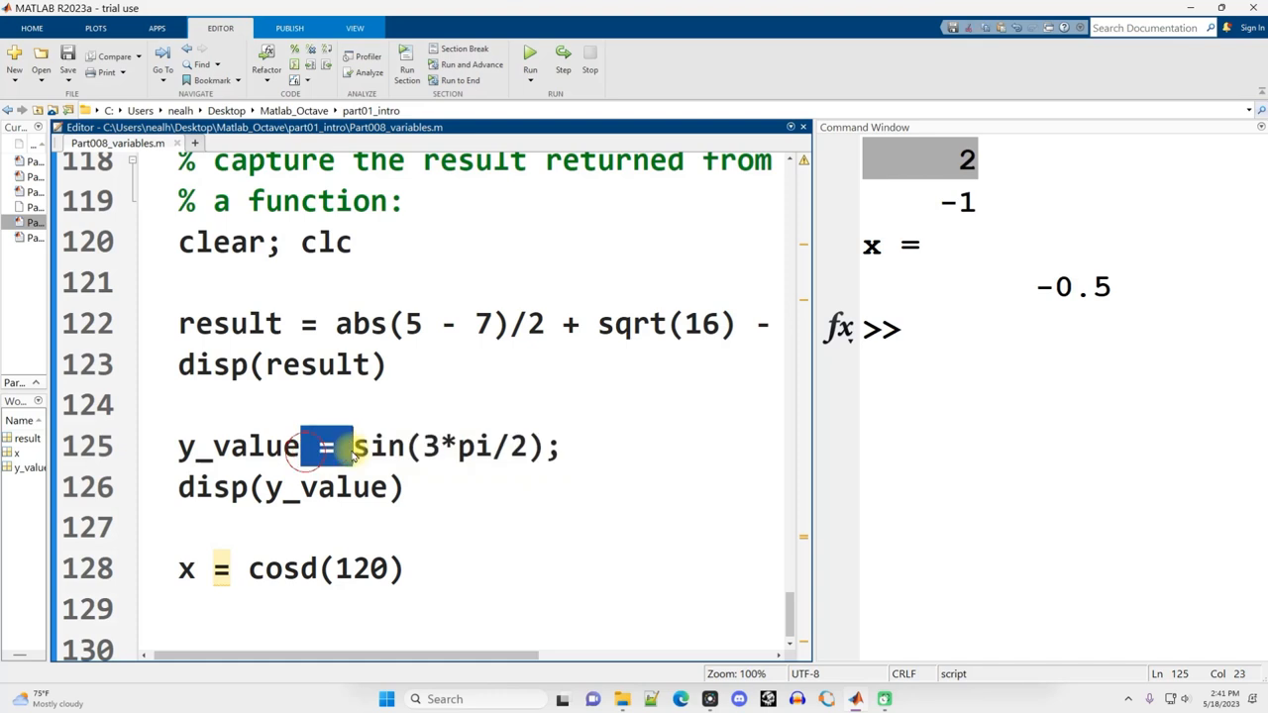
# Point out the y_value assignment, the d in cosd, and the x = -0.5 output
pyautogui.doubleClick(238, 448)
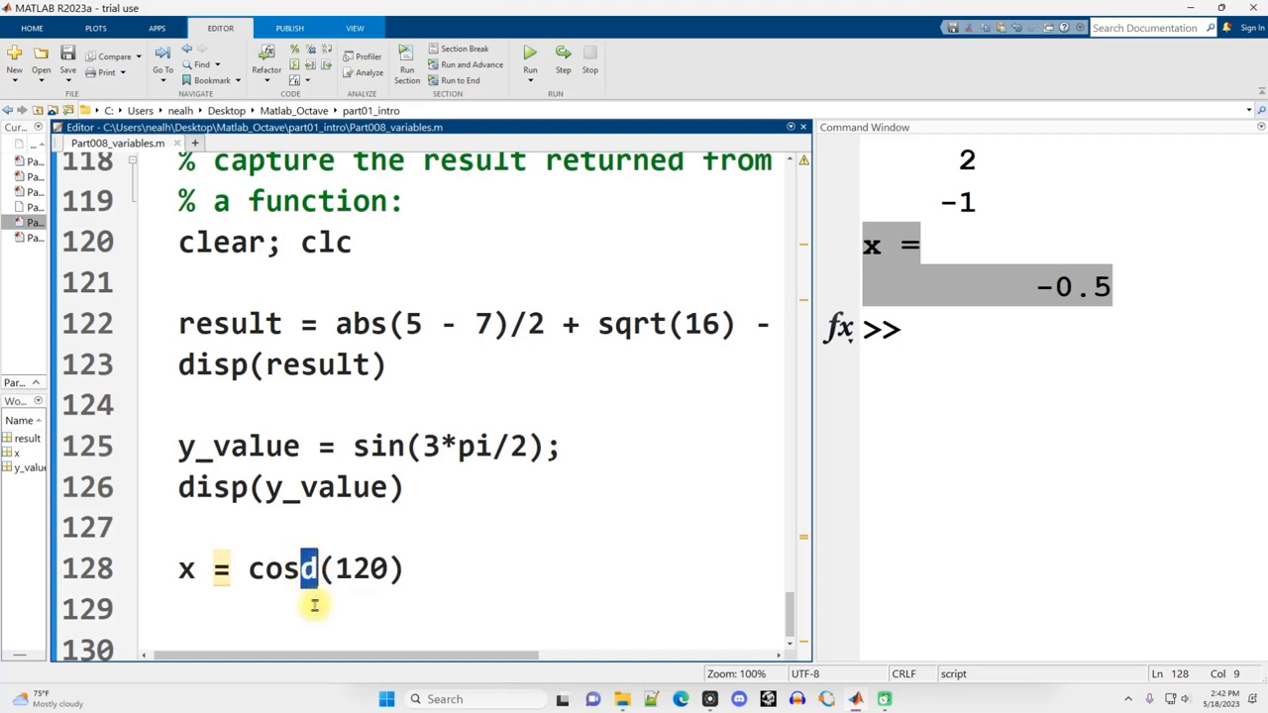
pyautogui.doubleClick(186, 569)
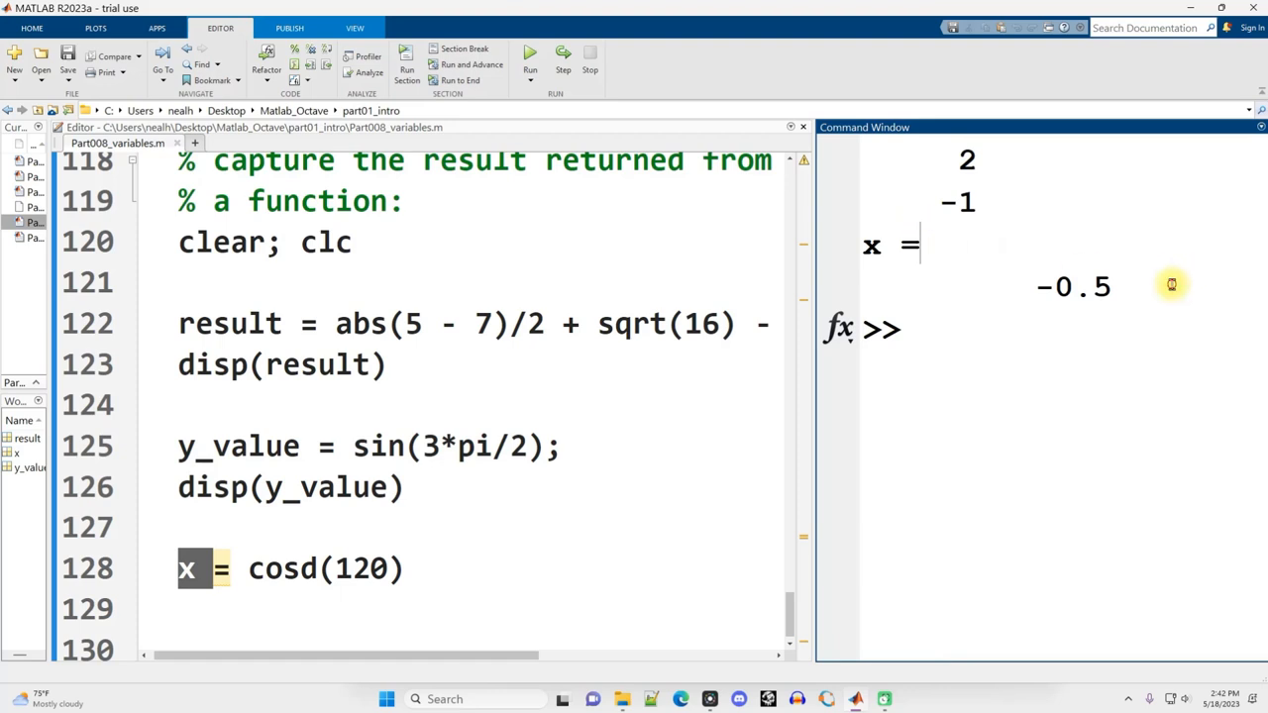
pyautogui.moveTo(872, 246); pyautogui.dragTo(1109, 288)
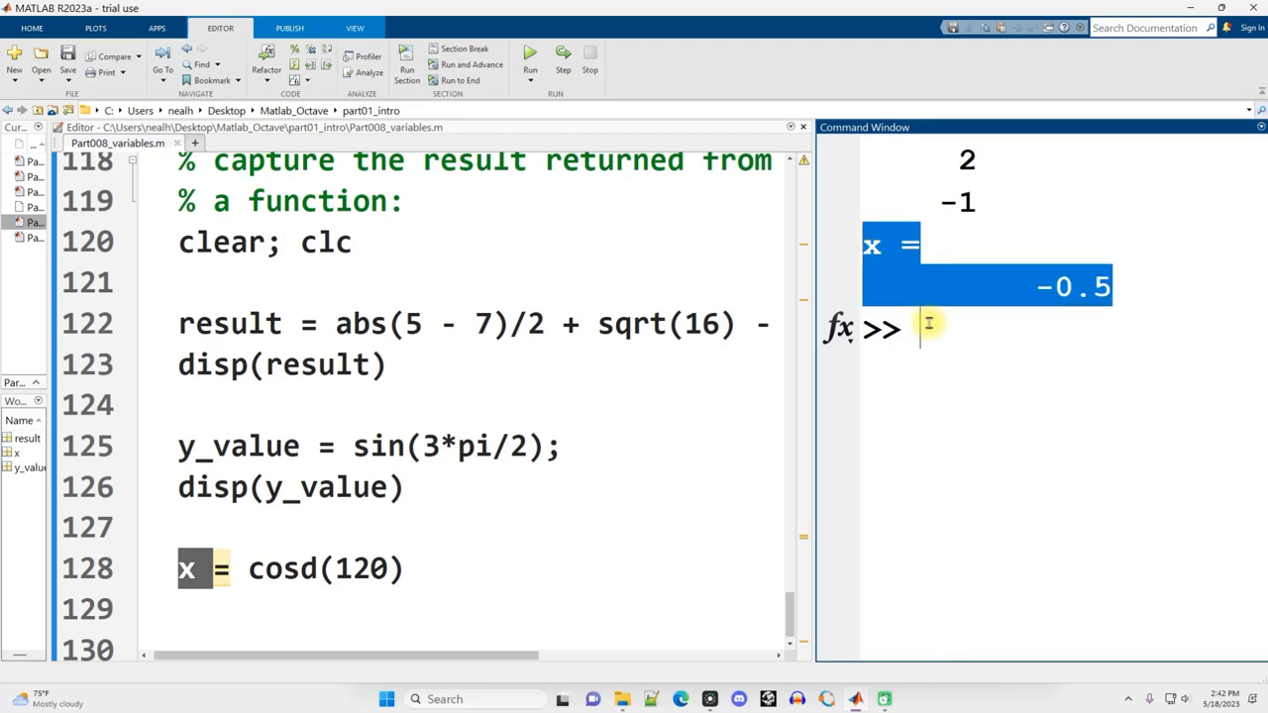
pyautogui.click(309, 541)
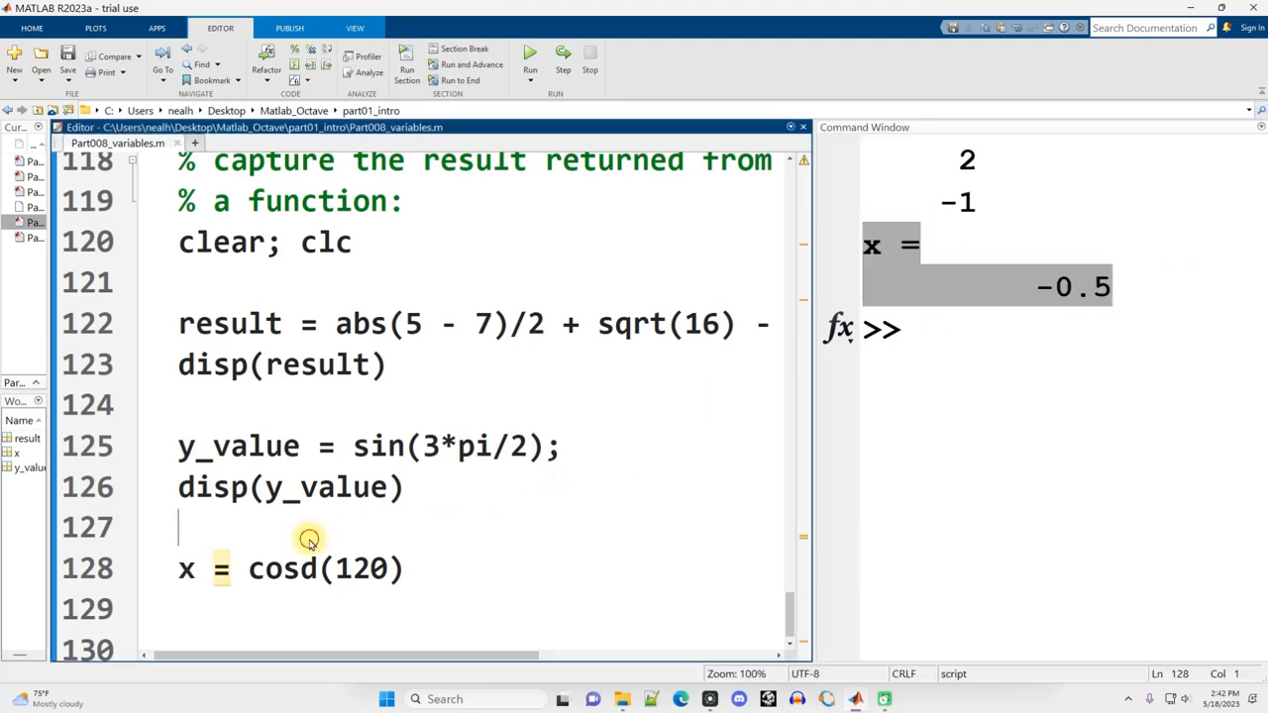
# Add a1 = 43 and 1a = 345 on lines 130-131, then delete the invalid 1a = 345 line
pyautogui.doubleClick(184, 568)
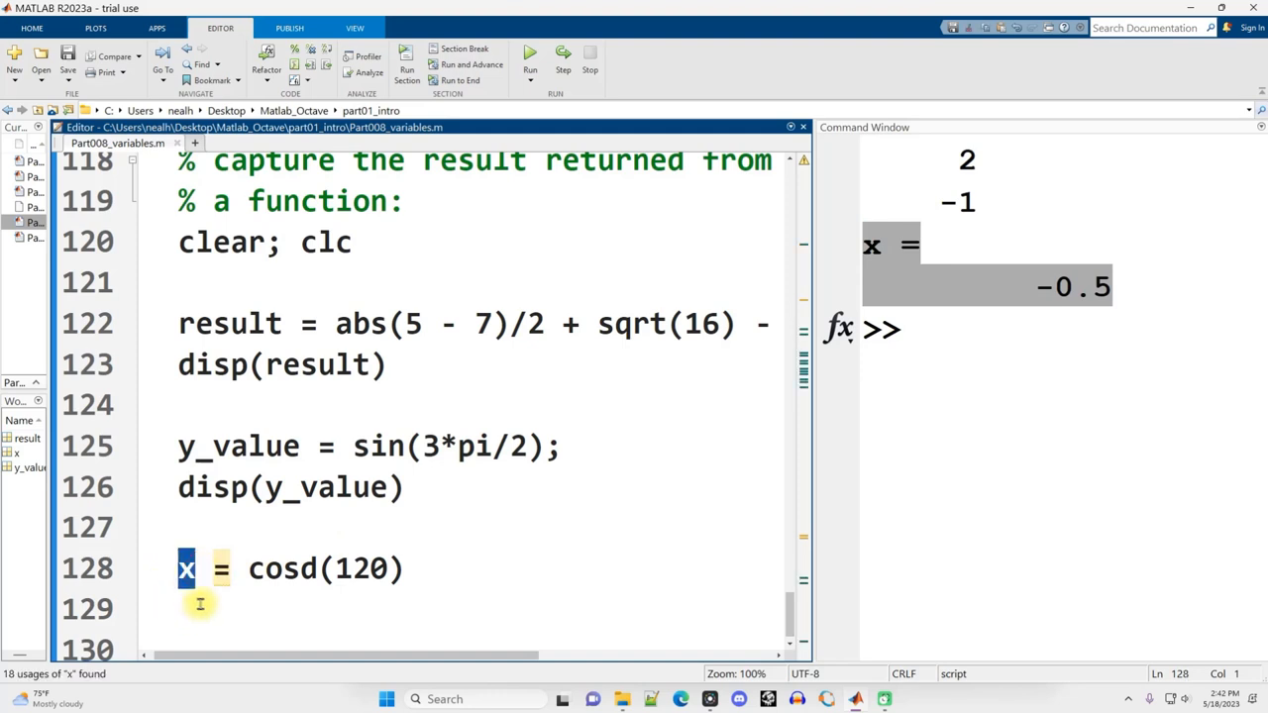
pyautogui.moveTo(206, 610)
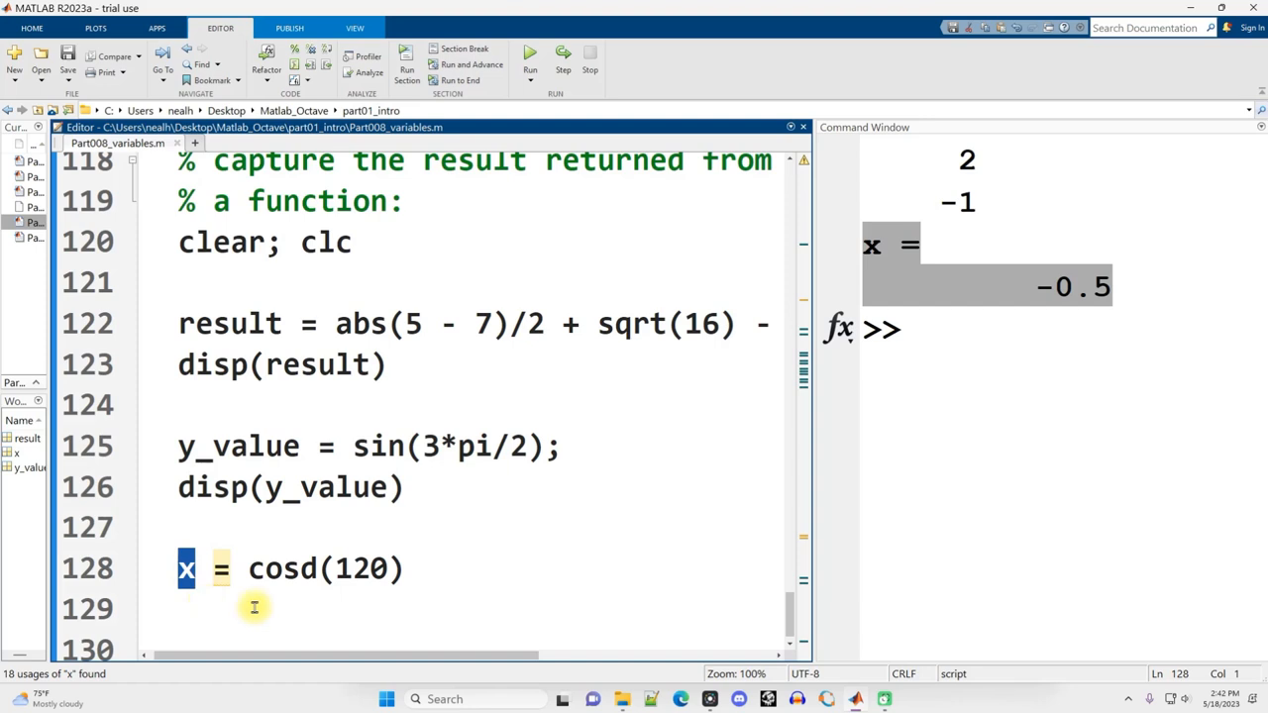
pyautogui.moveTo(242, 605)
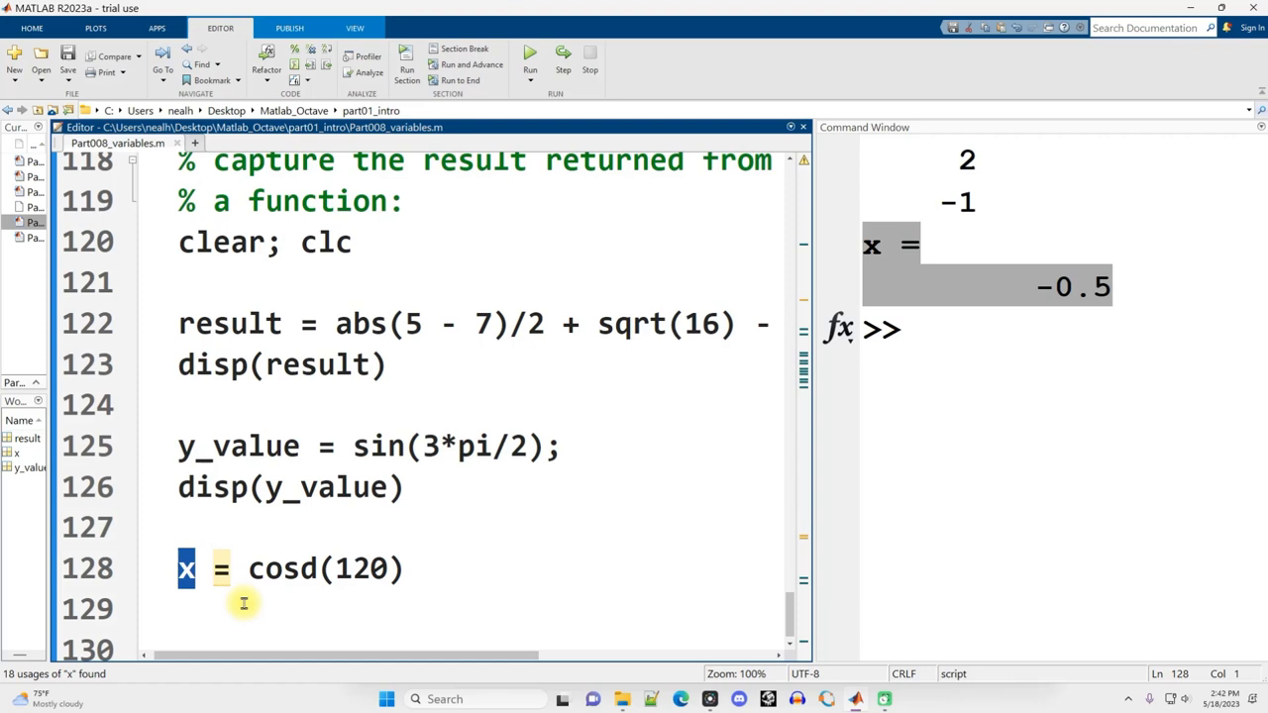
pyautogui.write('a')
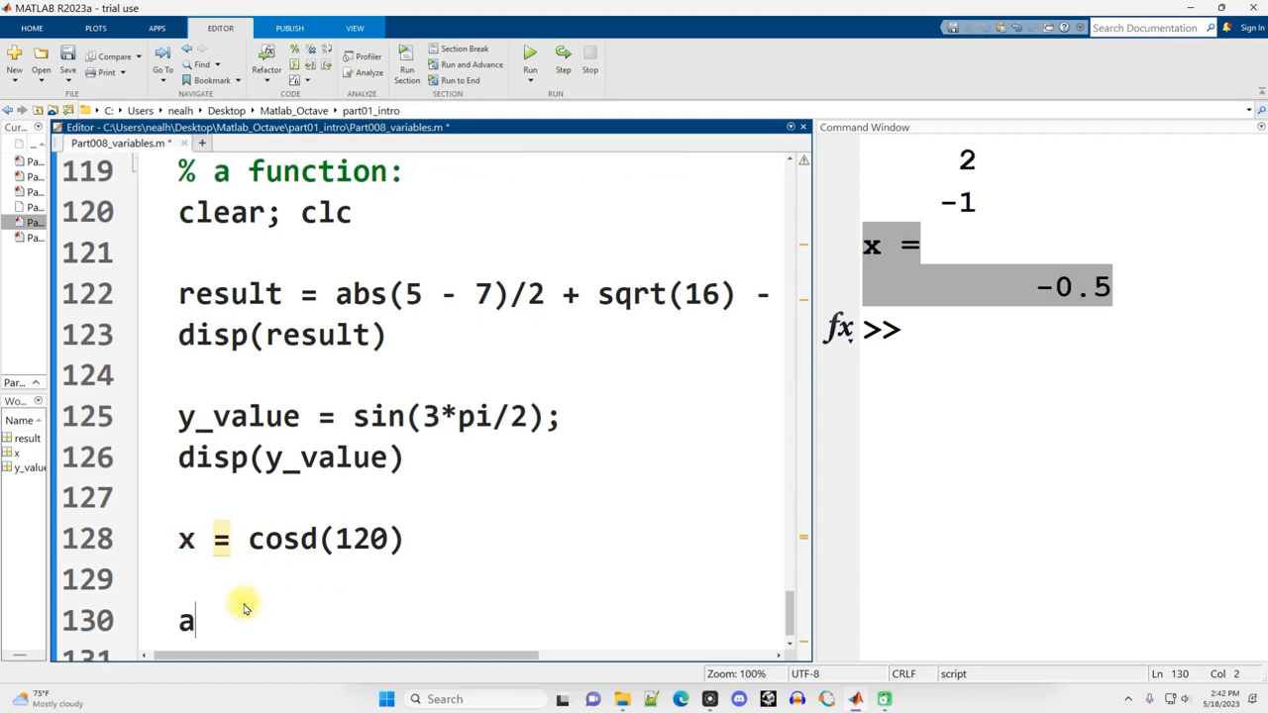
pyautogui.write('1 = 43')
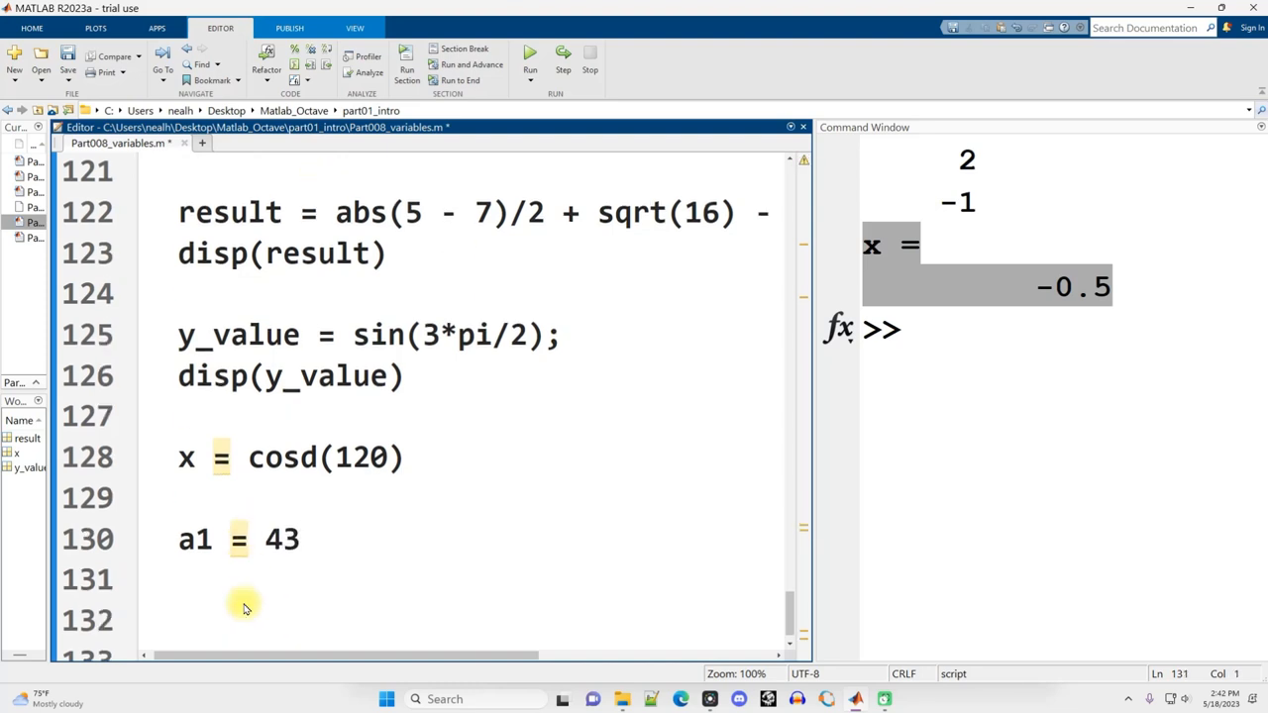
pyautogui.write('1a = 345')
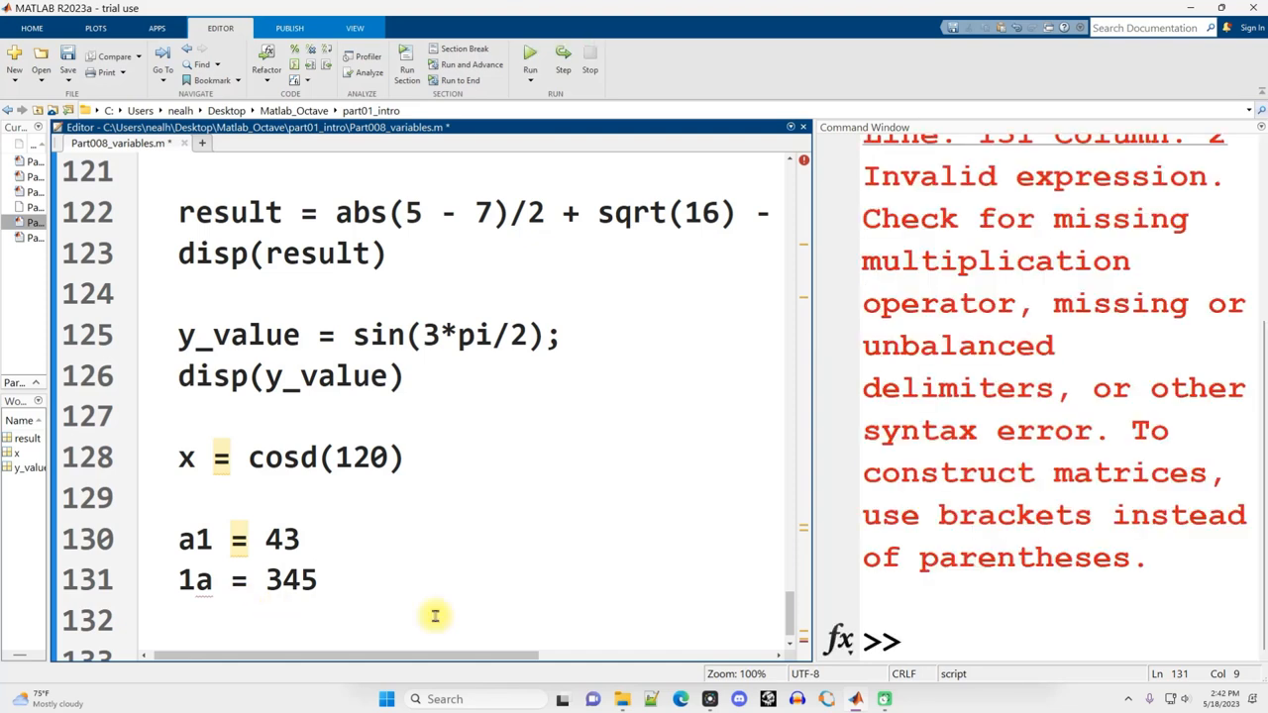
pyautogui.tripleClick(245, 581)
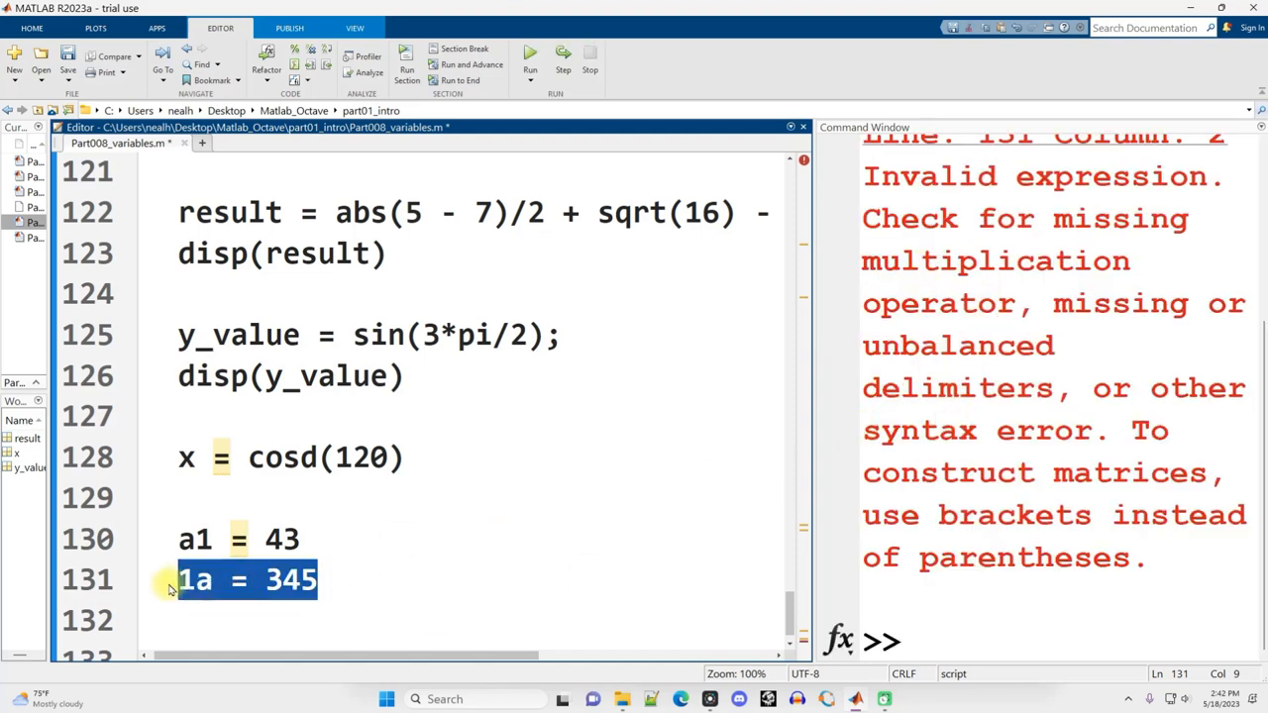
pyautogui.press('Delete')
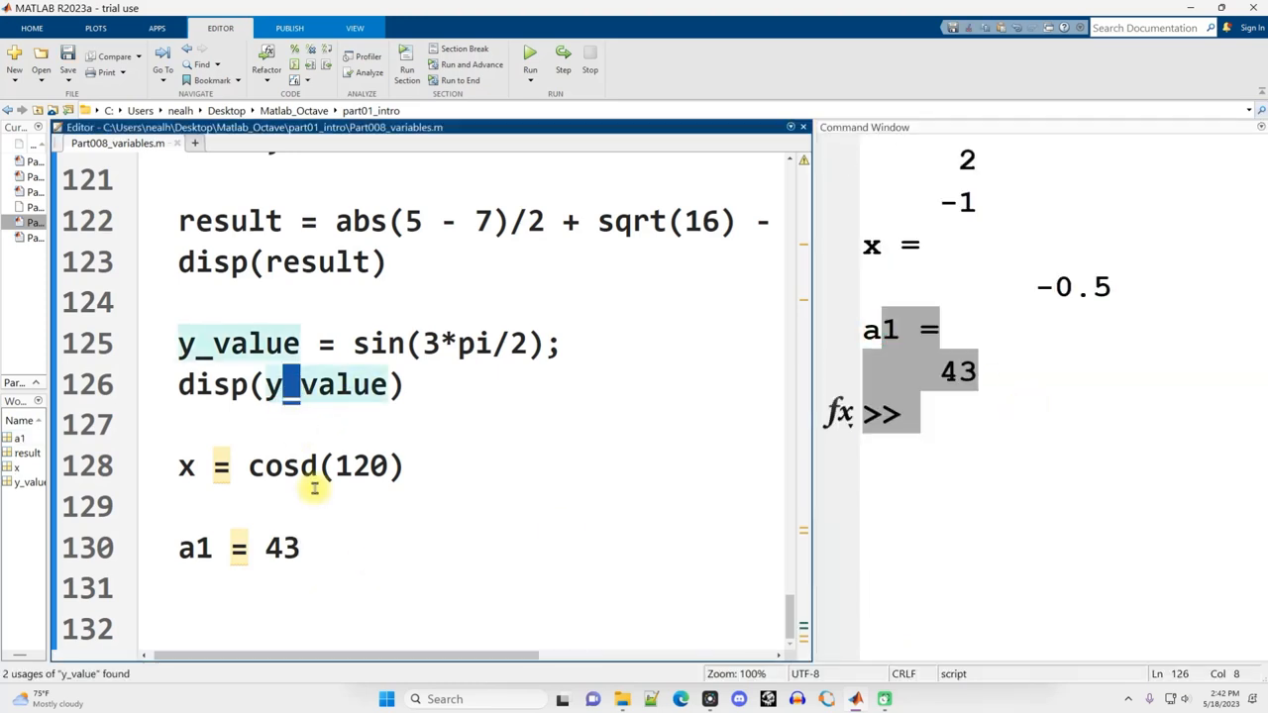
# Point out the y_value usages and the remaining a1 = 43 assignment on line 130
pyautogui.click(334, 438)
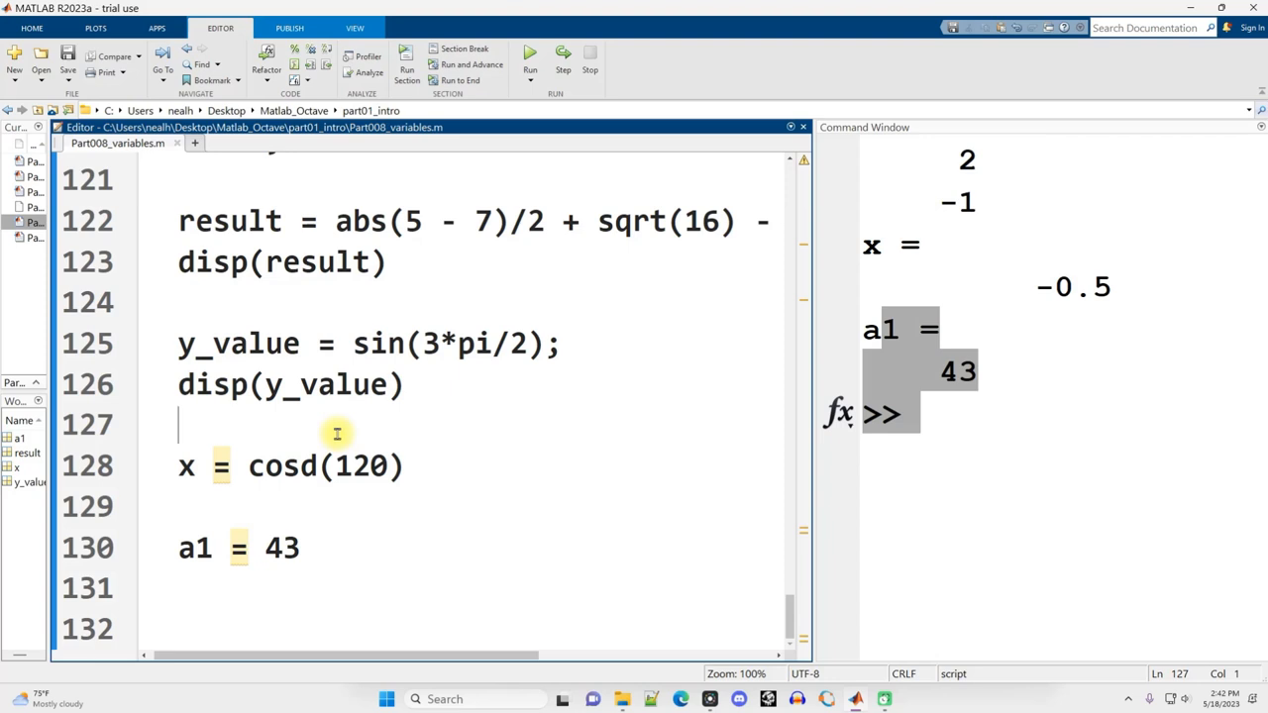
pyautogui.moveTo(341, 445)
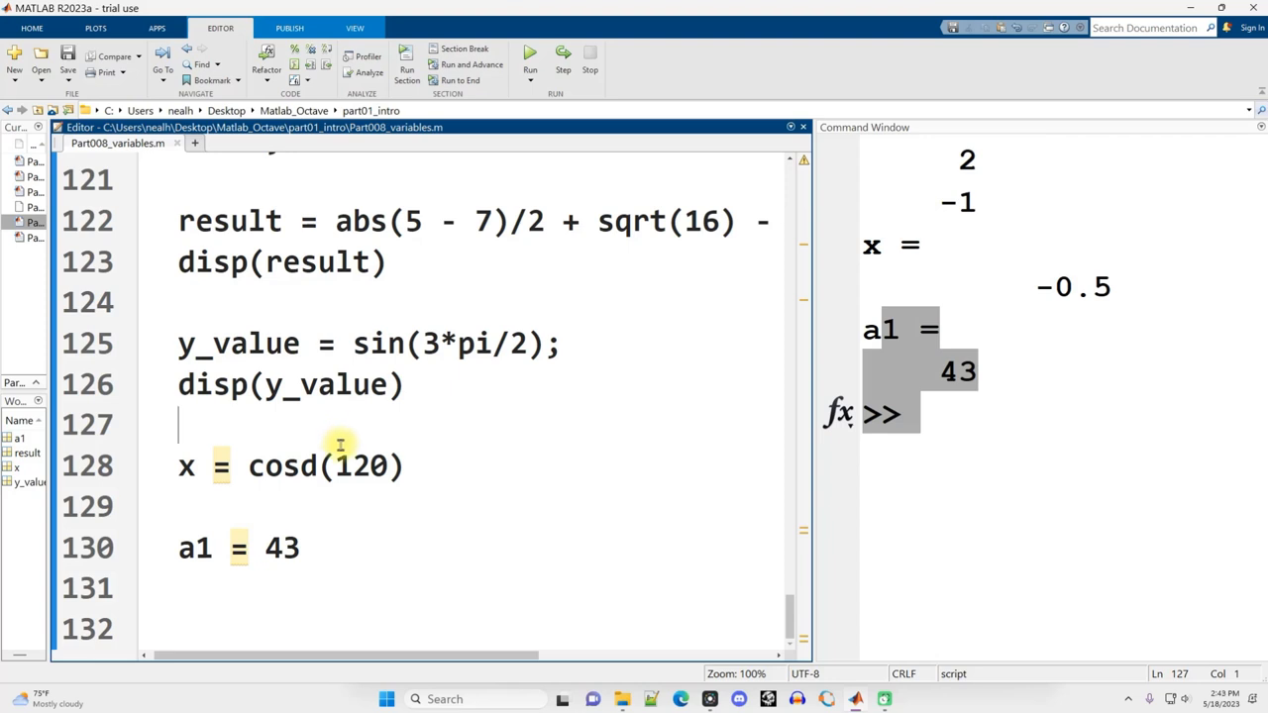
pyautogui.moveTo(307, 439)
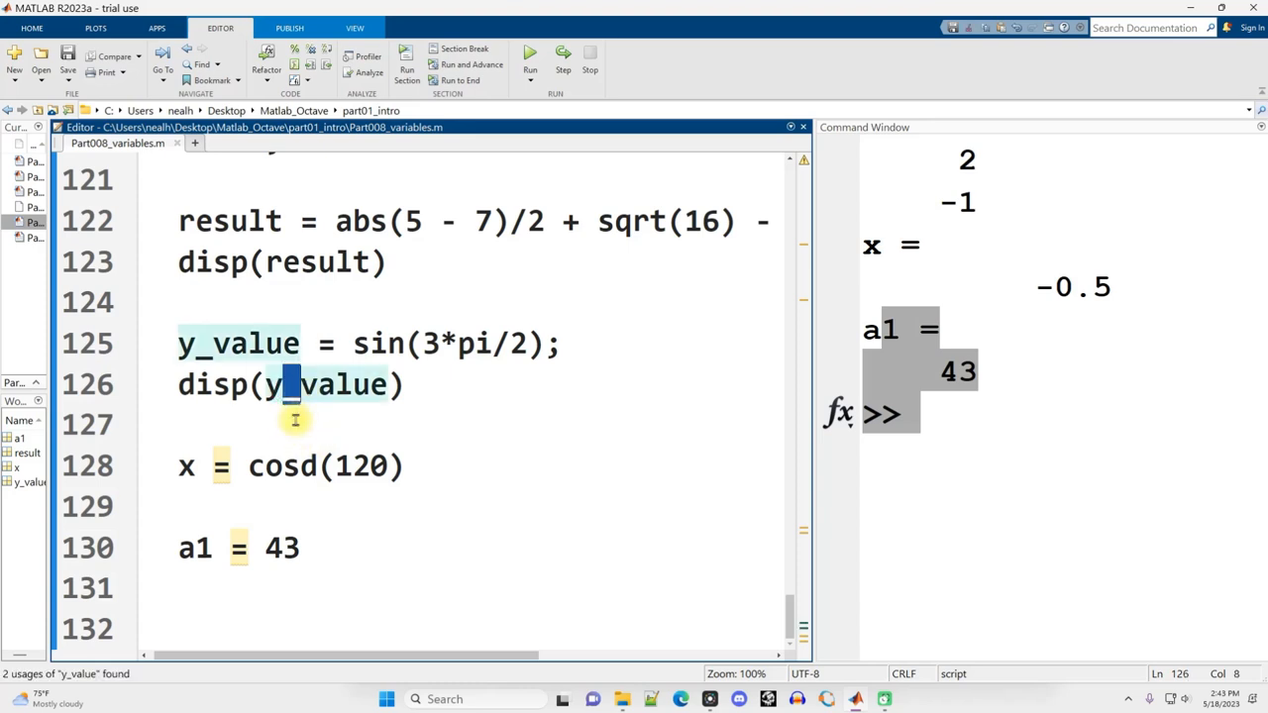
pyautogui.click(183, 547)
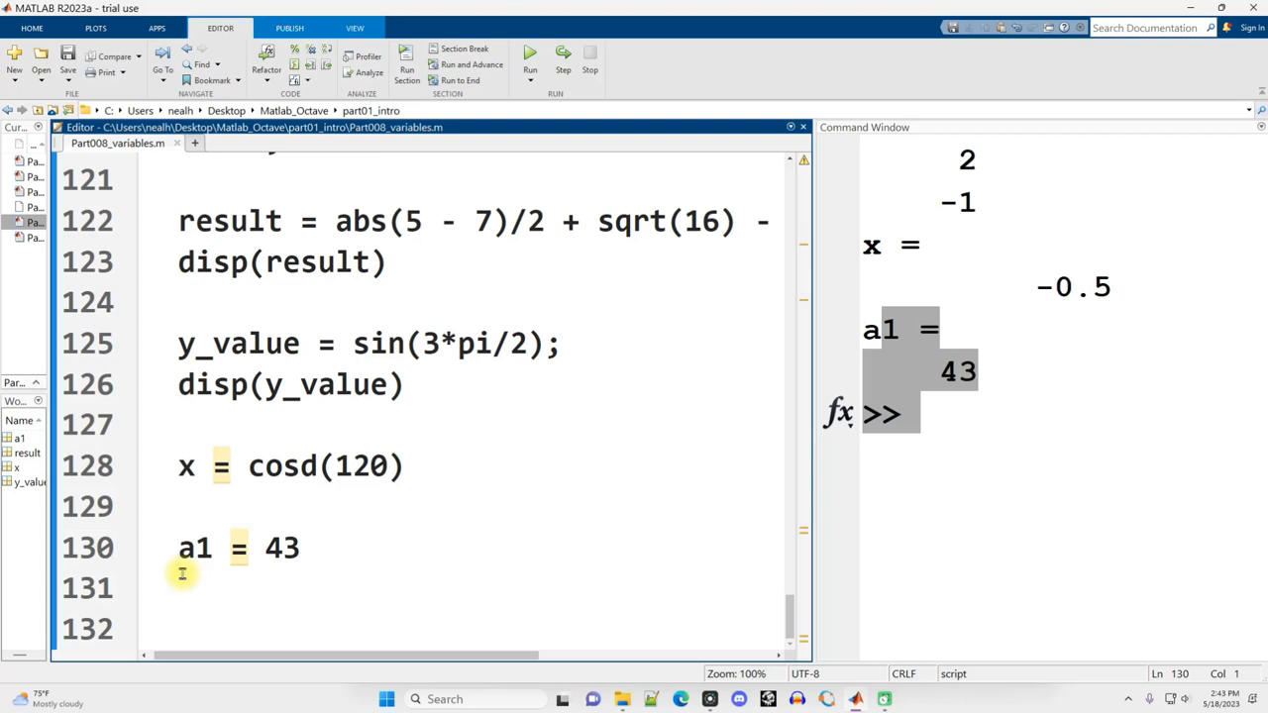
pyautogui.click(178, 546)
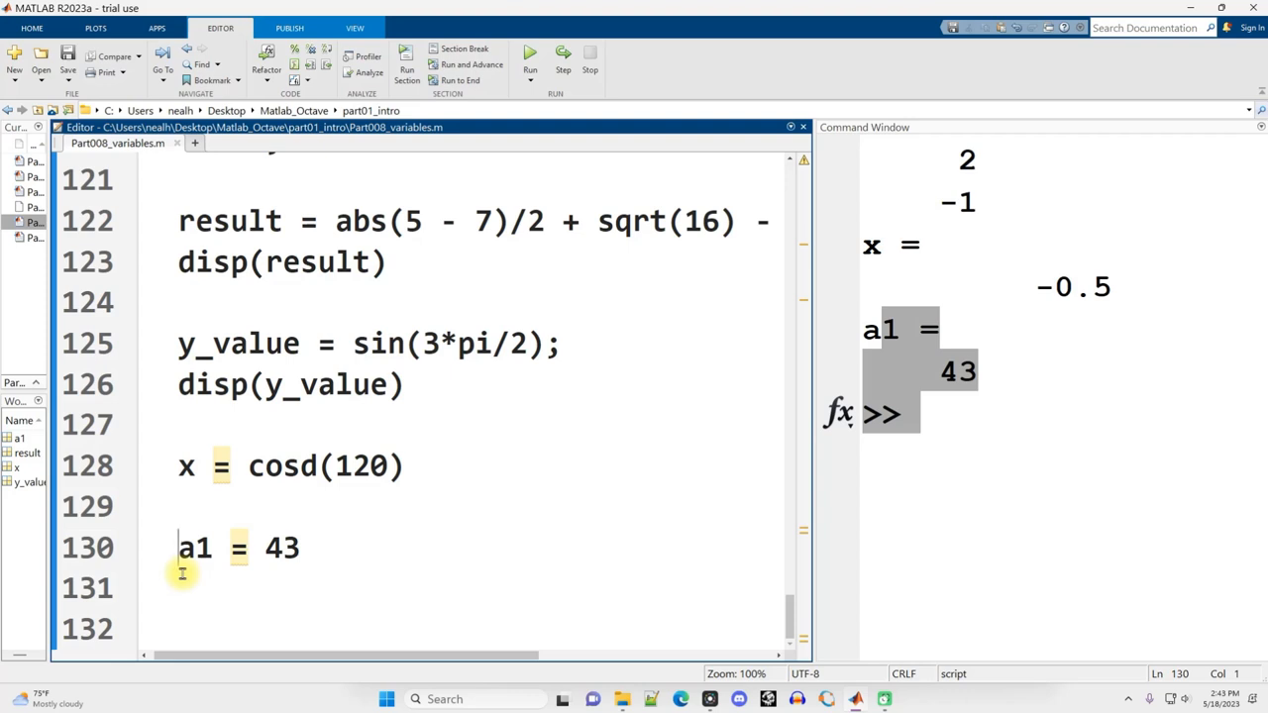